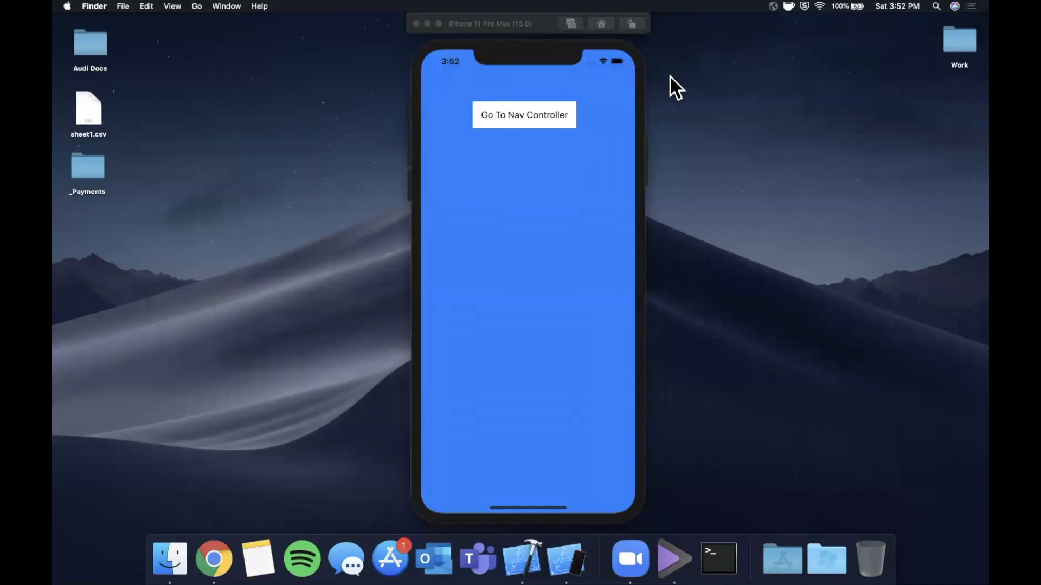
pyautogui.moveTo(519, 299)
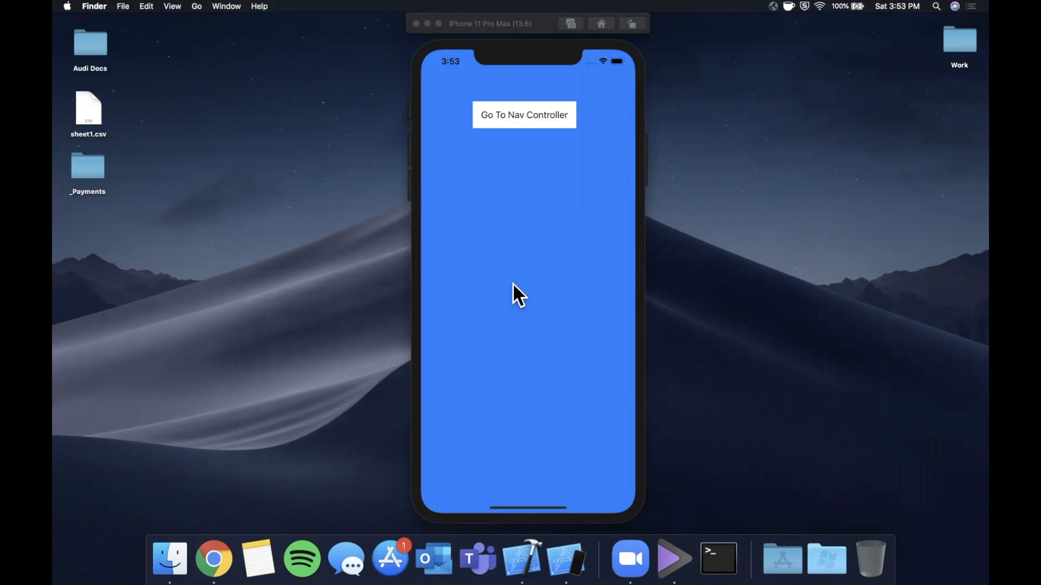
pyautogui.moveTo(539, 152)
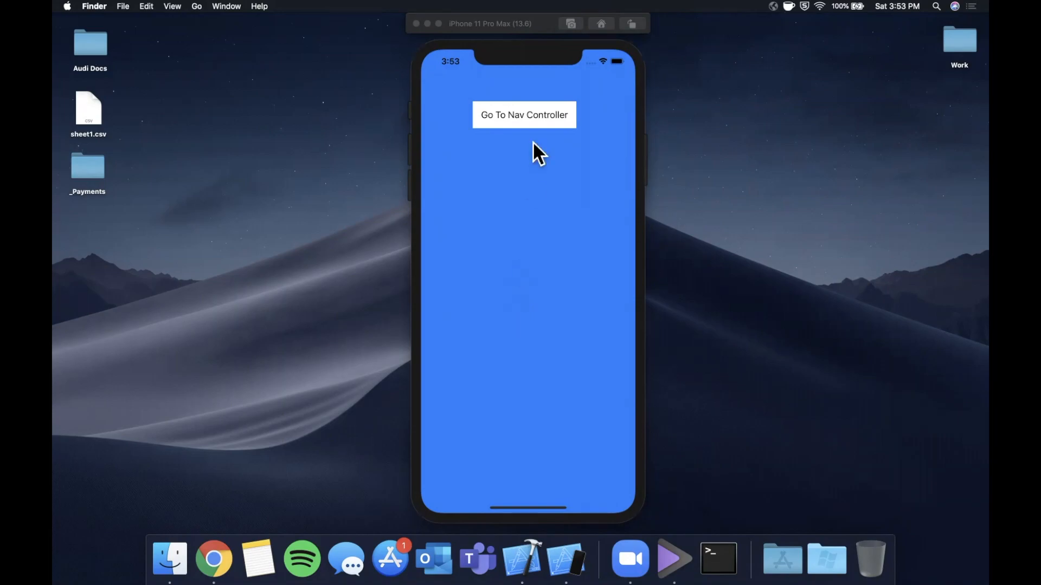
pyautogui.moveTo(527, 114)
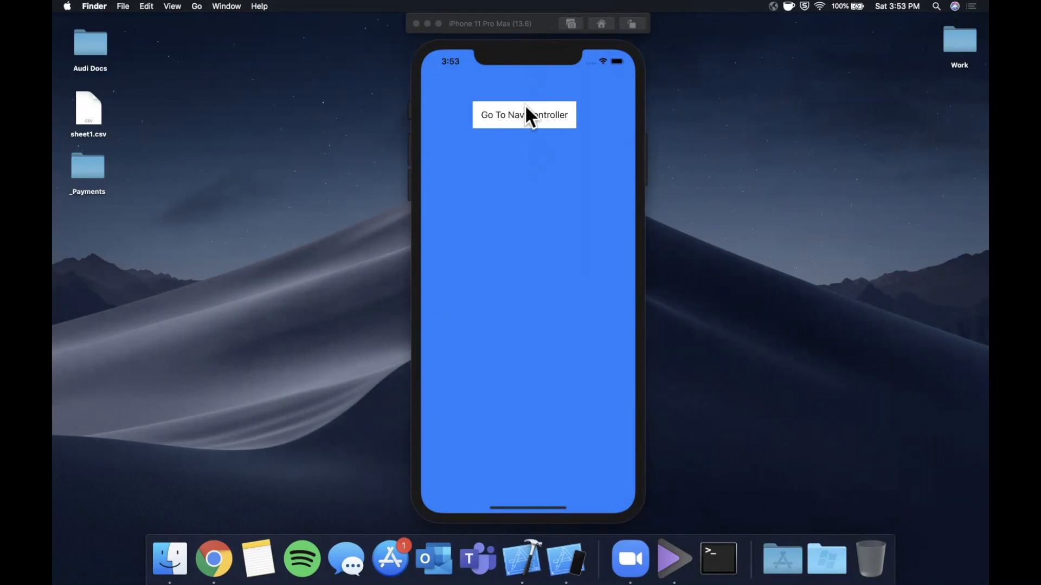
# Step: Preview the finished app: present the red Welcome screen, push another screen, then dismiss back to blue
pyautogui.click(523, 114)
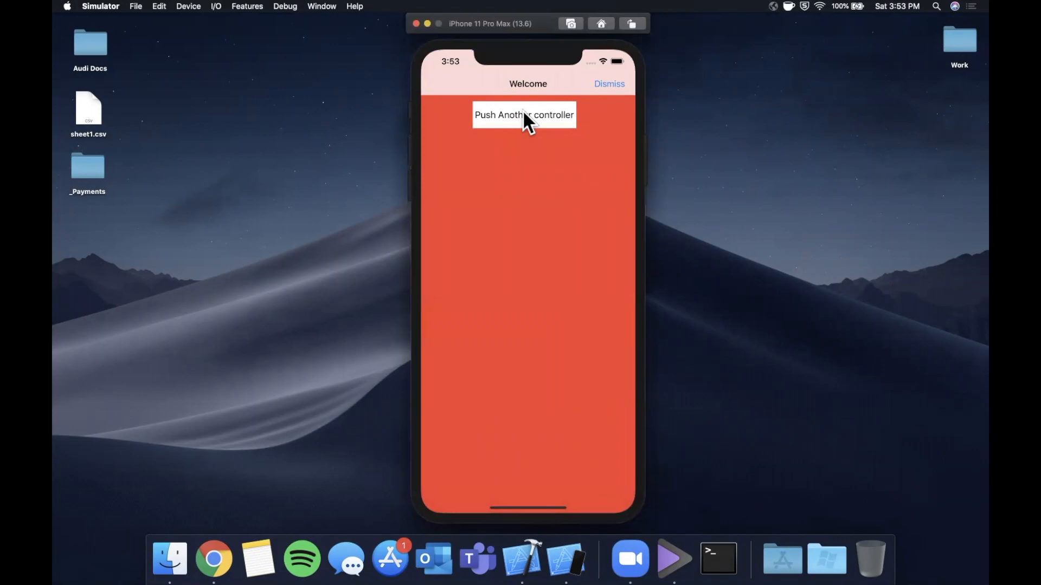
pyautogui.moveTo(507, 149)
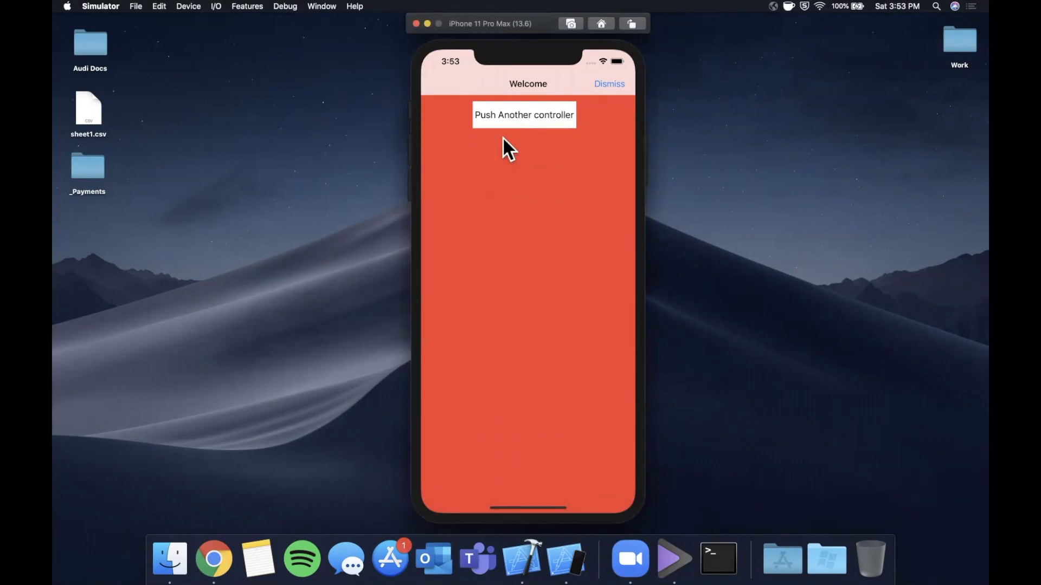
pyautogui.moveTo(552, 113)
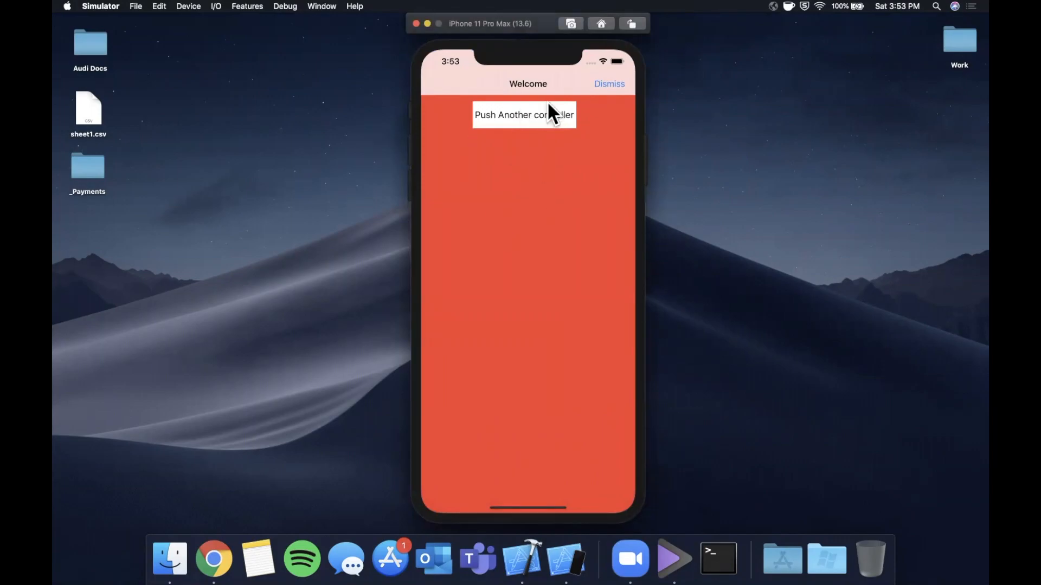
pyautogui.click(523, 113)
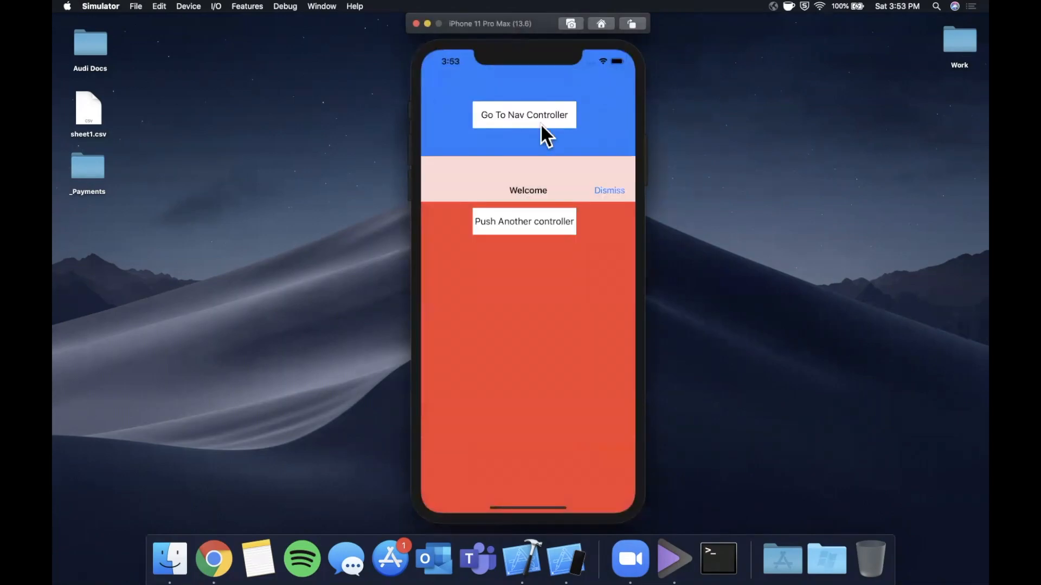
pyautogui.click(524, 114)
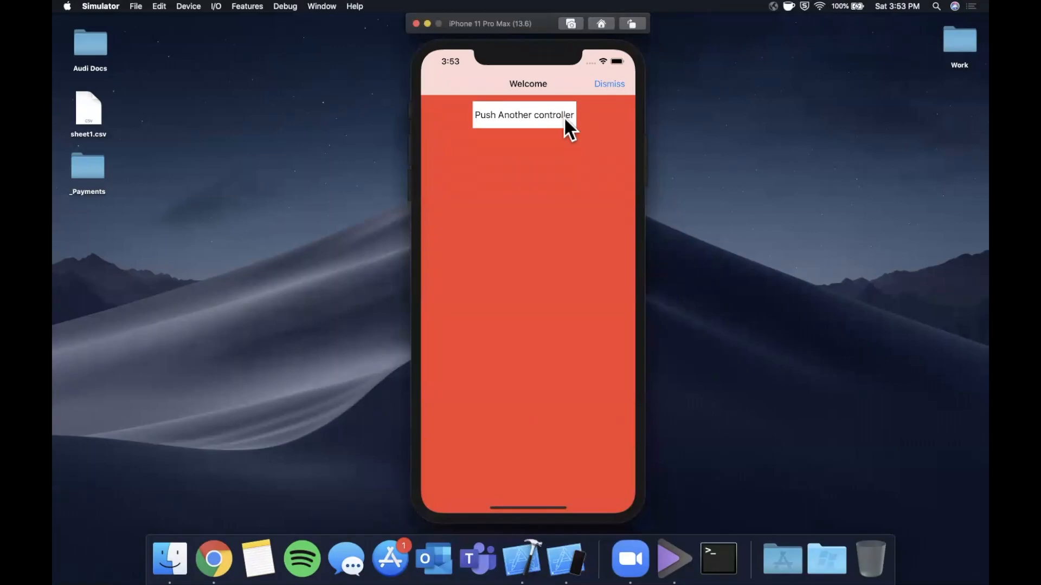
pyautogui.moveTo(563, 129)
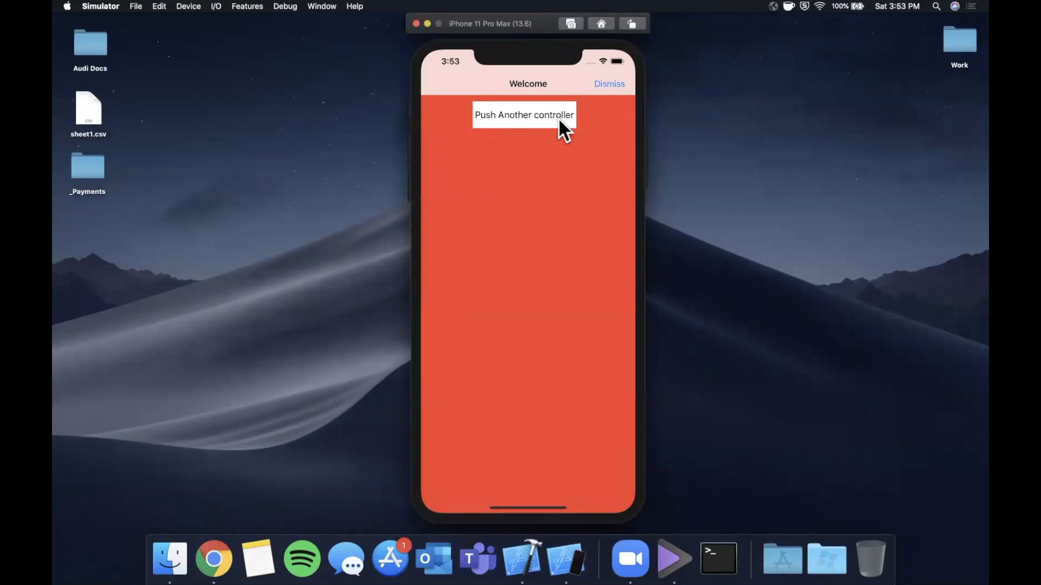
pyautogui.click(524, 115)
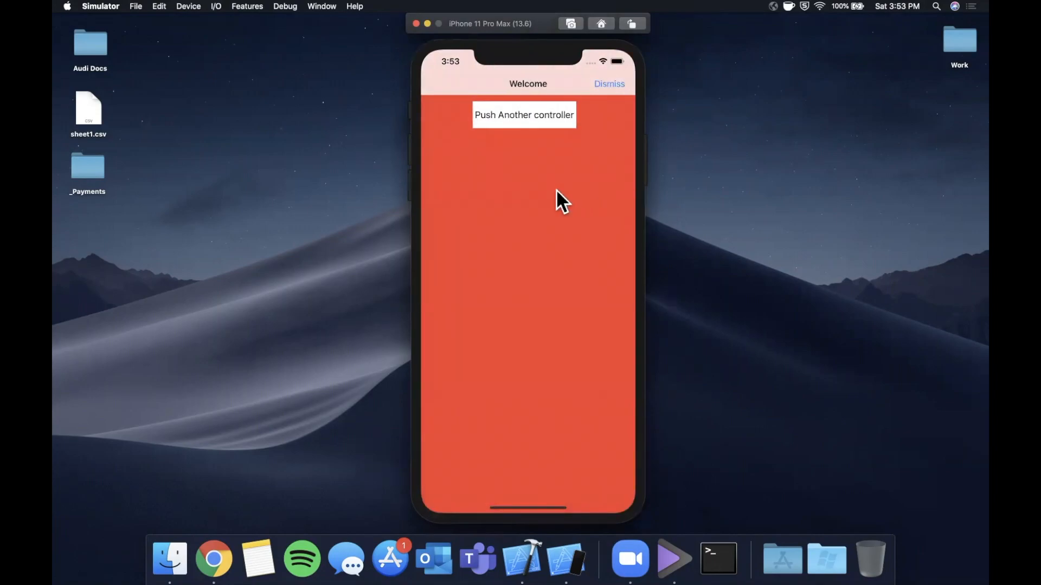
pyautogui.click(524, 115)
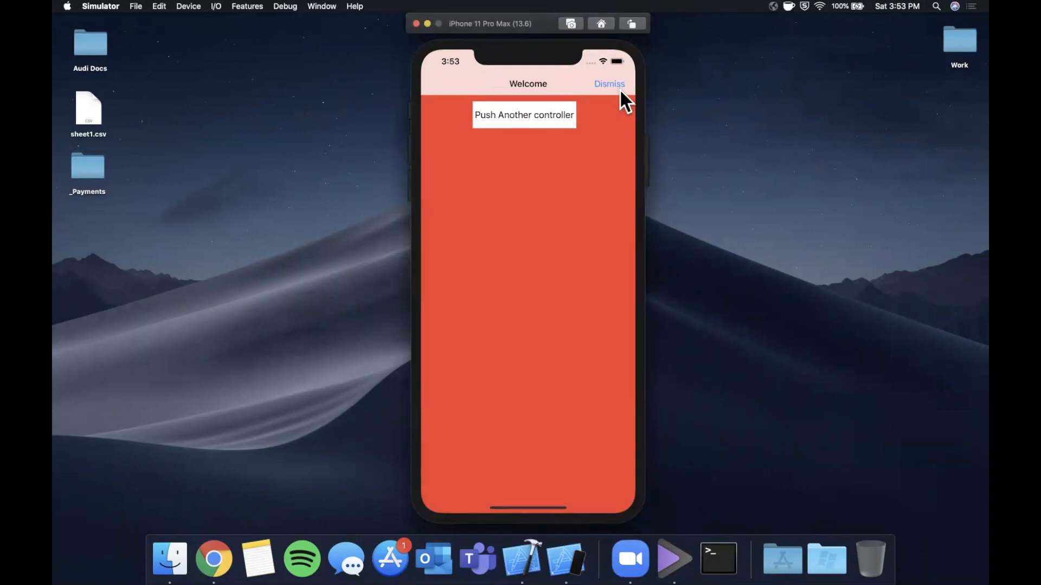
pyautogui.click(608, 83)
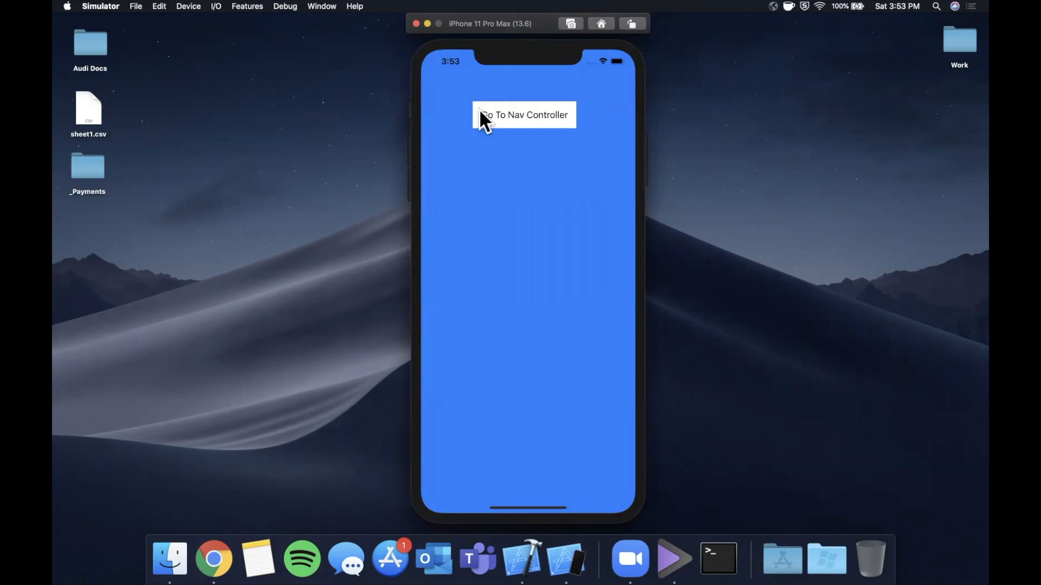
pyautogui.moveTo(466, 157)
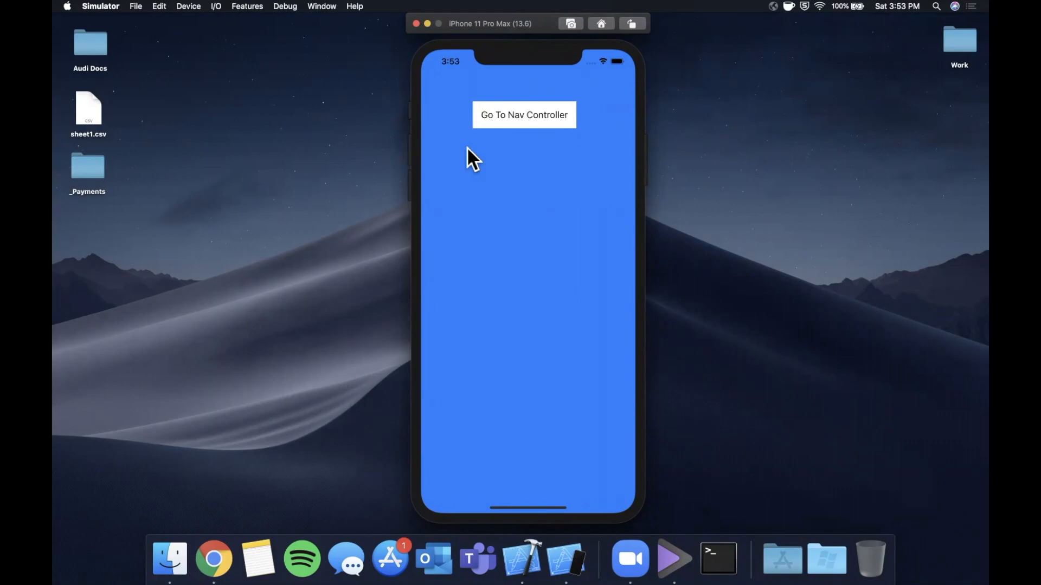
pyautogui.moveTo(404, 72)
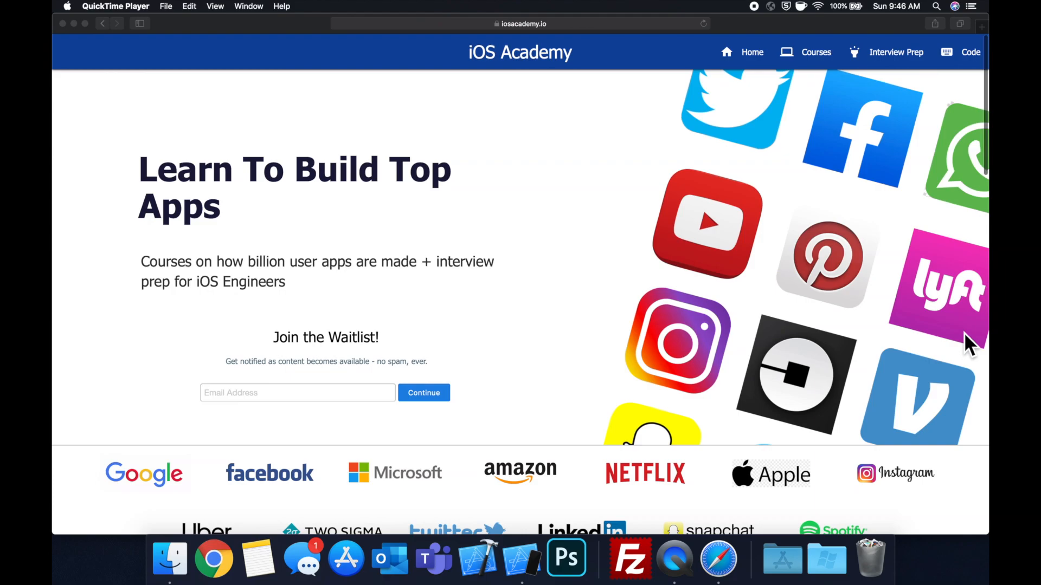
pyautogui.scroll(-3)
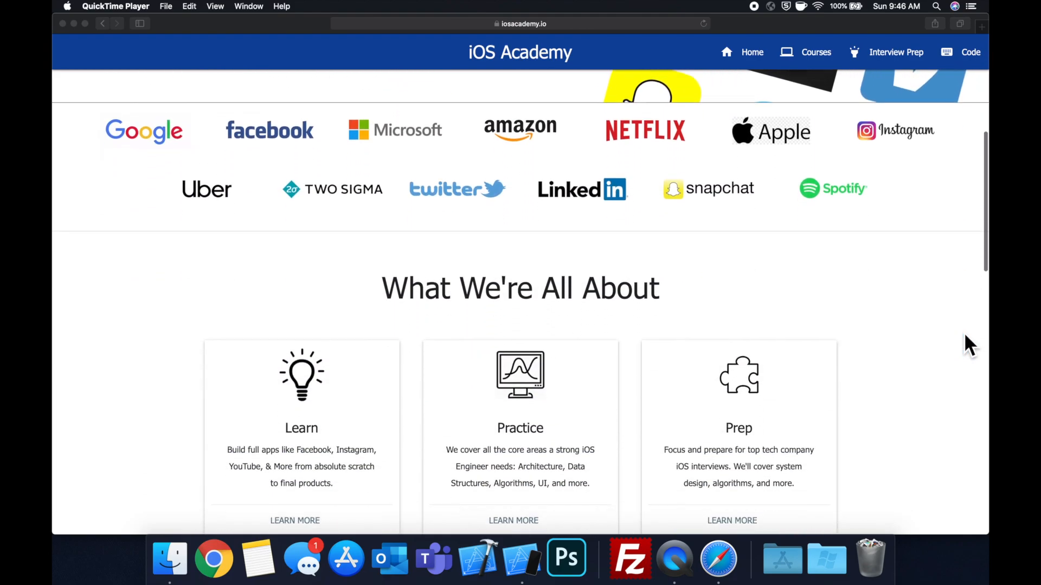
pyautogui.scroll(-3)
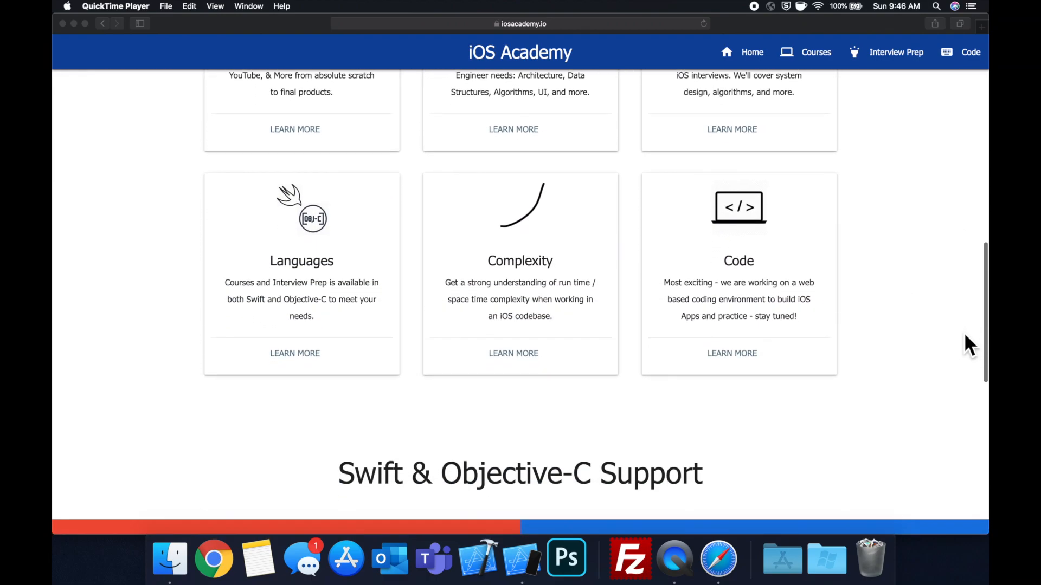
pyautogui.scroll(-3)
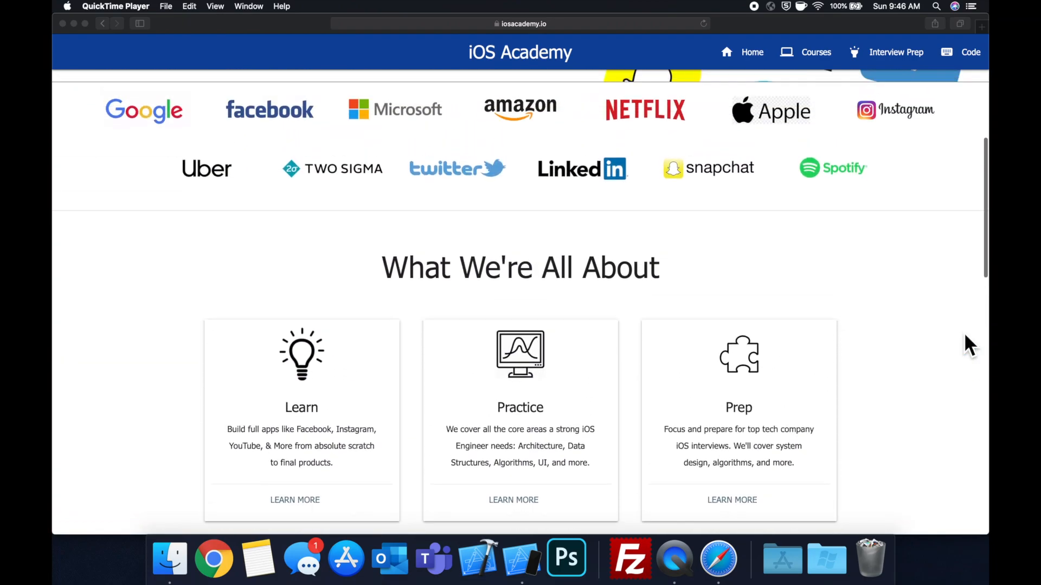
pyautogui.scroll(3)
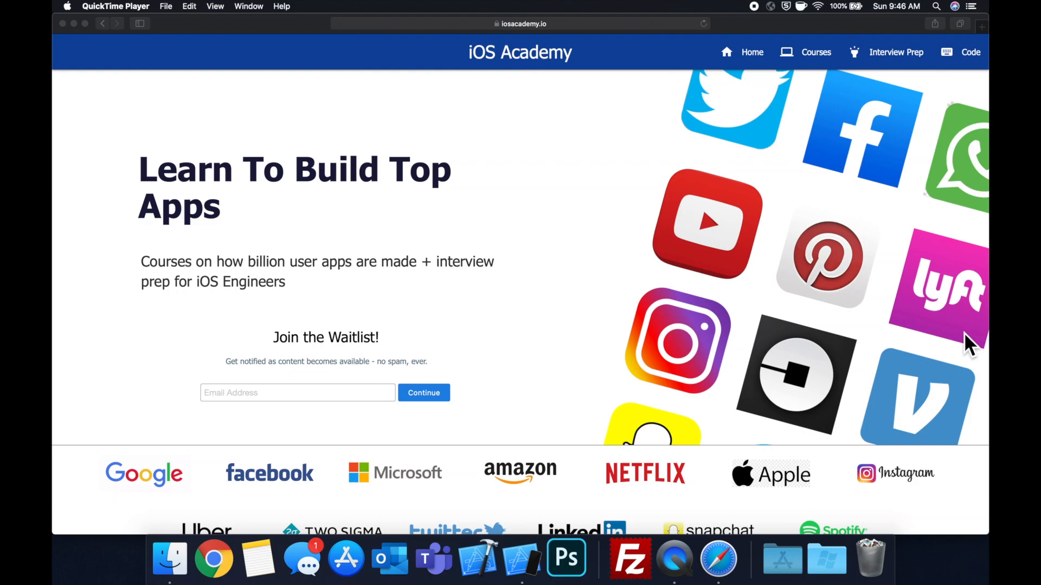
pyautogui.moveTo(609, 259)
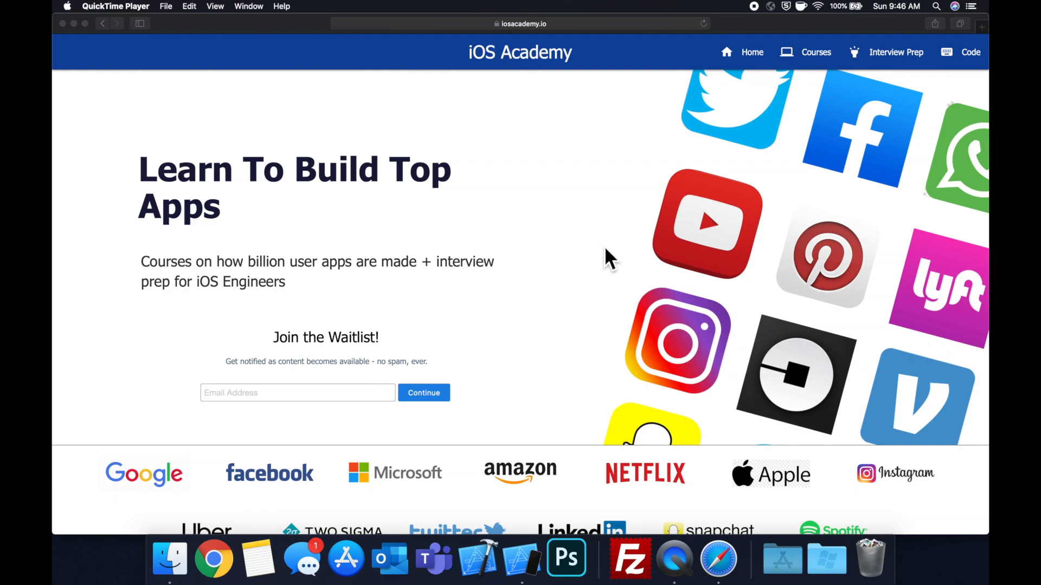
pyautogui.moveTo(478, 351)
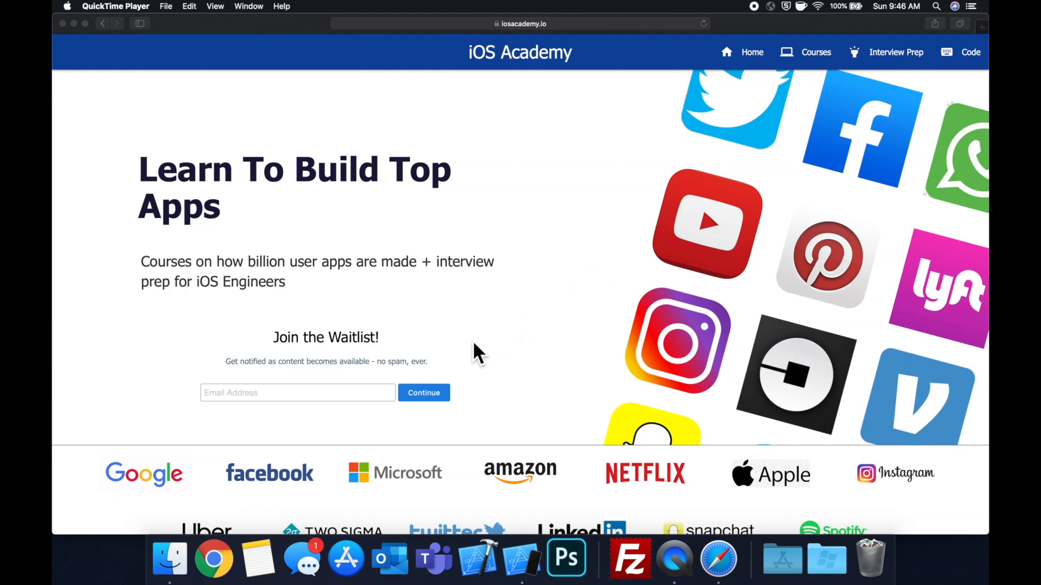
pyautogui.moveTo(329, 454)
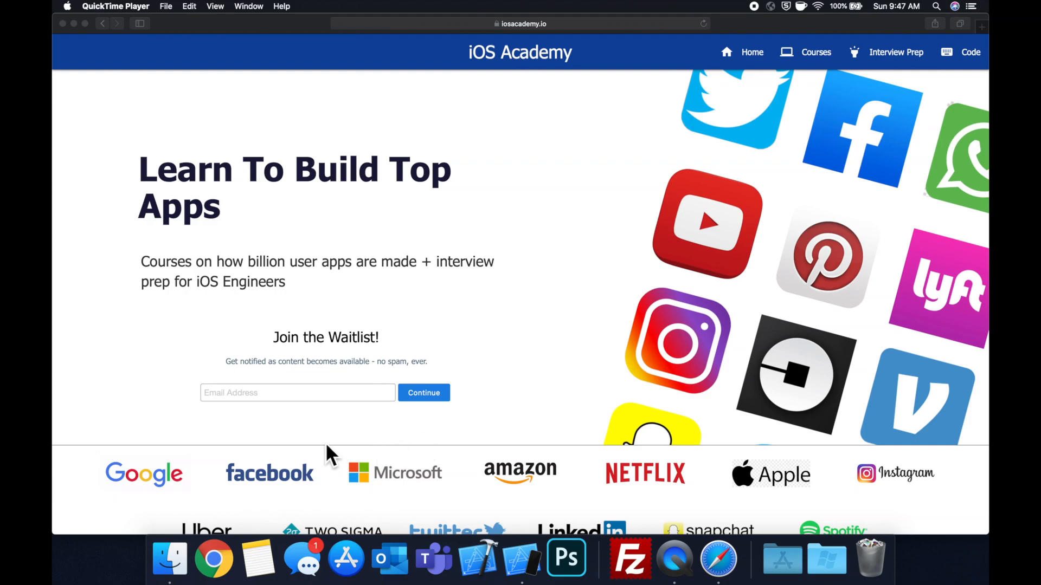
pyautogui.moveTo(432, 448)
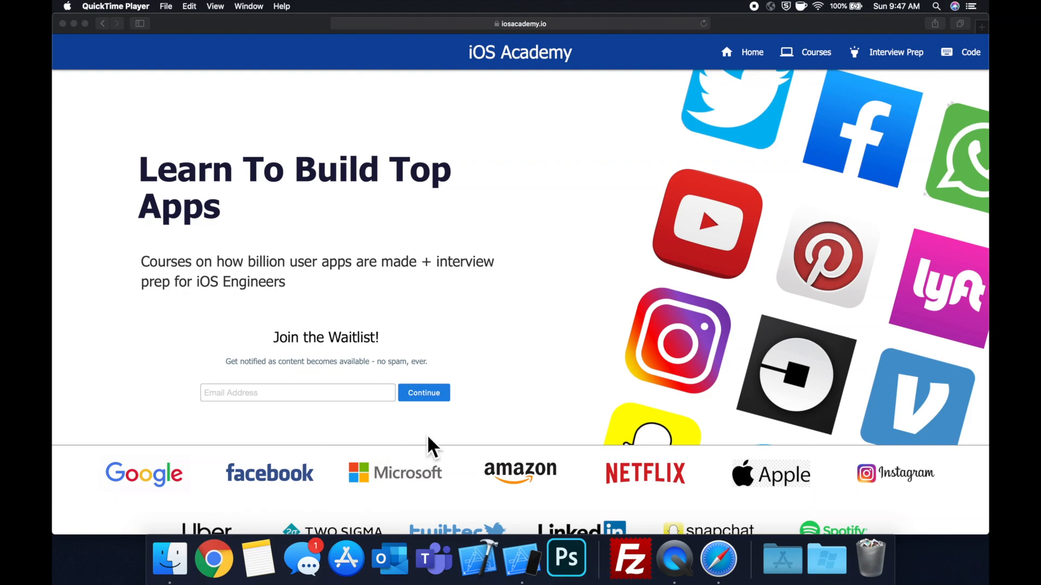
pyautogui.moveTo(440, 443)
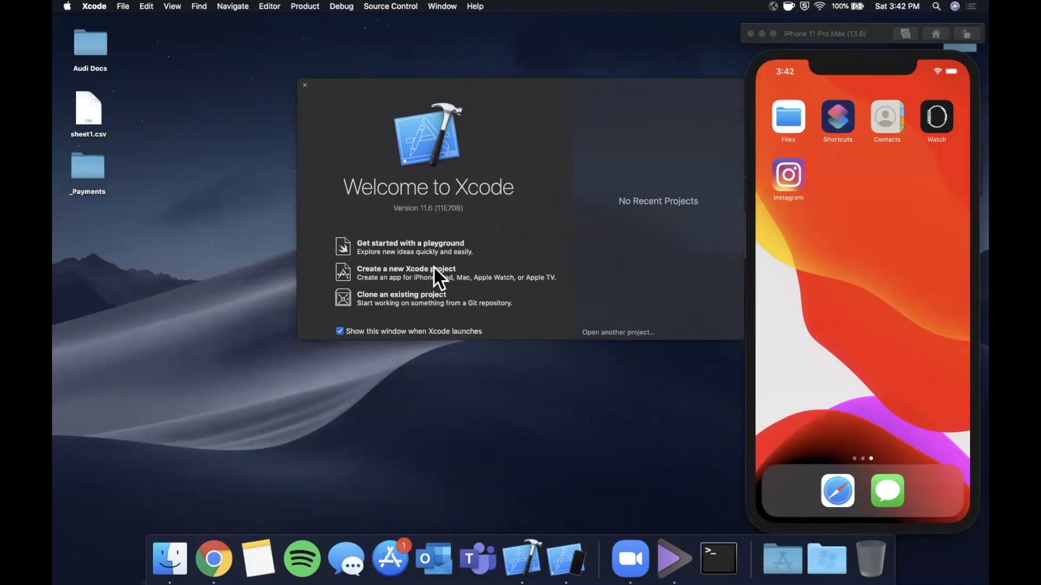
# Step: Create a Single View App project named NavigationControllerWithCode on the Desktop
pyautogui.click(407, 272)
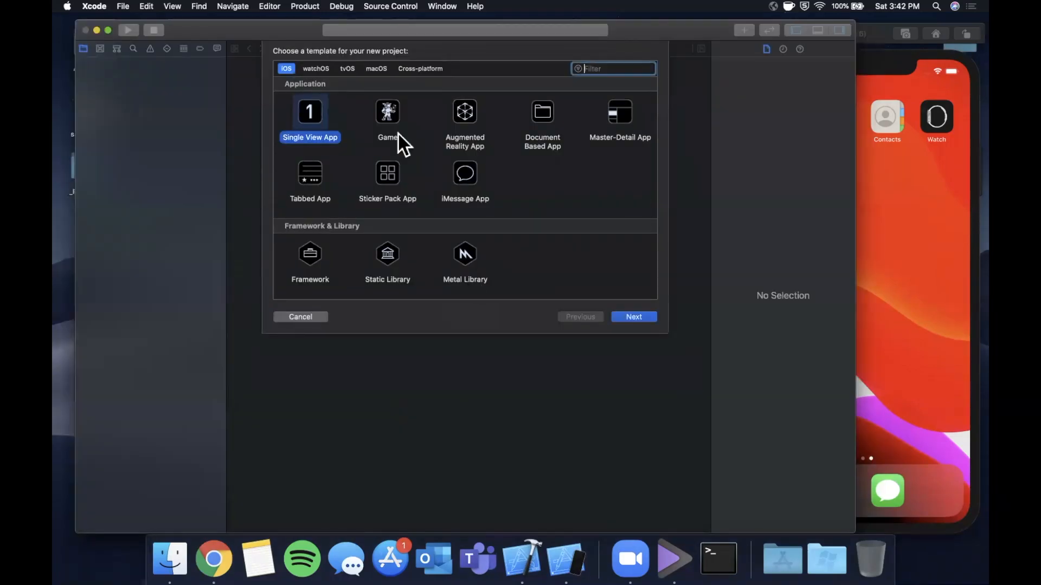
pyautogui.click(632, 317)
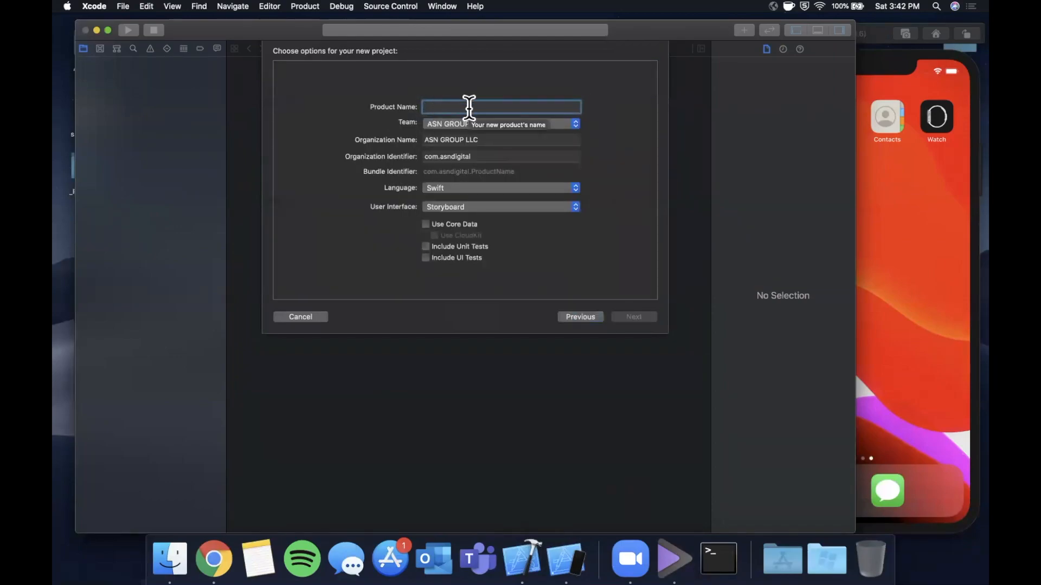
pyautogui.write('Navigatio')
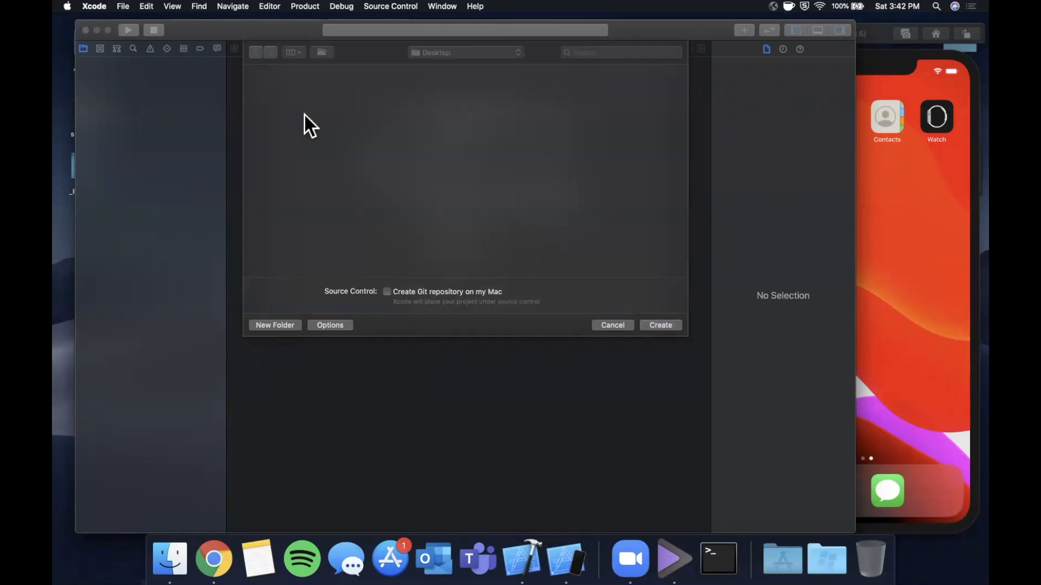
pyautogui.click(659, 324)
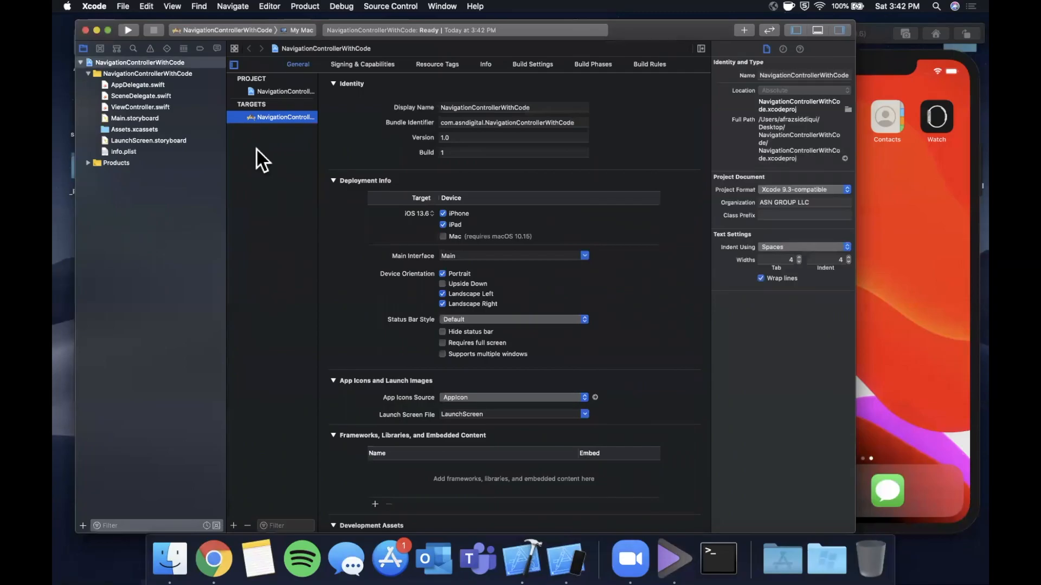
# Step: Set the run destination to the iPhone 11 Pro Max simulator
pyautogui.click(299, 30)
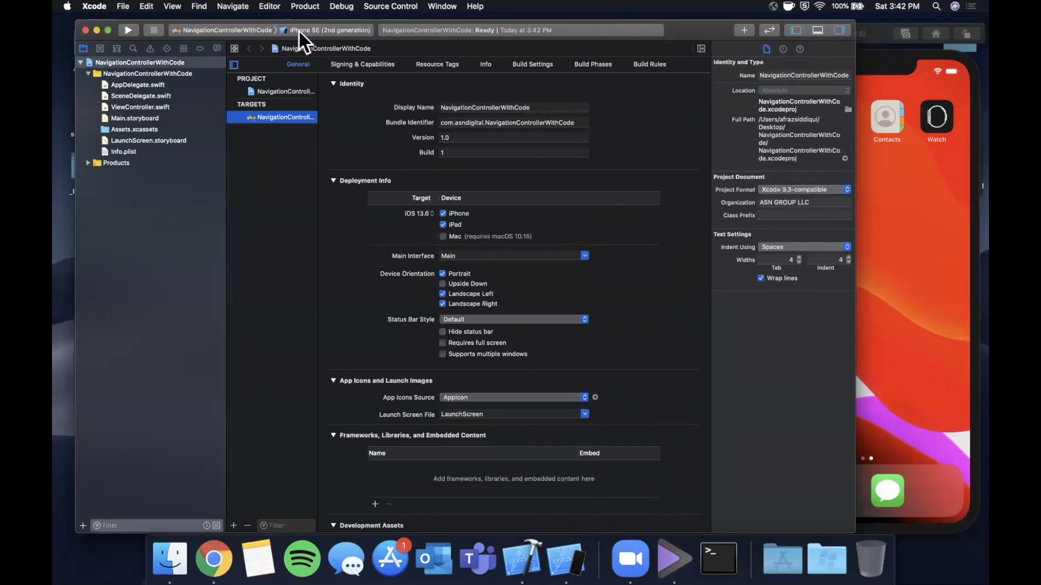
pyautogui.click(326, 31)
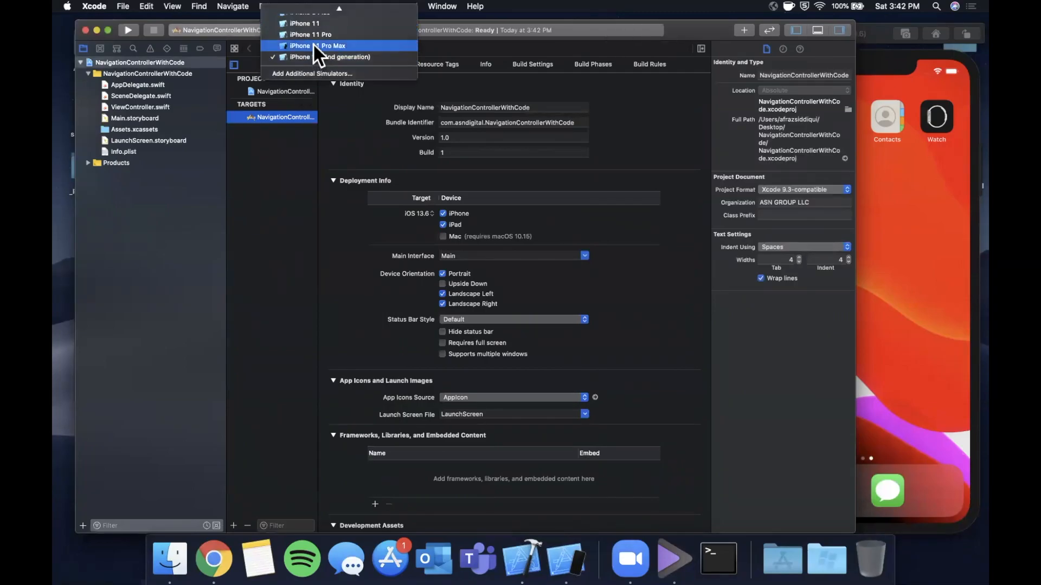
pyautogui.click(318, 45)
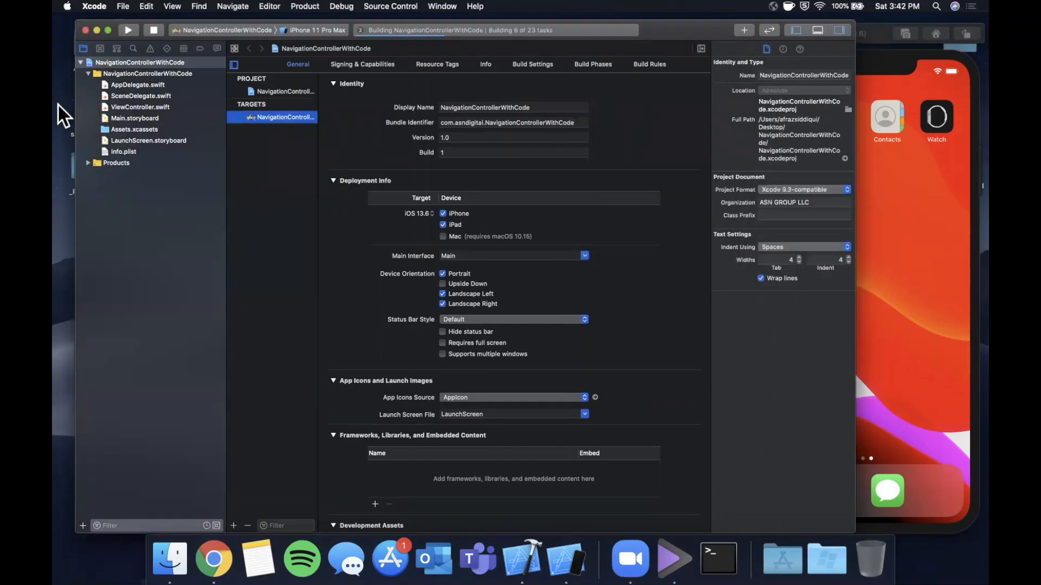
# Step: Open ViewController.swift and build and launch the app in the simulator
pyautogui.click(139, 107)
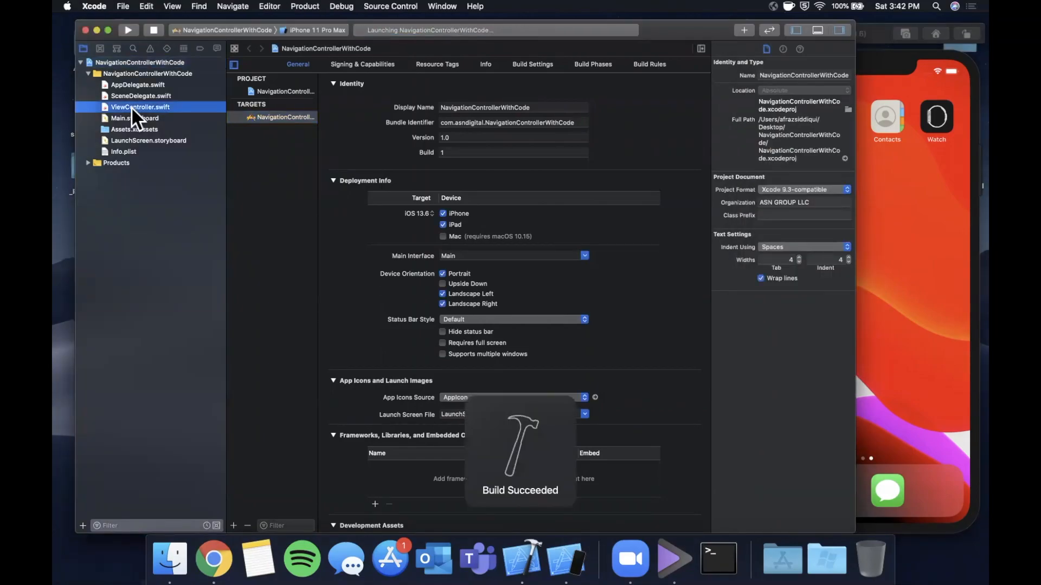
pyautogui.click(139, 107)
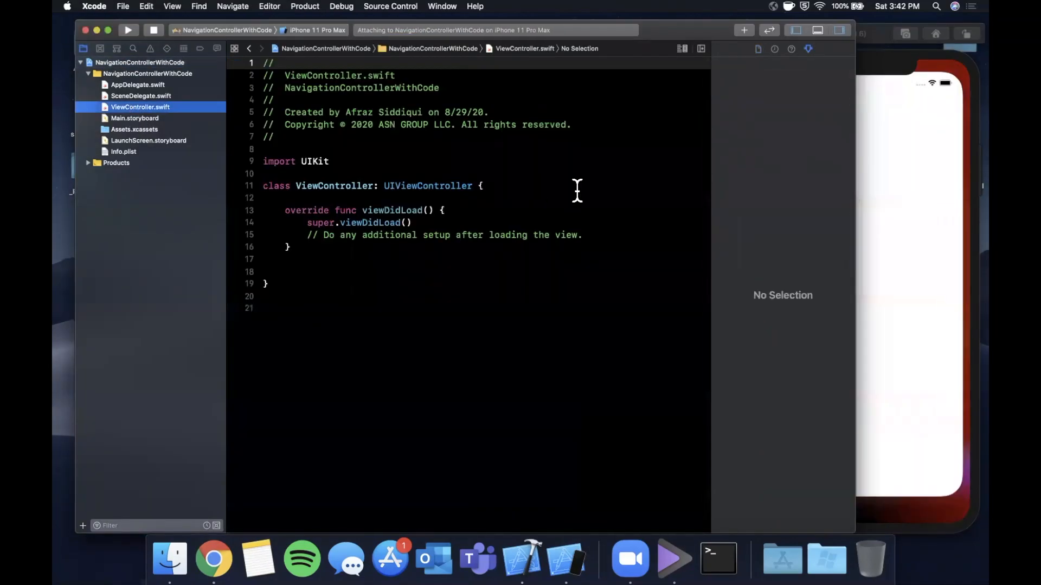
pyautogui.click(128, 30)
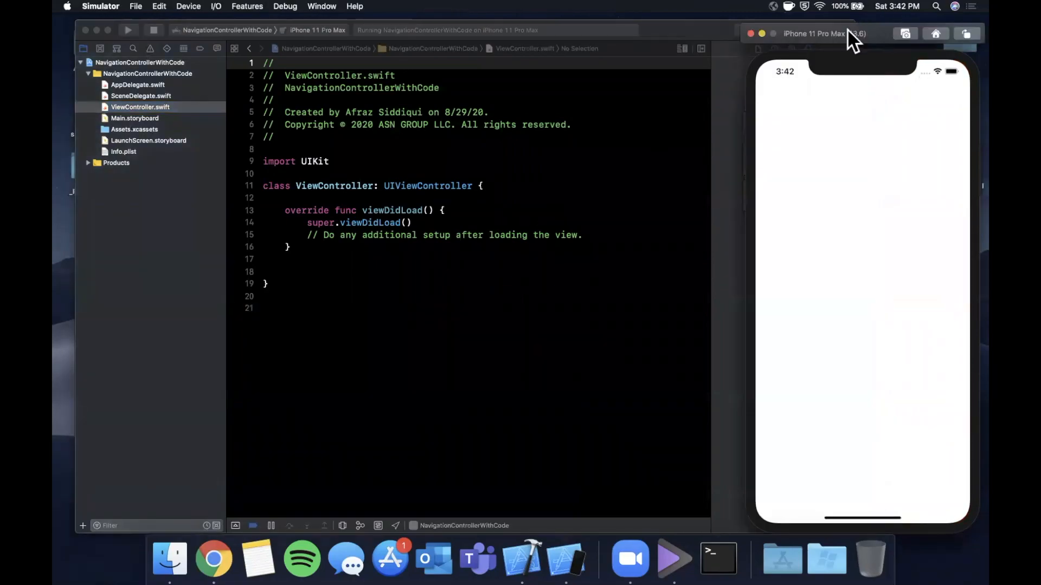
pyautogui.moveTo(833, 415)
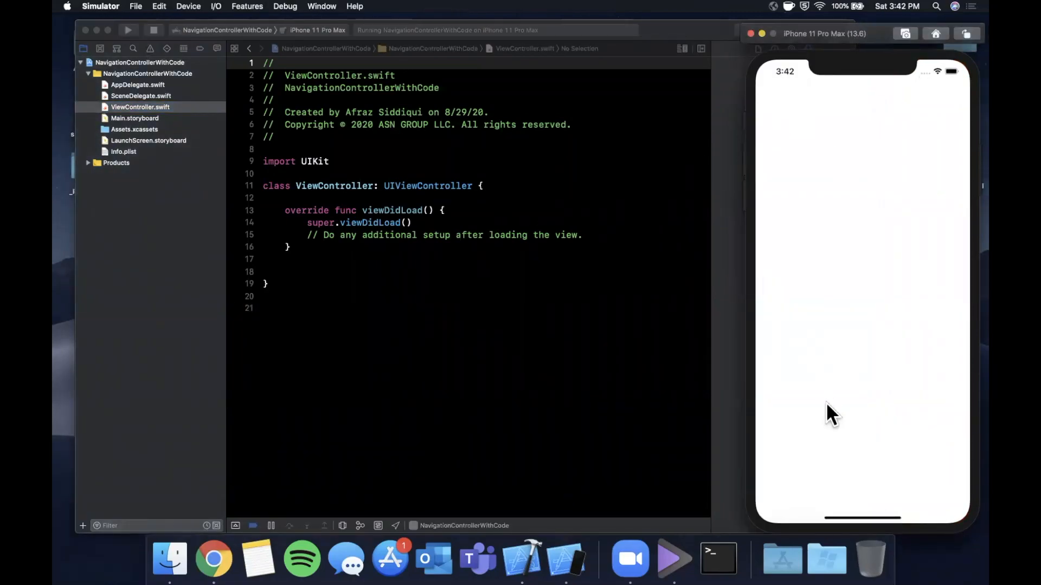
pyautogui.moveTo(826, 258)
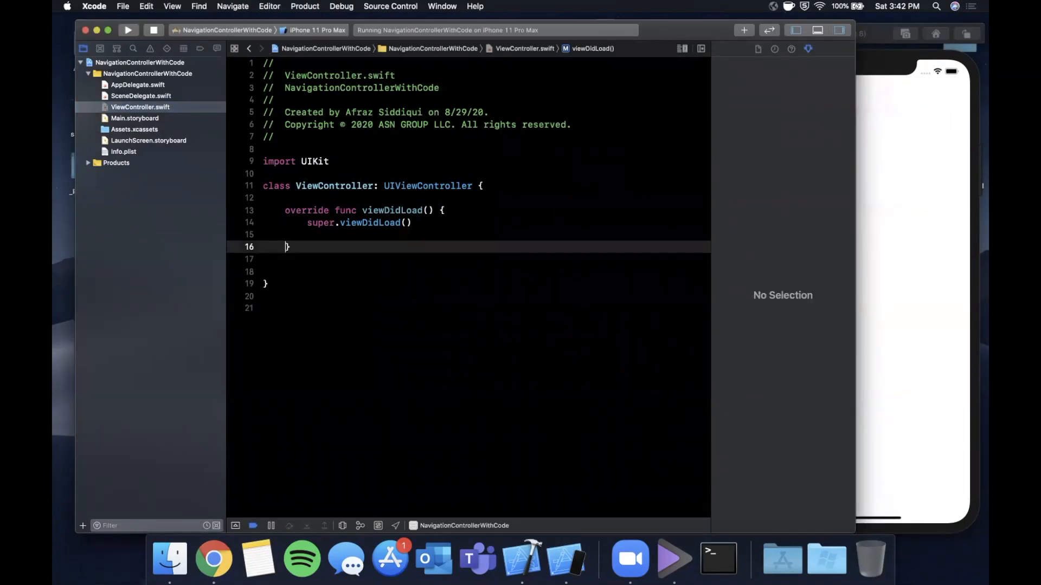
# Step: In viewDidLoad, set view.backgroundColor = .systemBlue in place of the setup comment
pyautogui.write('view.backgroundColor = .')
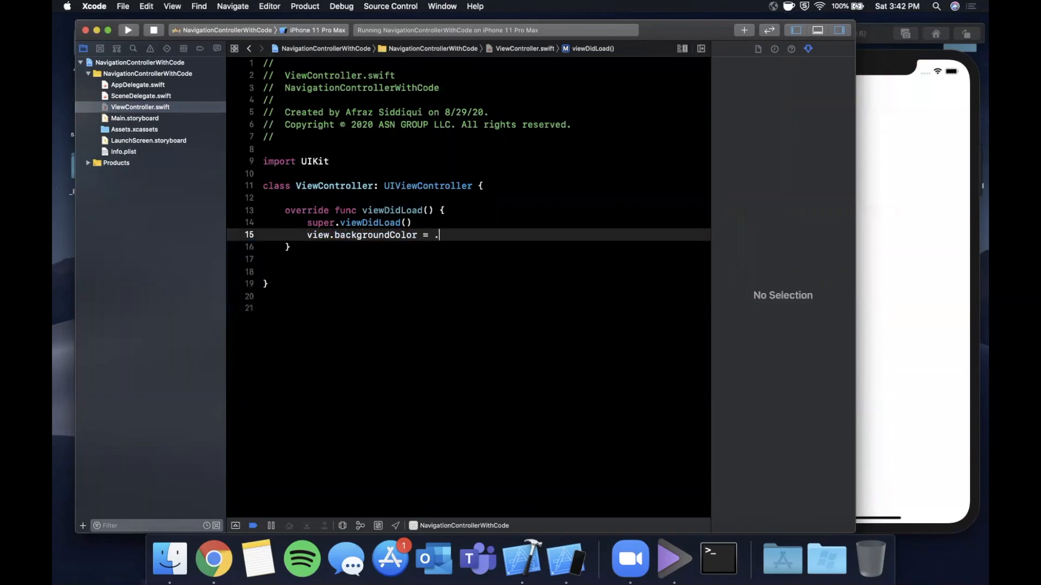
pyautogui.write('systemBlue')
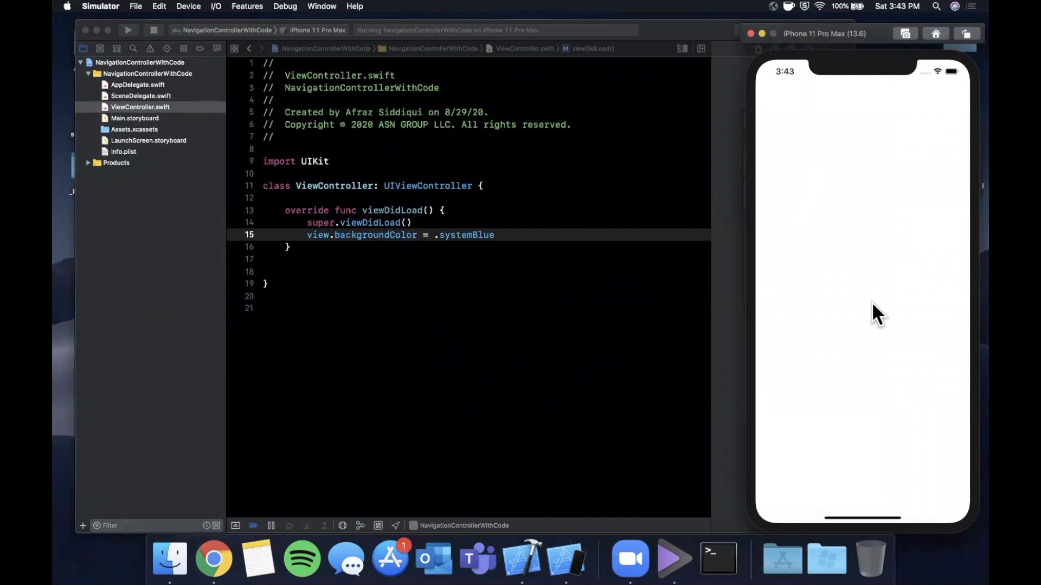
pyautogui.moveTo(658, 325)
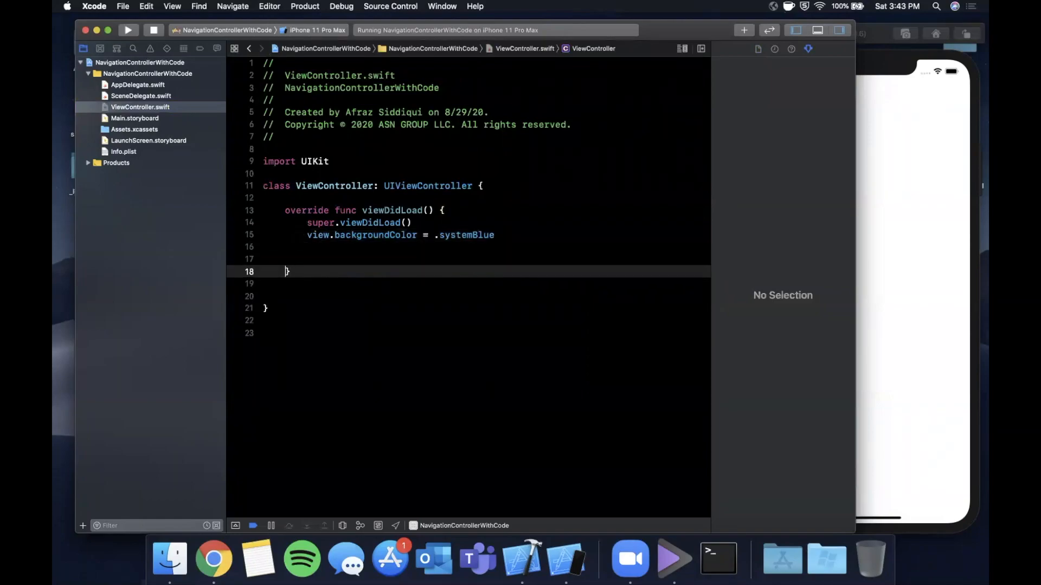
# Step: Declare a UIButton, title it "Go To Nav Controller" for .normal and add it as a subview
pyautogui.write('let')
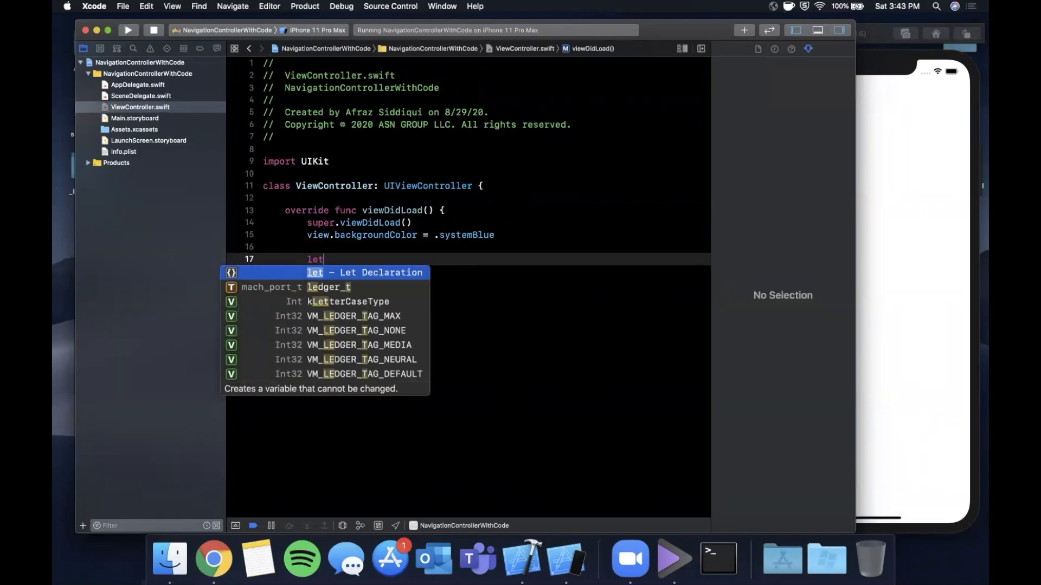
pyautogui.write('button = uib')
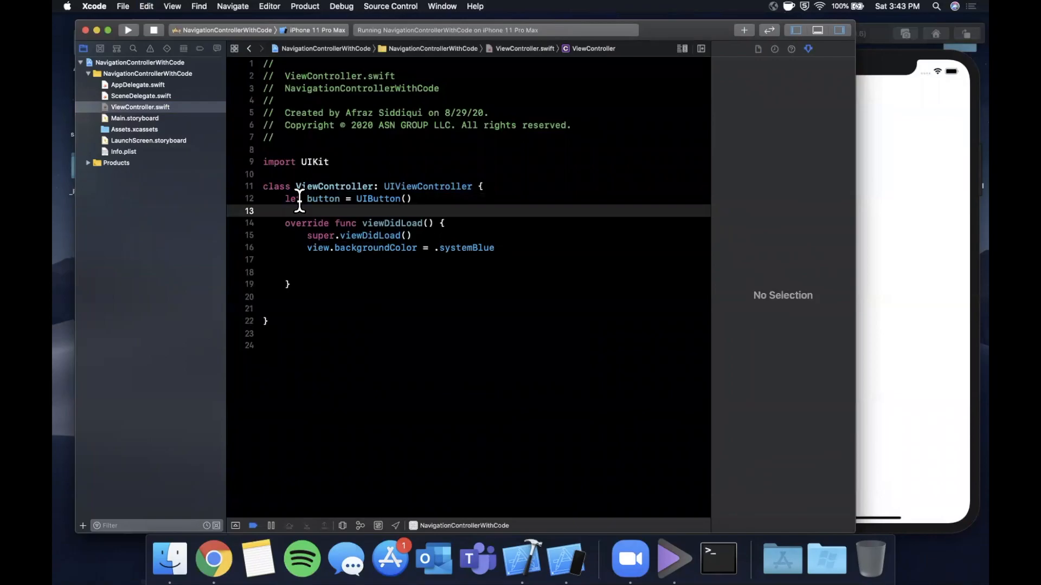
pyautogui.write('button')
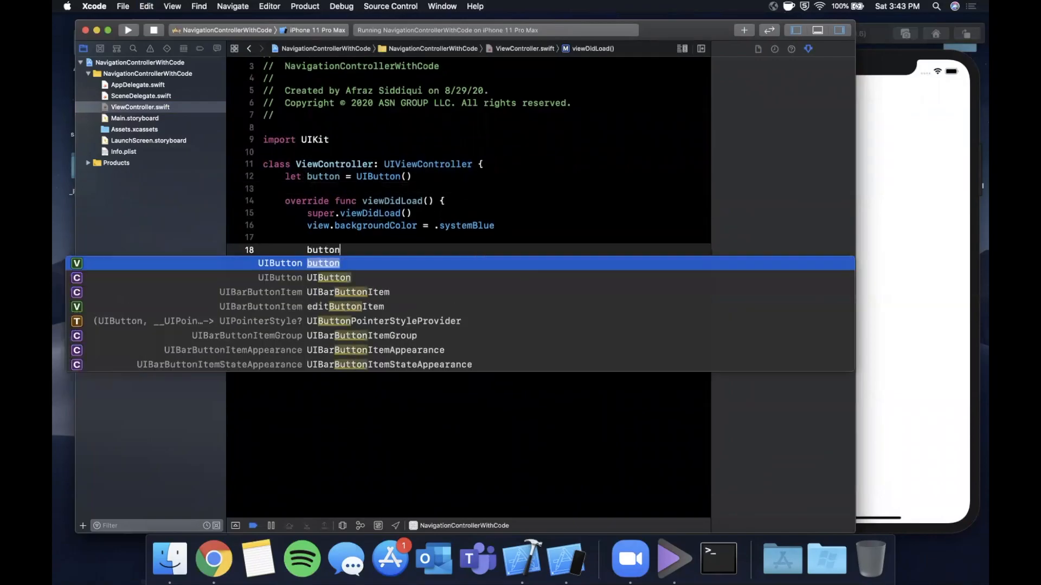
pyautogui.write('.settitle("", for: UIControl.State')
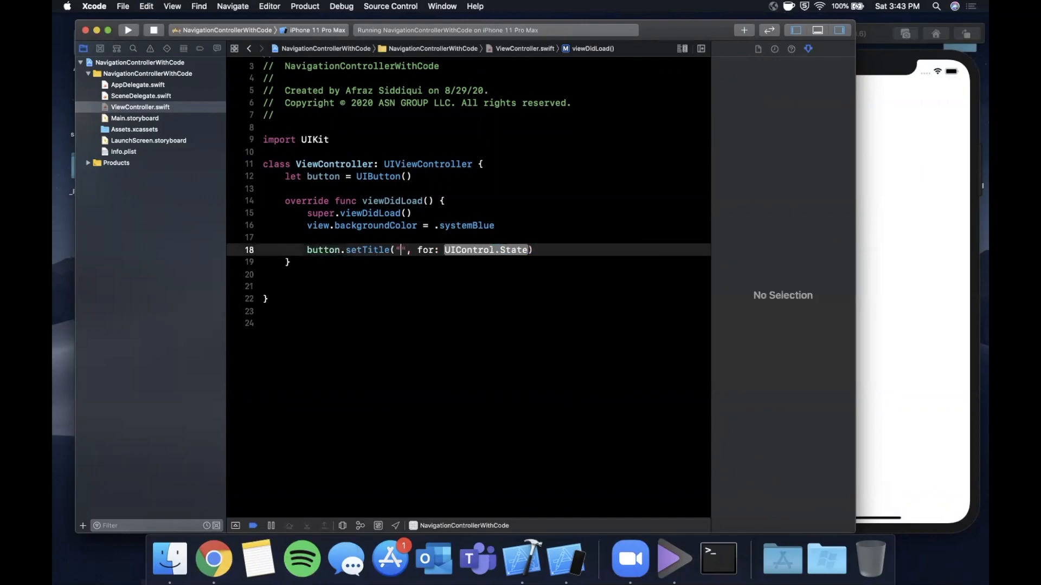
pyautogui.write('Go')
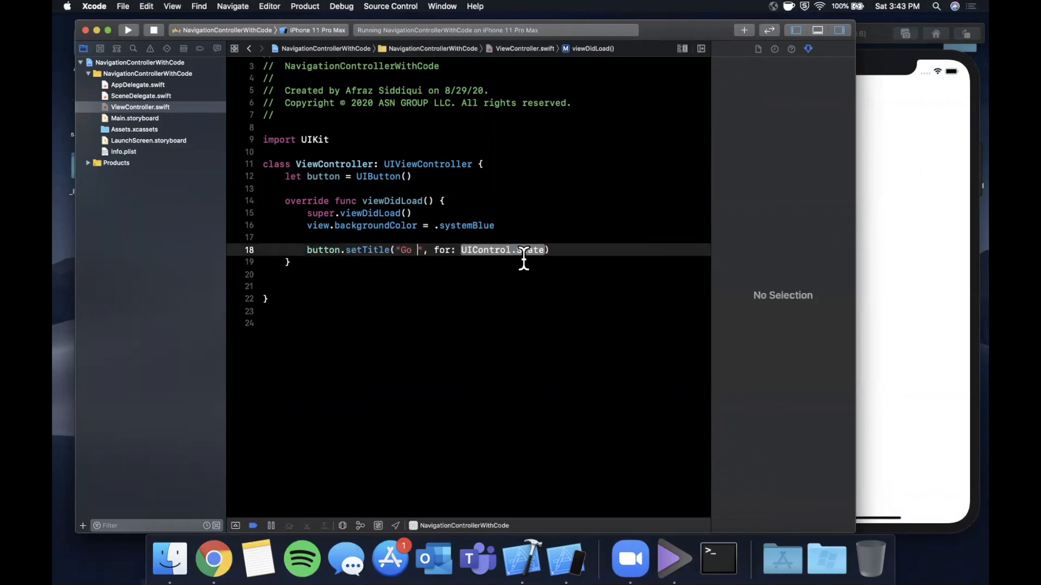
pyautogui.write('To Nav Controller')
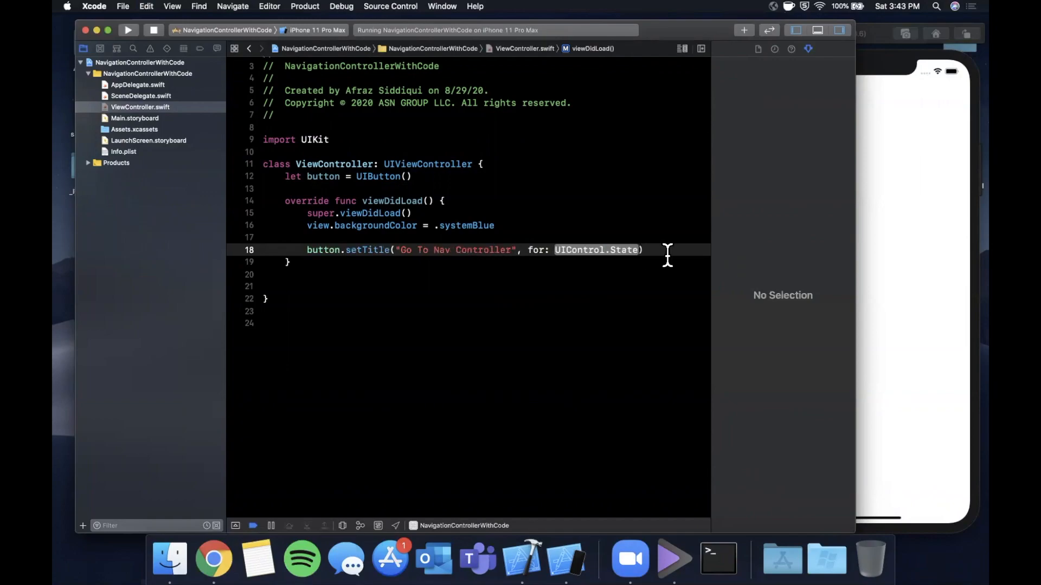
pyautogui.write('.normal')
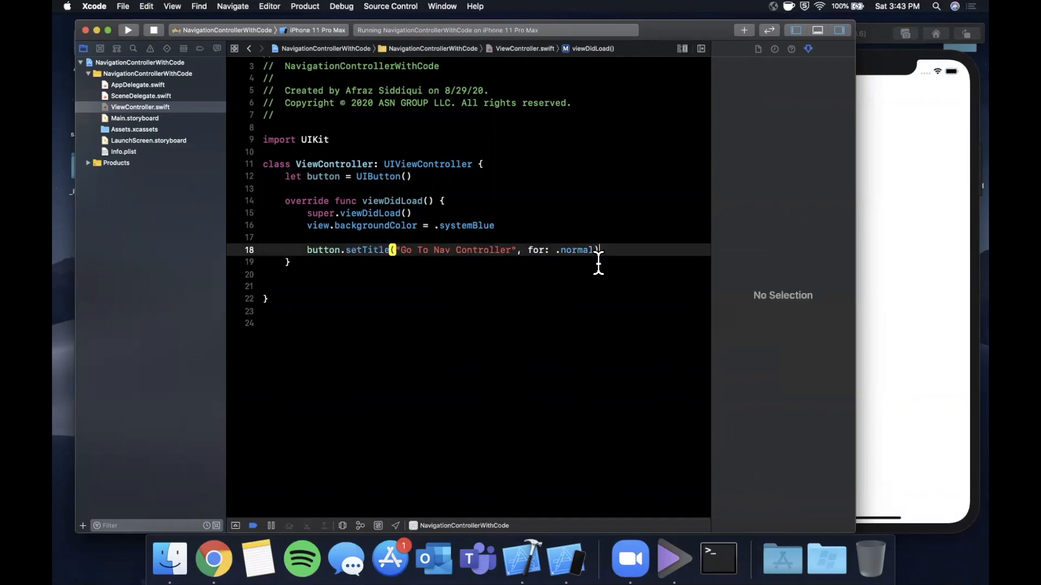
pyautogui.write('view')
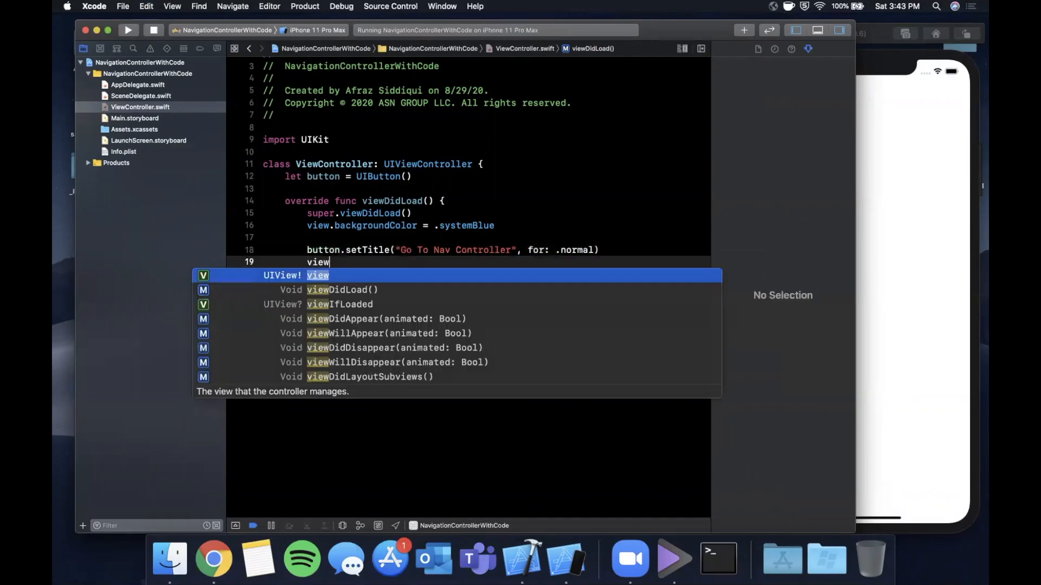
pyautogui.write('.addSubview(button')
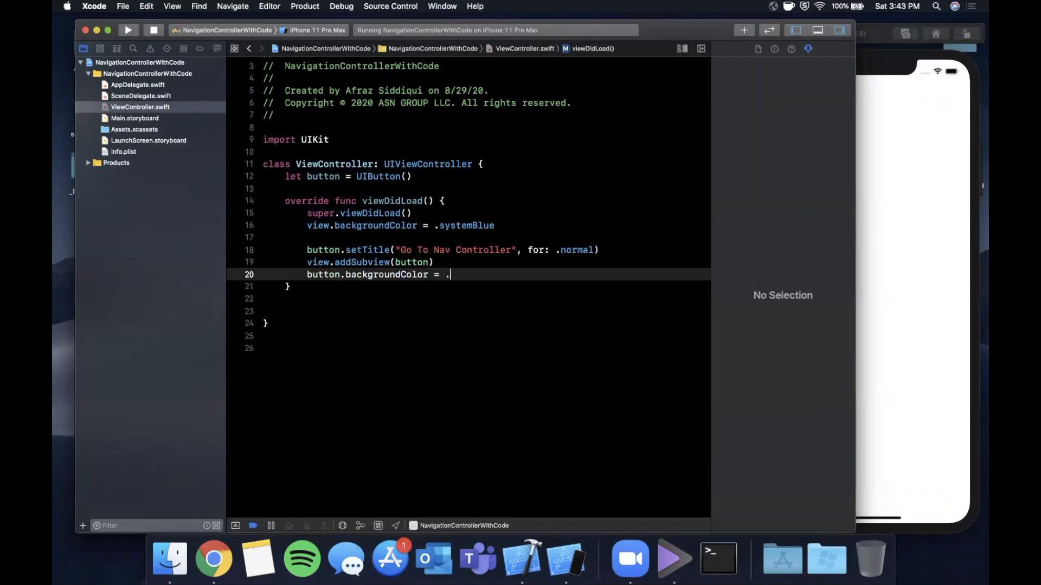
# Step: Give the button a white background, black title colour and frame CGRect(100, 100, 200, 52)
pyautogui.write('white')
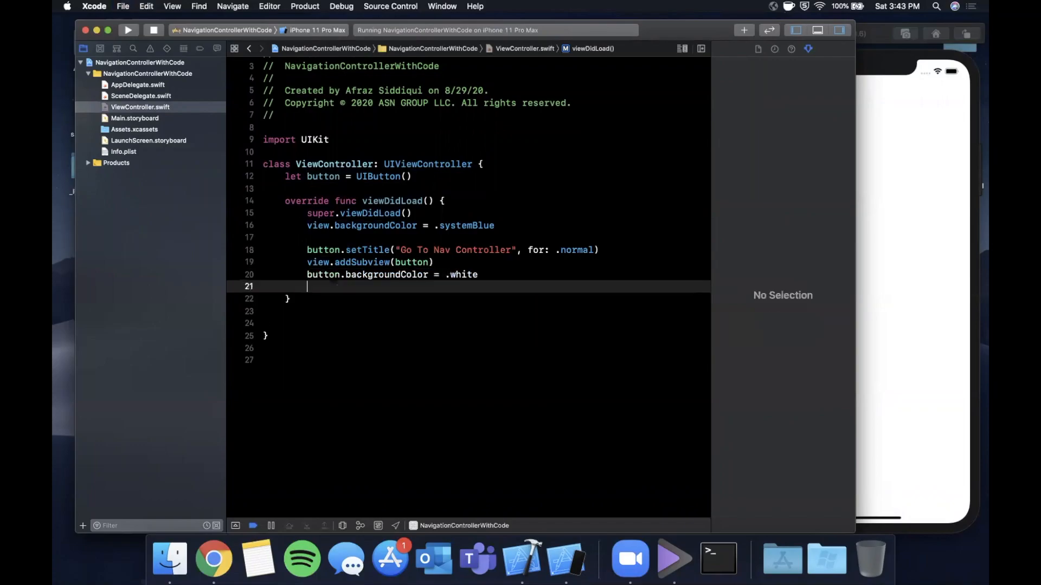
pyautogui.write('but')
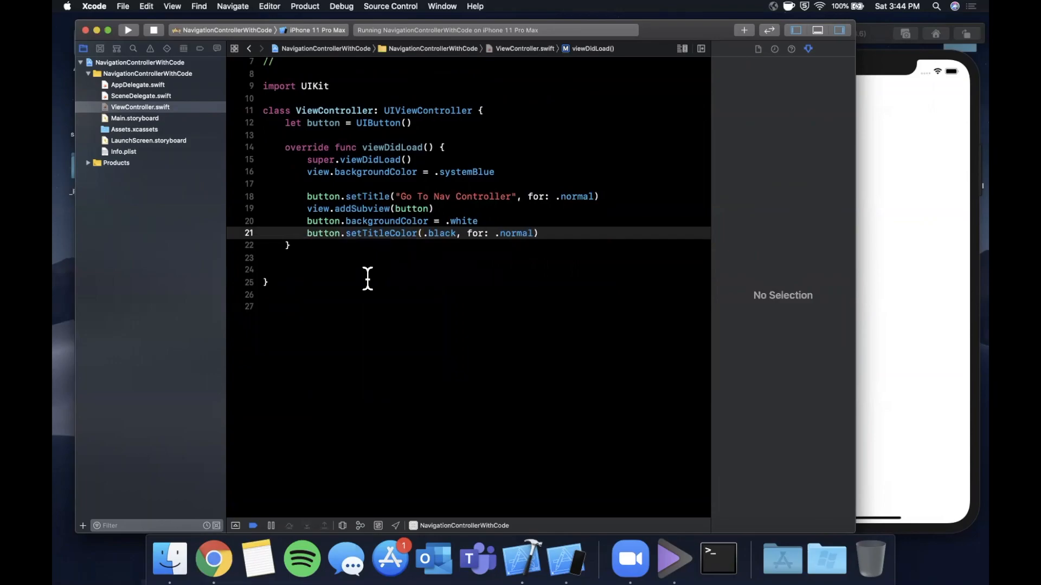
pyautogui.write('b')
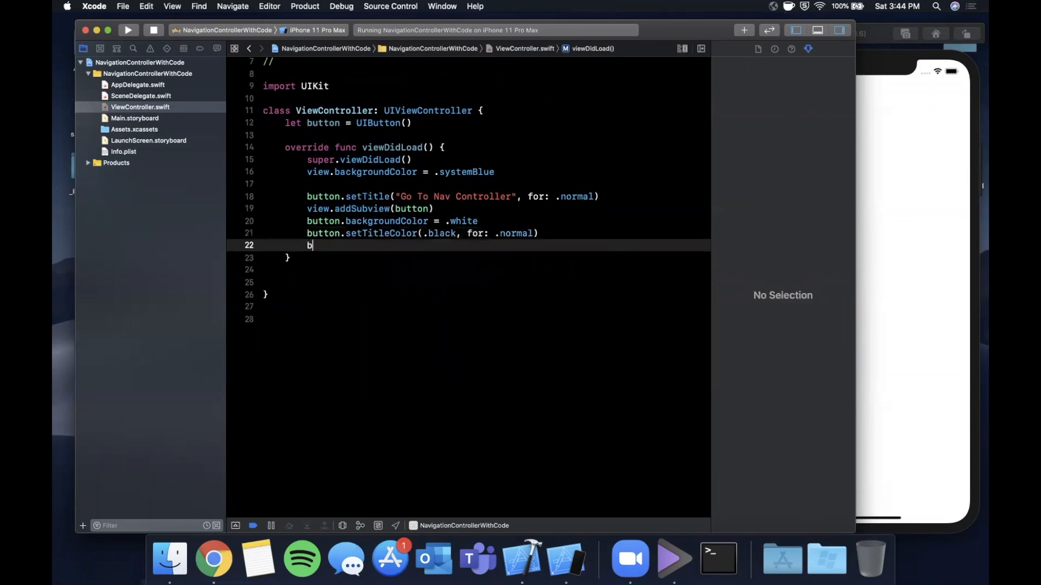
pyautogui.write('utton.frame=')
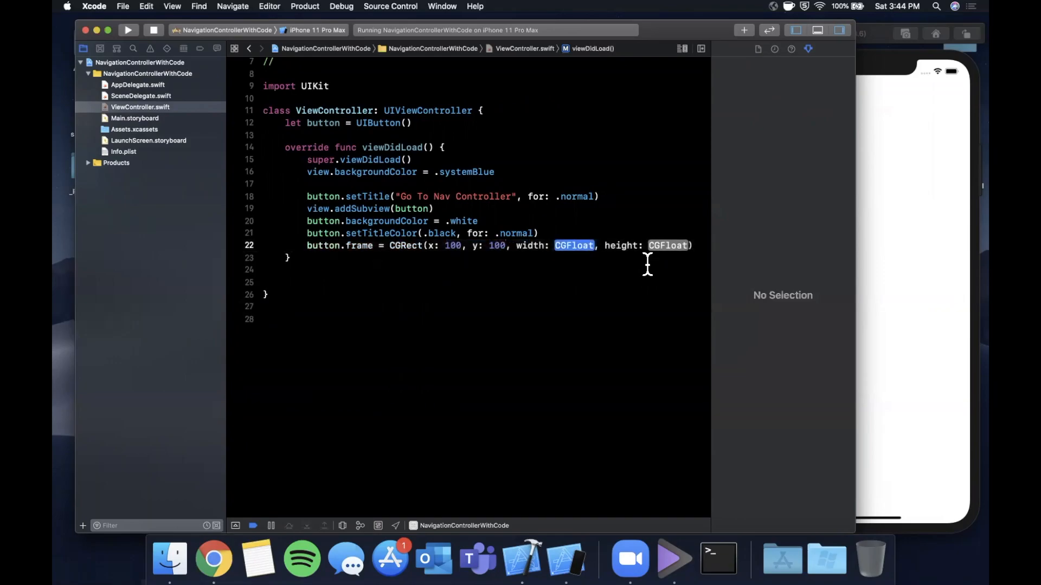
pyautogui.write('200')
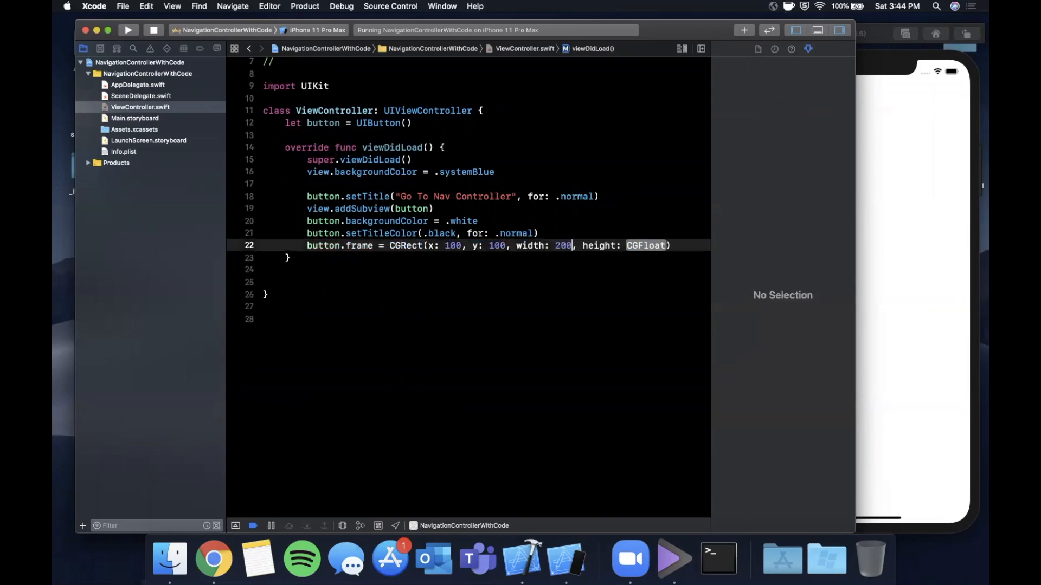
pyautogui.write('52')
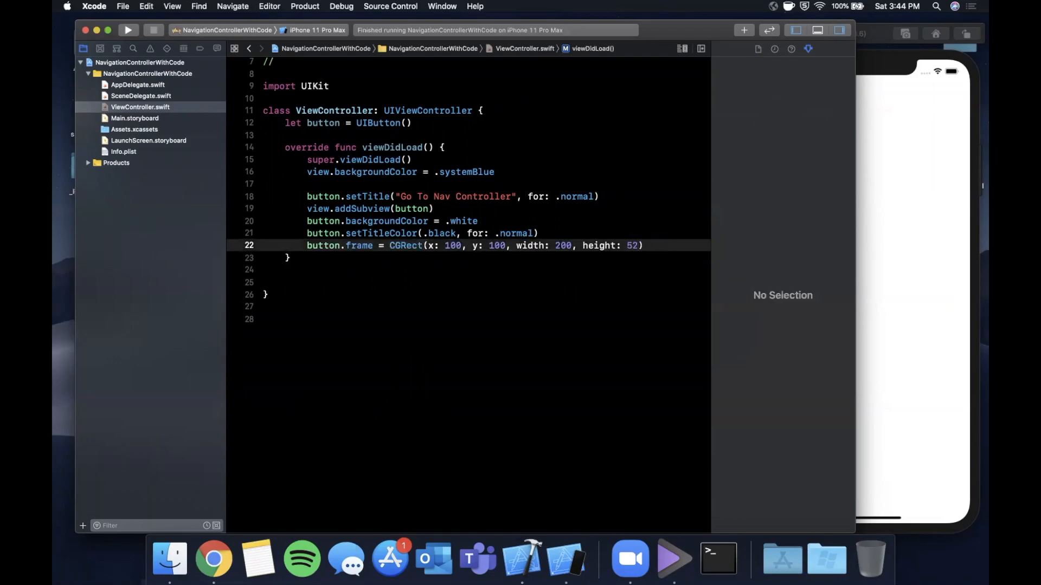
# Step: Relaunch the app so the simulator shows the blue screen with the white button
pyautogui.click(128, 30)
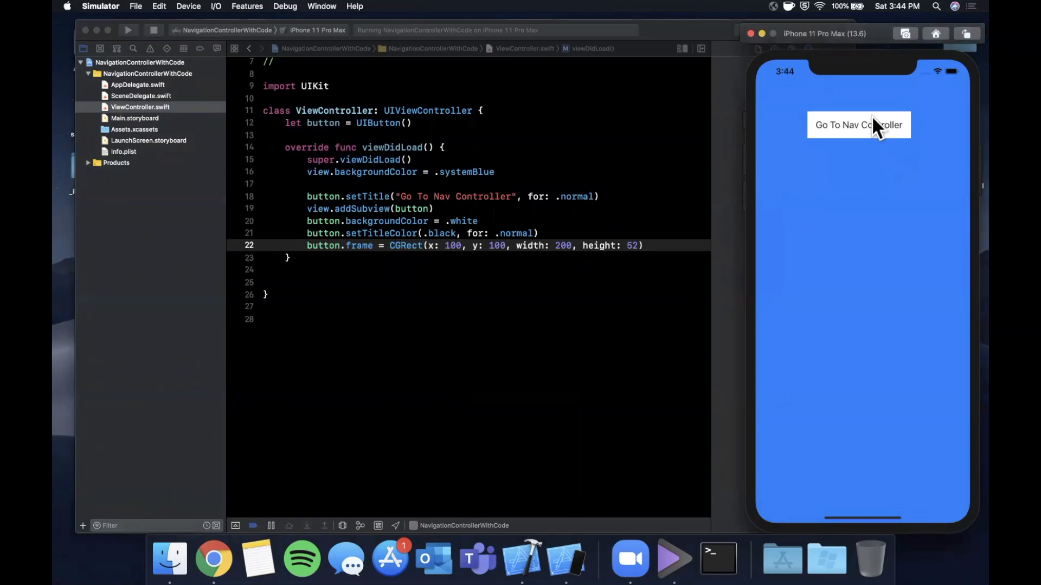
pyautogui.moveTo(871, 387)
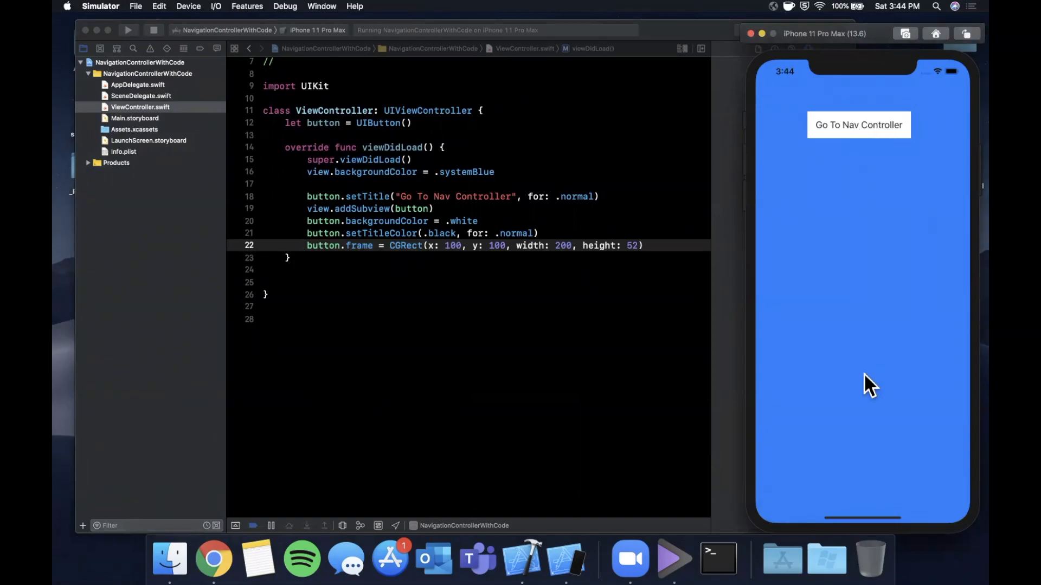
pyautogui.moveTo(408, 265)
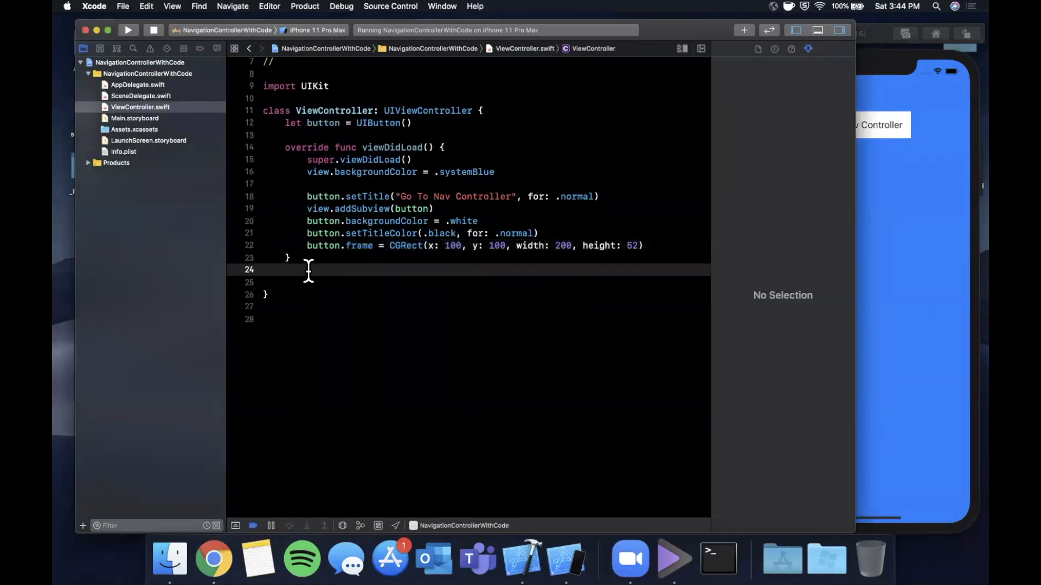
pyautogui.write('@objc private func')
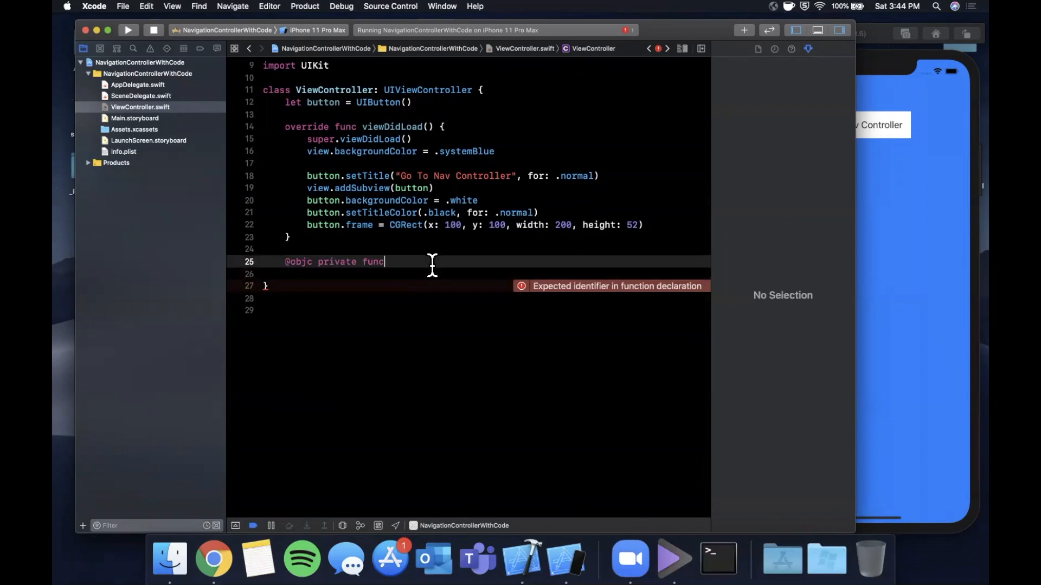
pyautogui.write('didTapButto')
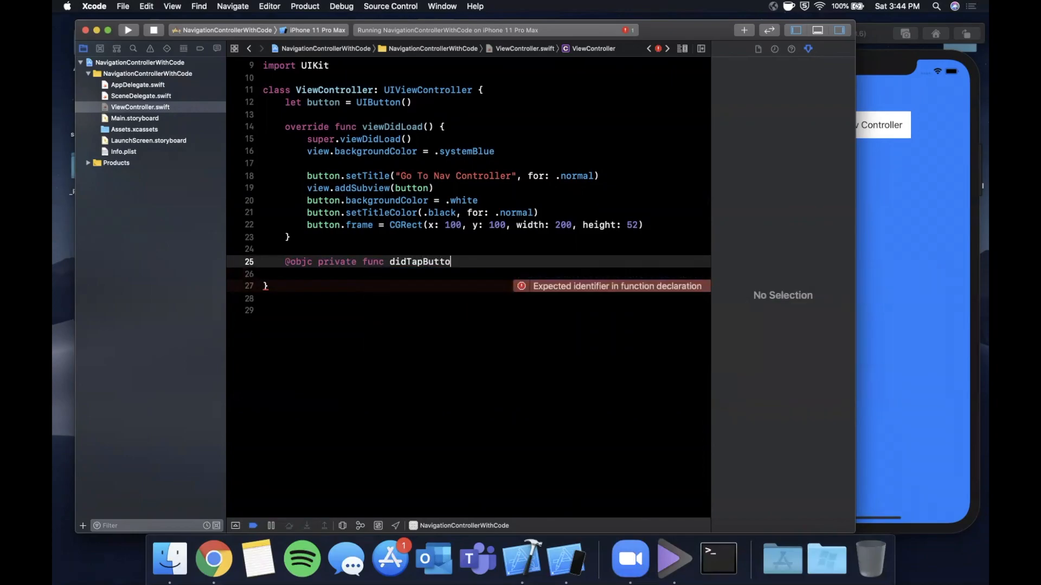
pyautogui.write('n()')
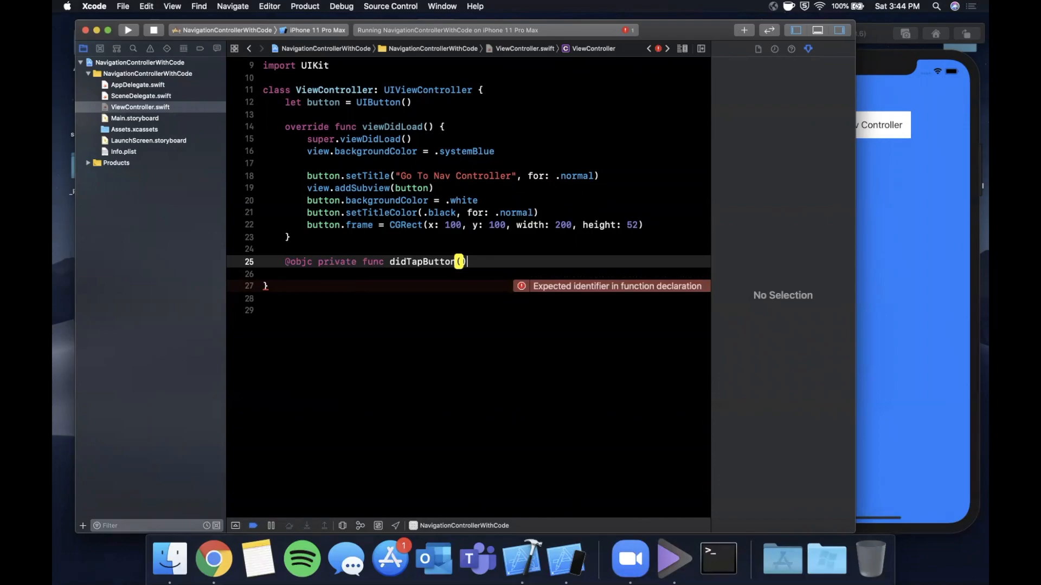
pyautogui.write('{')
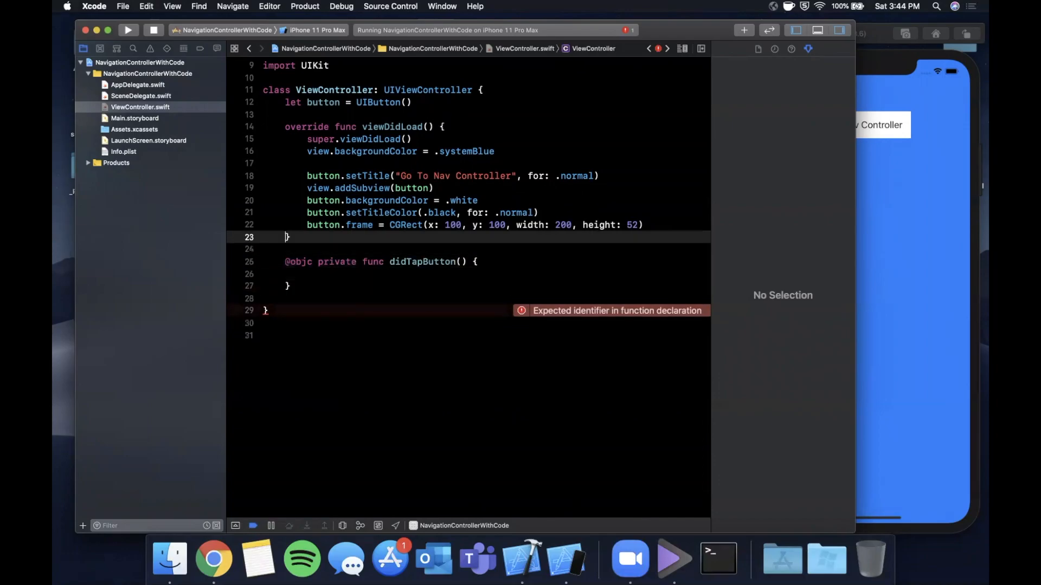
# Step: Wire the button with addTarget(self, action: #selector(didTapButton), for: .touchUpInside)
pyautogui.write('button.a')
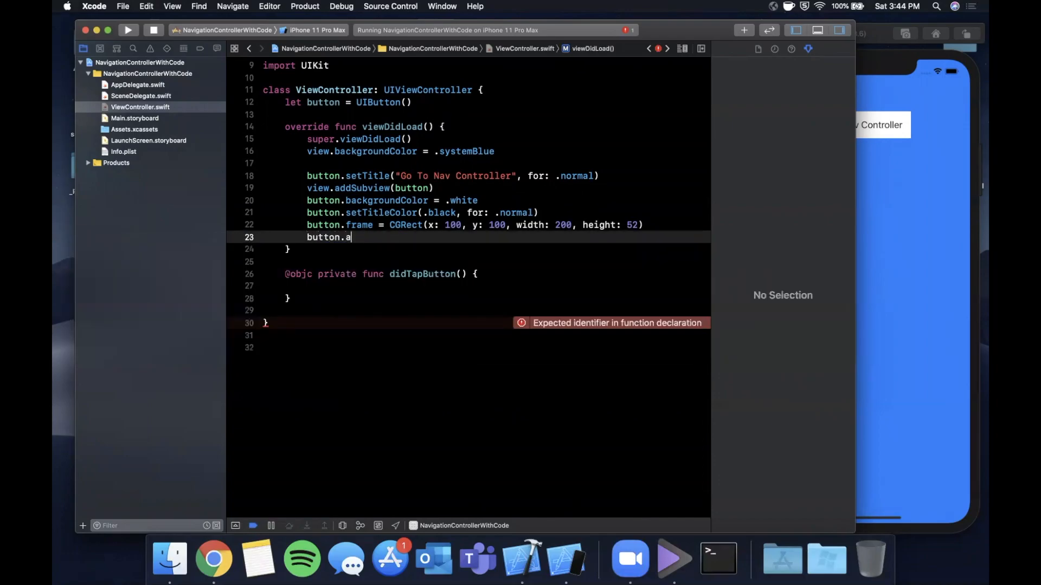
pyautogui.write('dga')
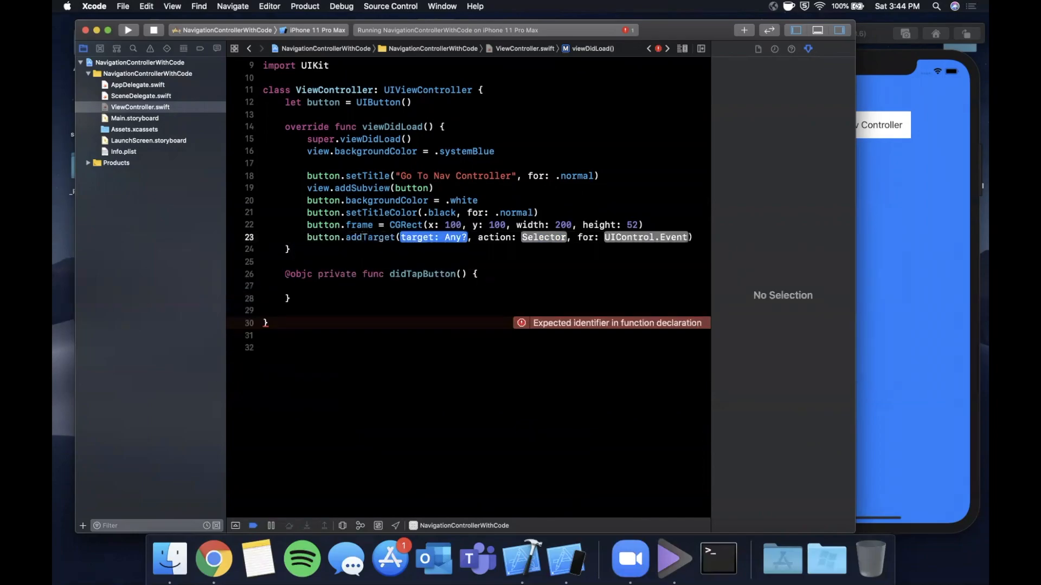
pyautogui.write('self, action: #')
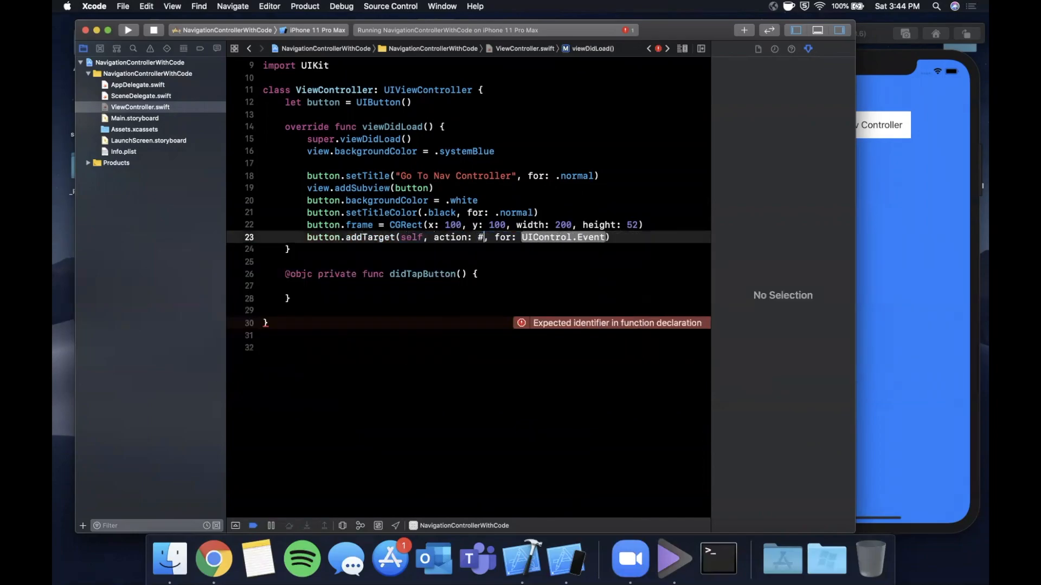
pyautogui.write('selector(didTapButt')
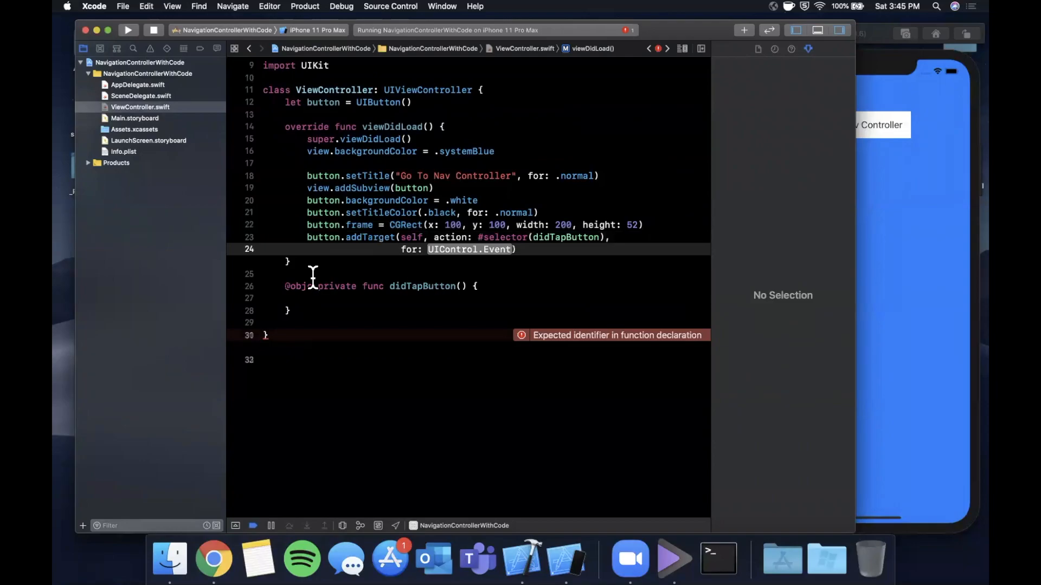
pyautogui.doubleClick(470, 249)
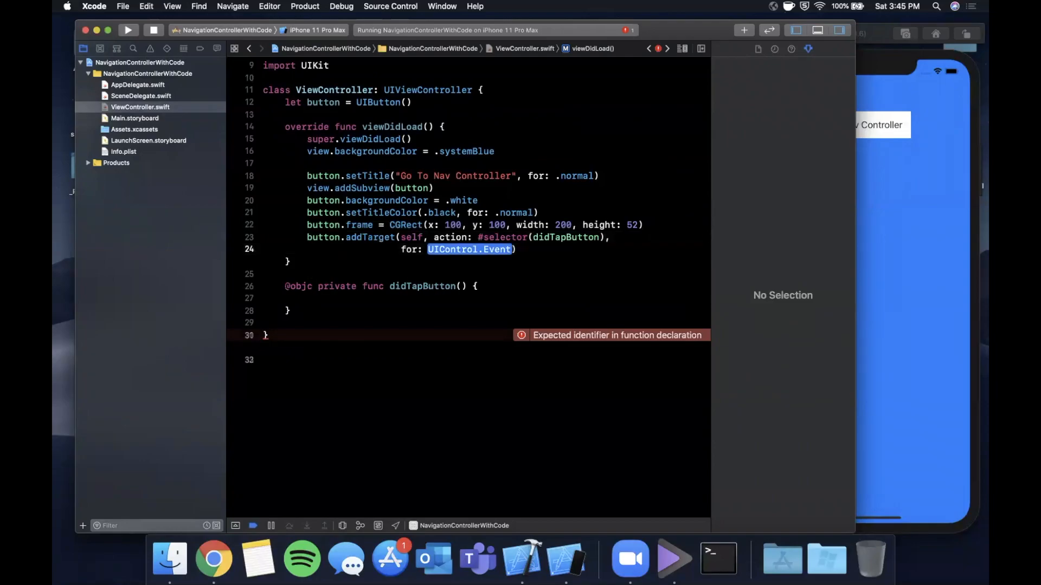
pyautogui.write('.touchupis')
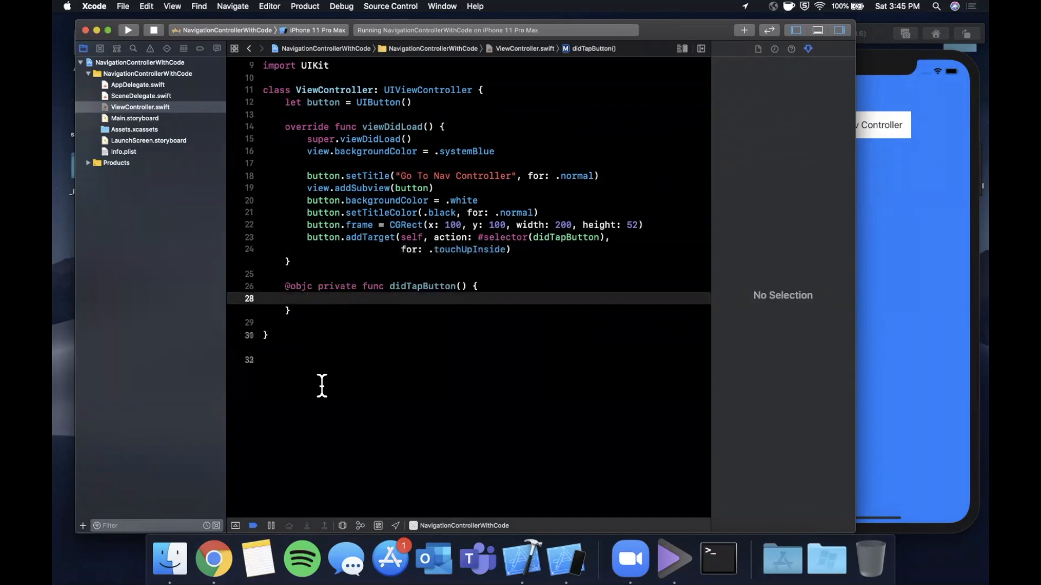
pyautogui.moveTo(380, 356)
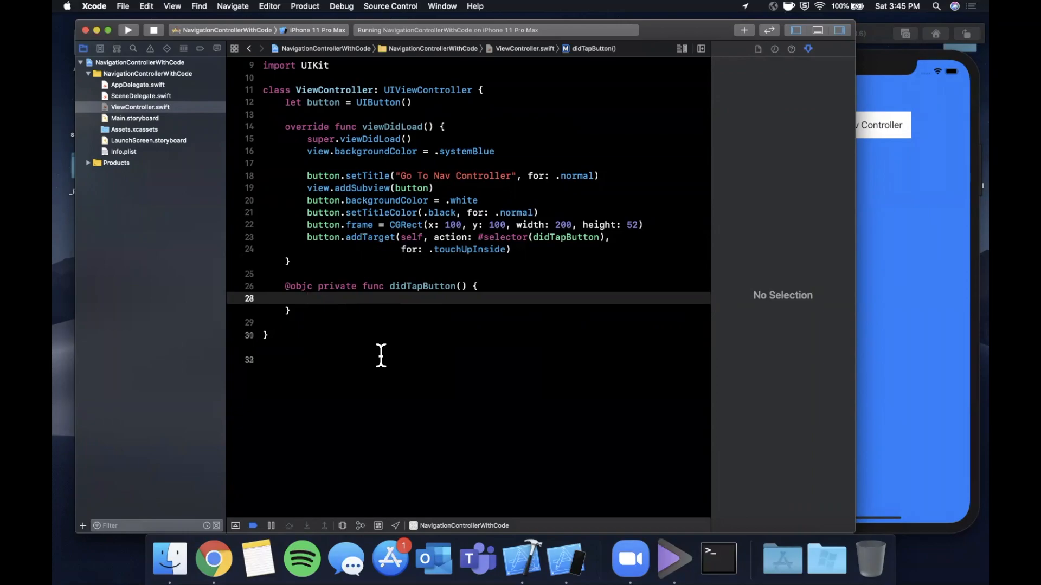
# Step: In didTapButton, create rootVC titled "Welcome", wrap it in a UINavigationController and present it animated
pyautogui.write('let nav')
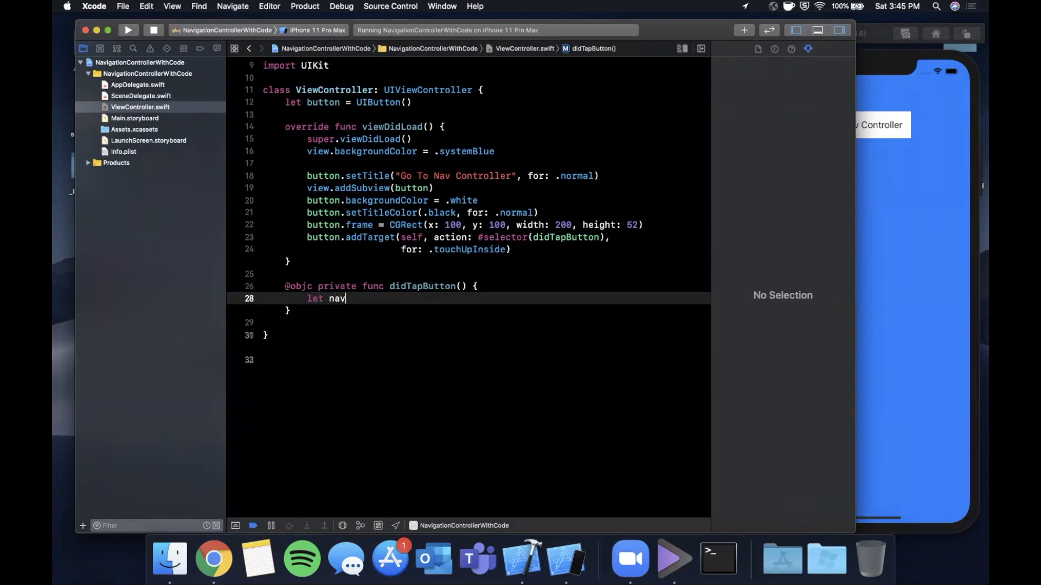
pyautogui.write('VC=')
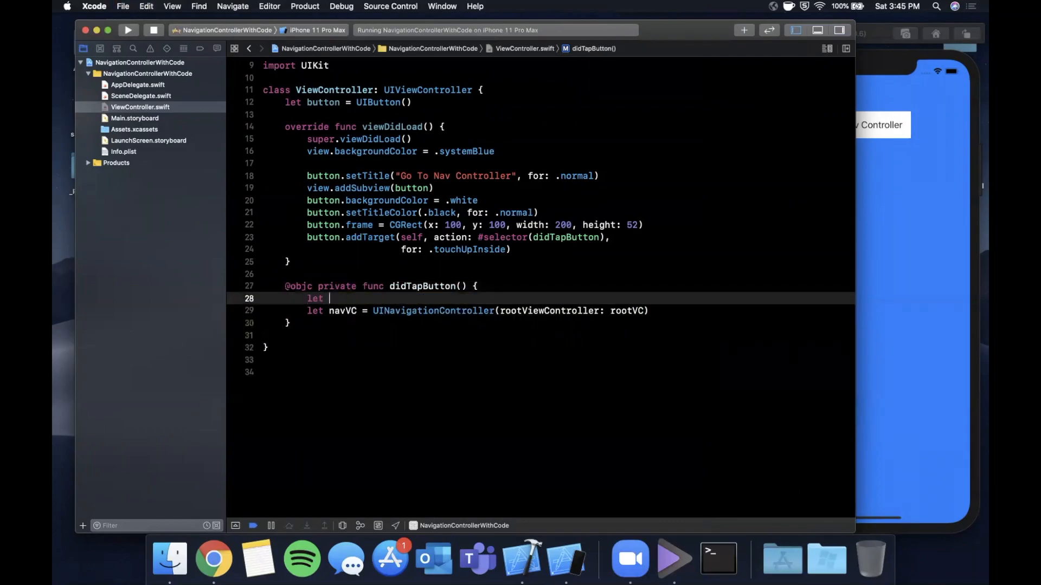
pyautogui.write('rootVC = uiviewcon')
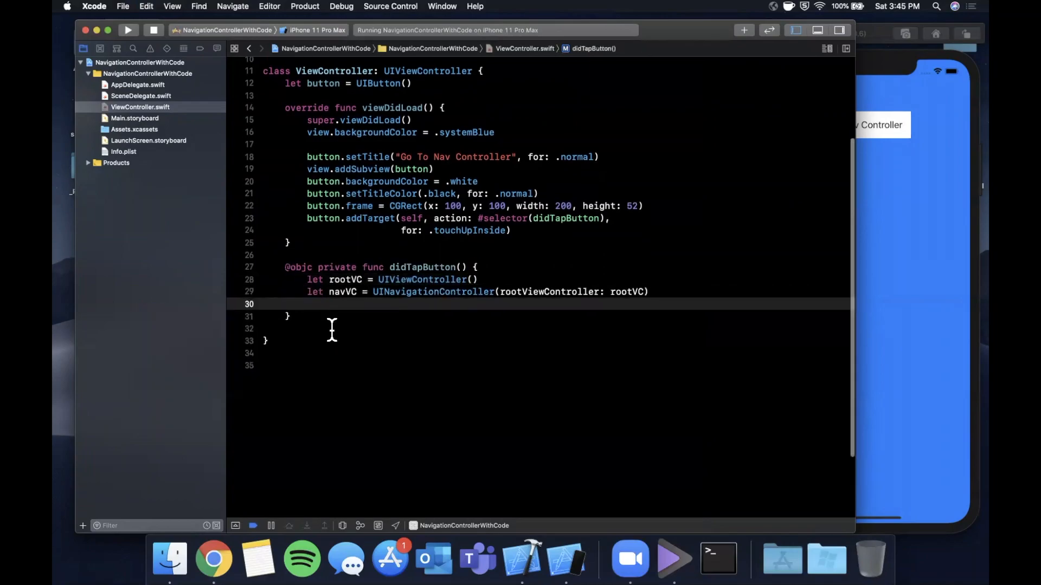
pyautogui.press('Return')
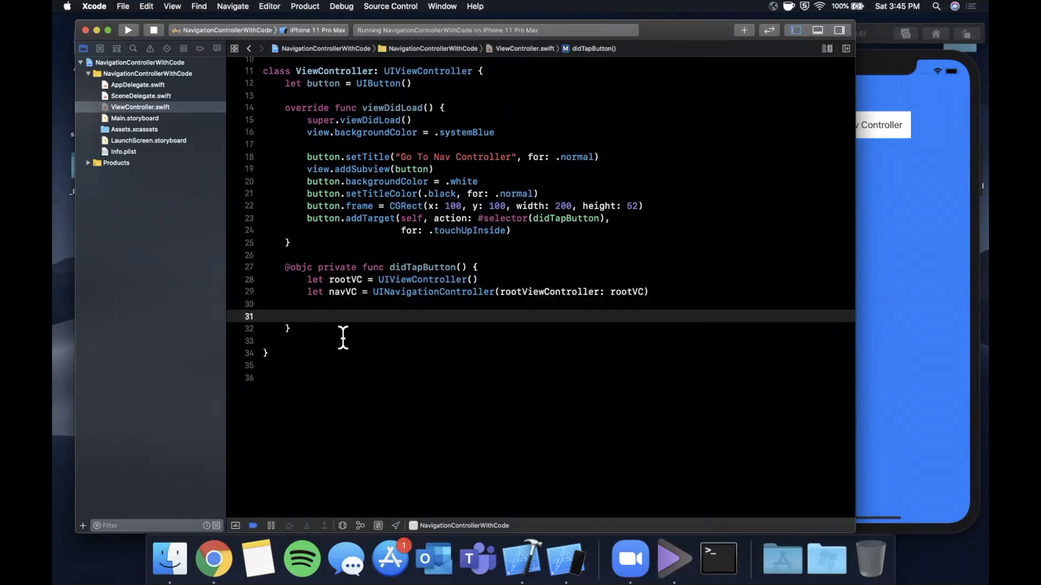
pyautogui.write('present(navV')
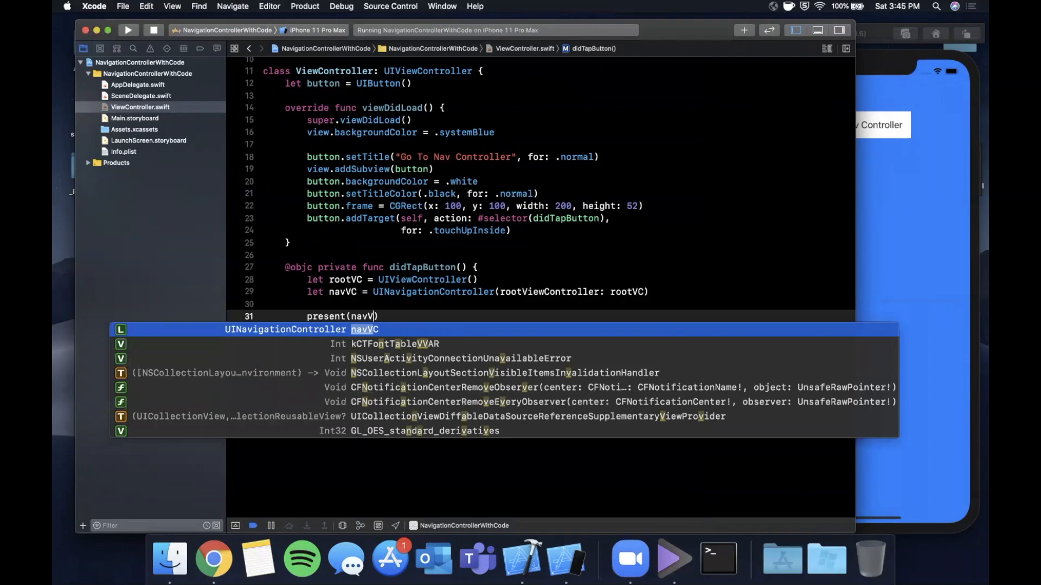
pyautogui.write('C, animated: true')
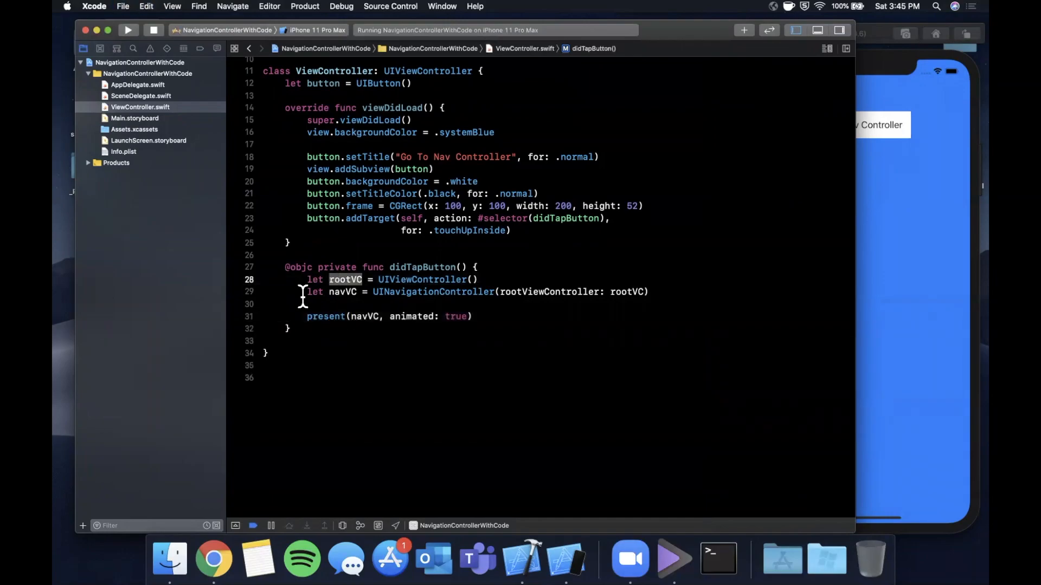
pyautogui.write('rootVC.title = "W')
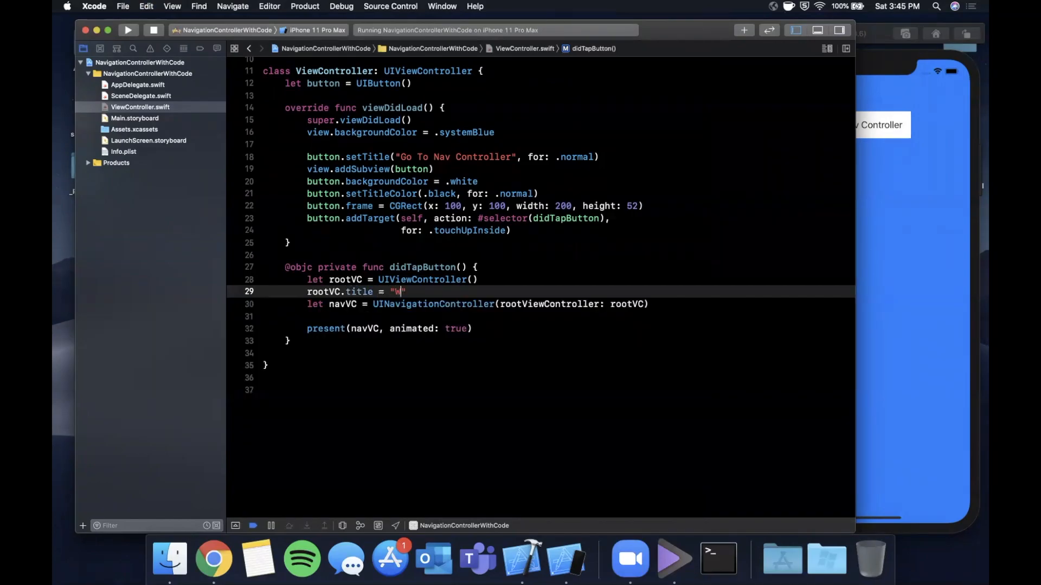
pyautogui.write('elcomem')
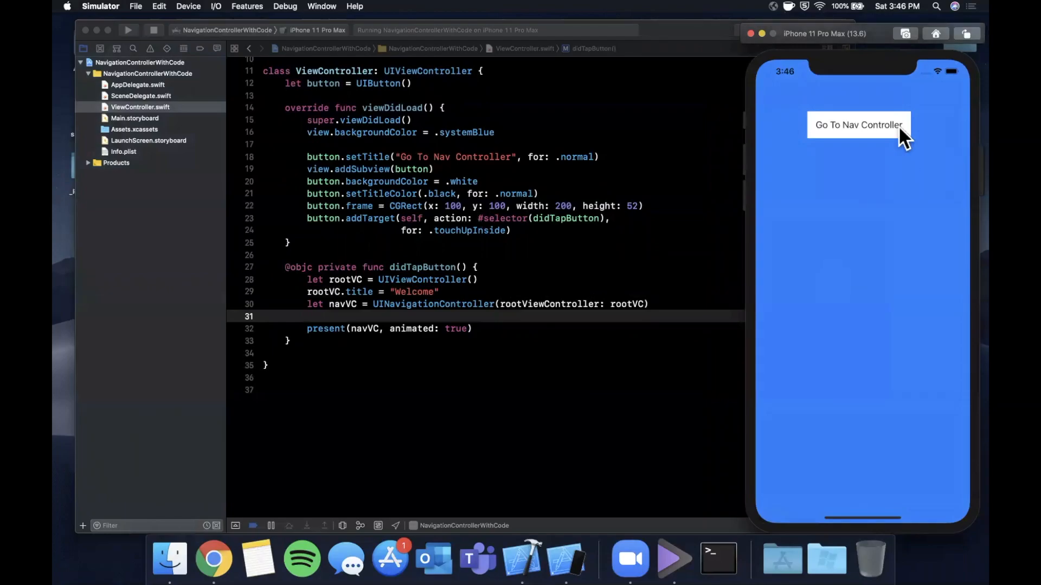
# Step: Tap Go To Nav Controller to present the Welcome navigation screen over the blue screen
pyautogui.click(859, 125)
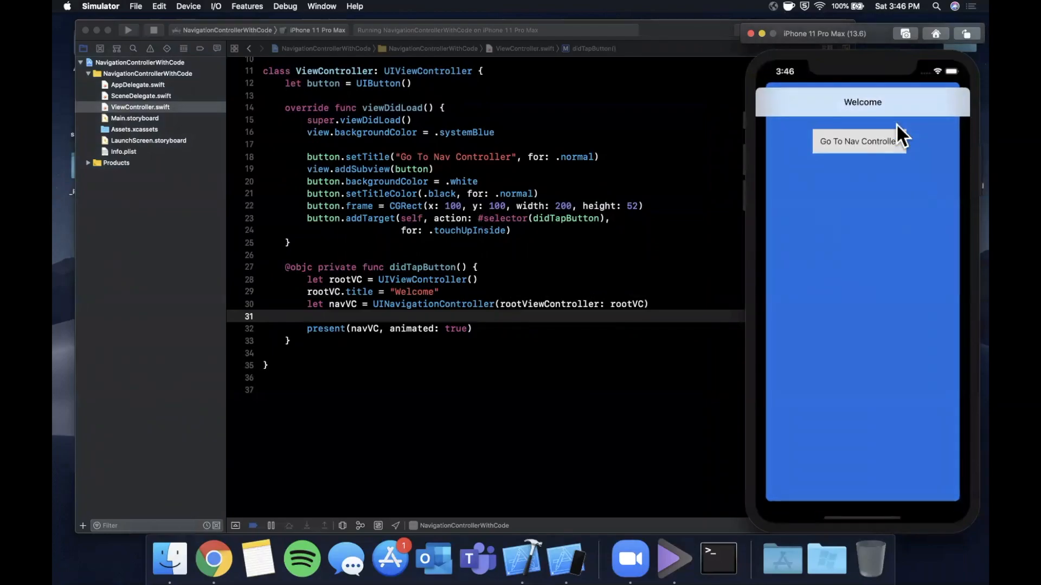
pyautogui.moveTo(882, 106)
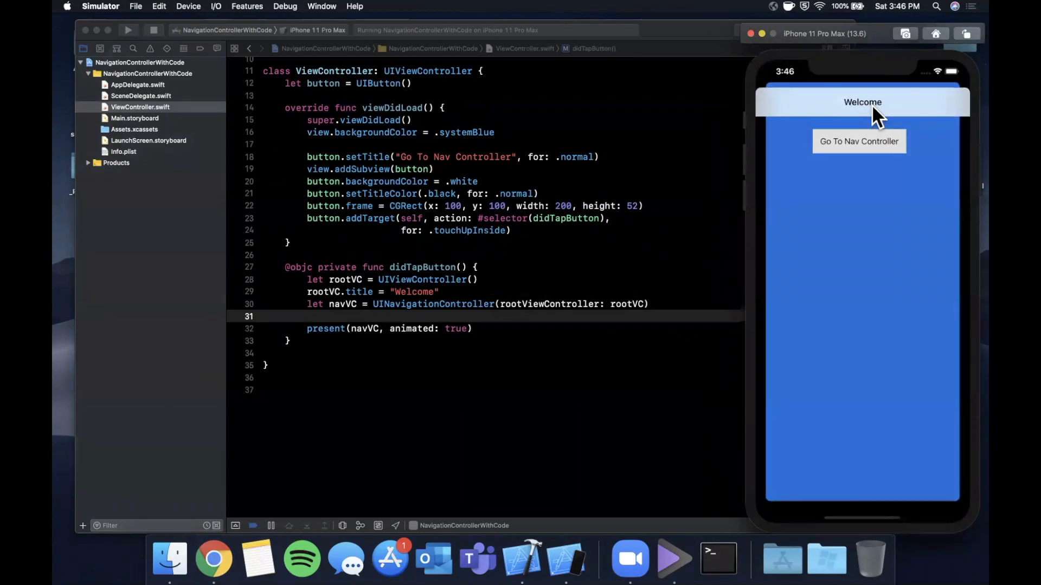
pyautogui.moveTo(875, 111)
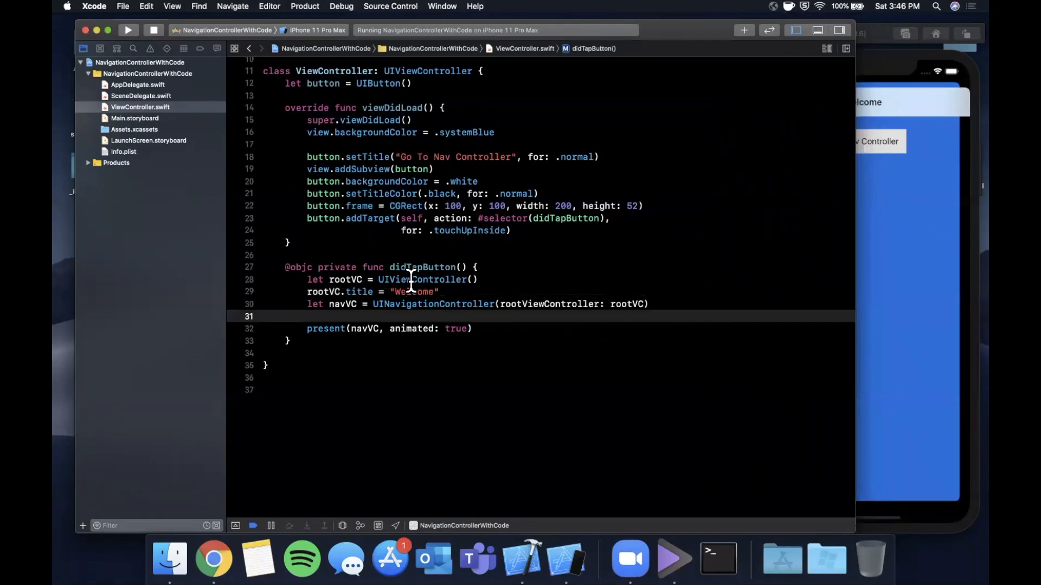
# Step: Make rootVC a SecondViewController and declare class SecondViewController: UIViewController
pyautogui.doubleClick(422, 279)
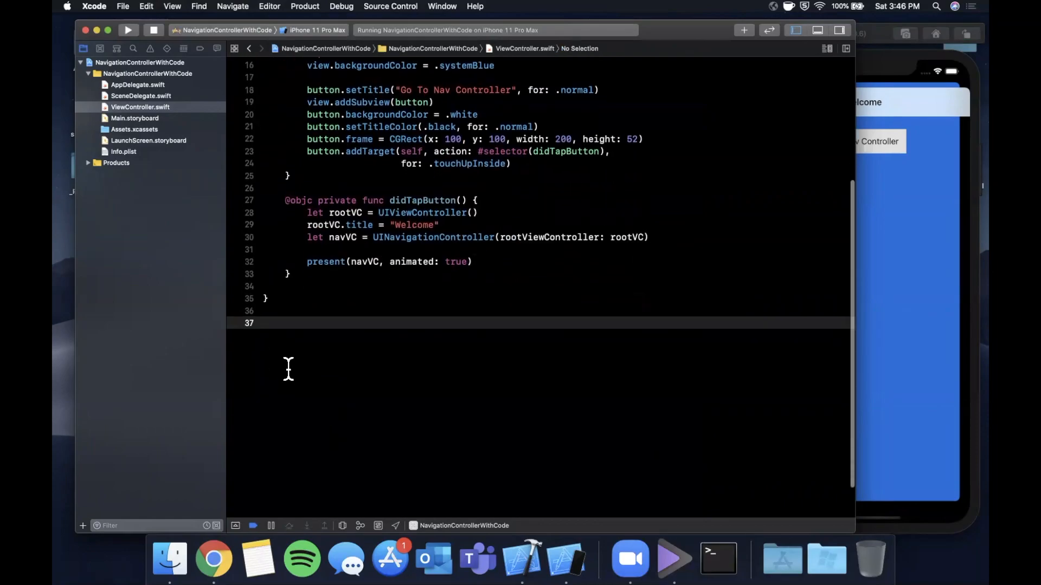
pyautogui.write('class Se')
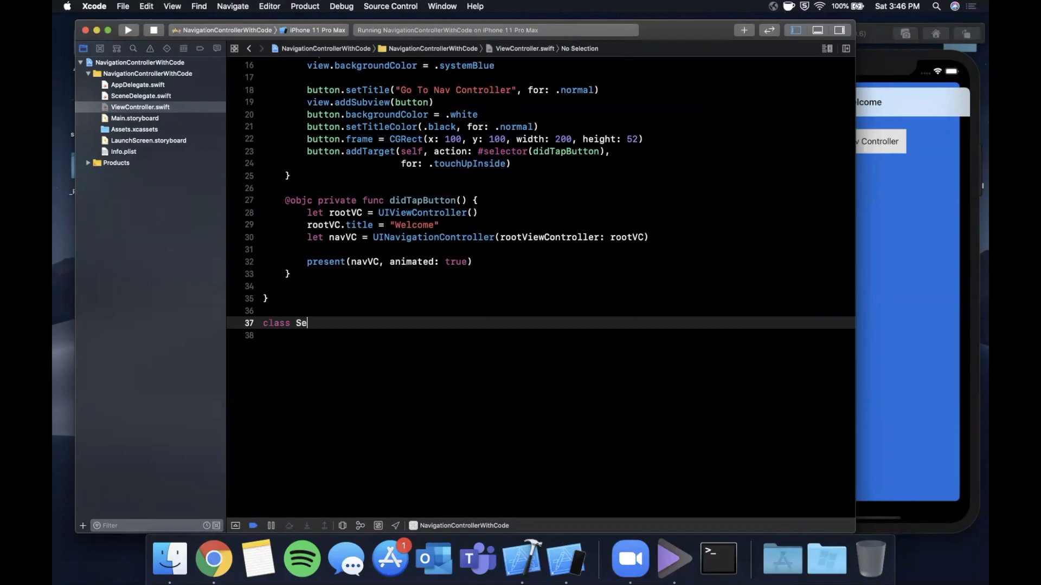
pyautogui.write('condViewCO')
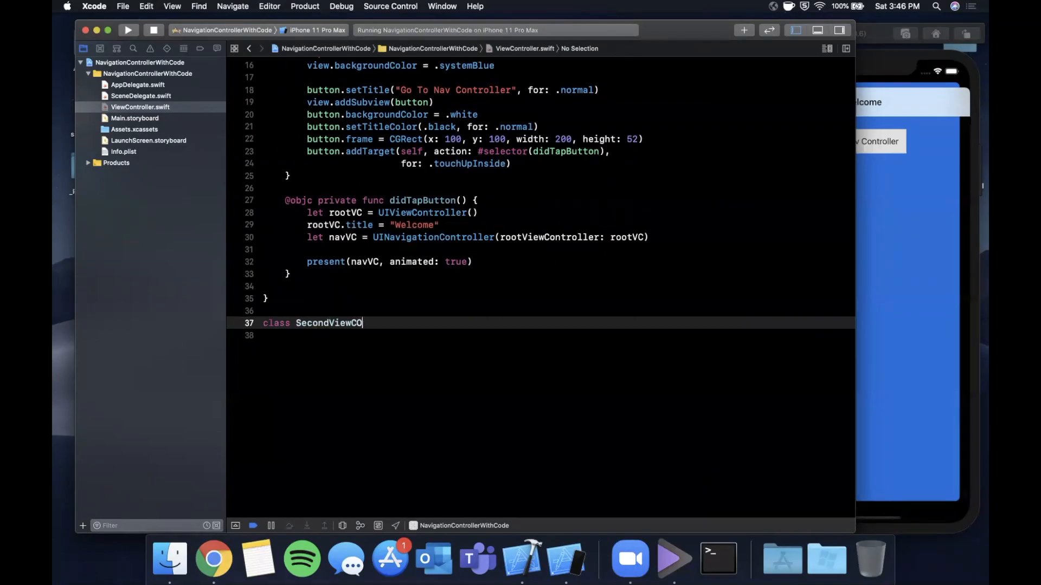
pyautogui.write('n')
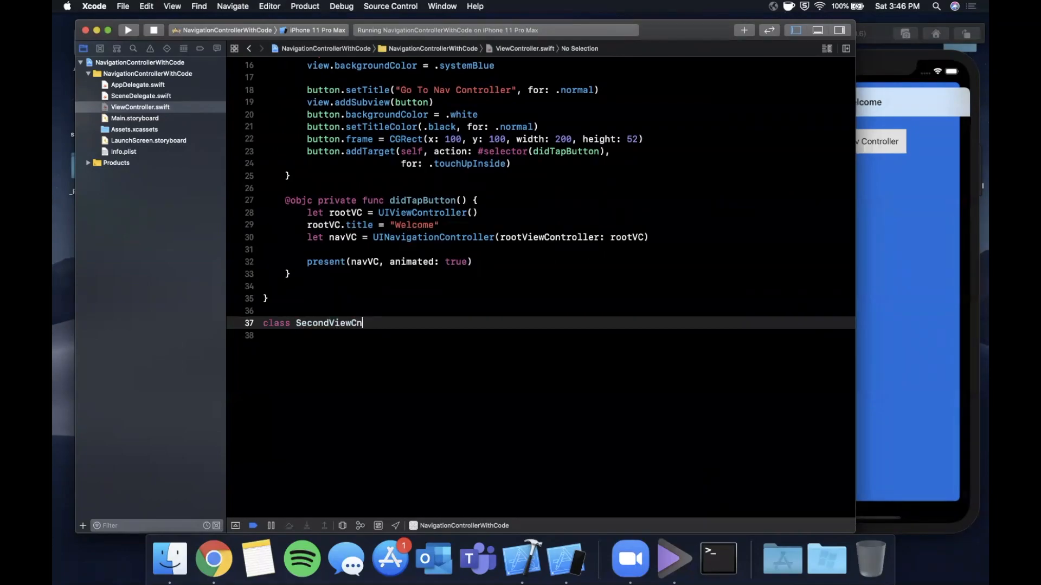
pyautogui.write('troller')
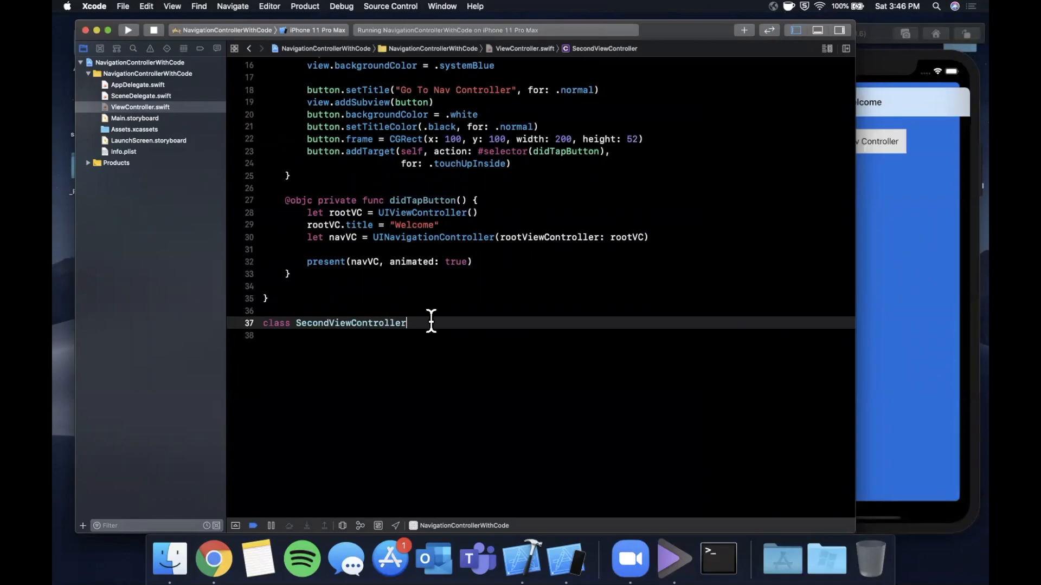
pyautogui.write(': uiviewcon')
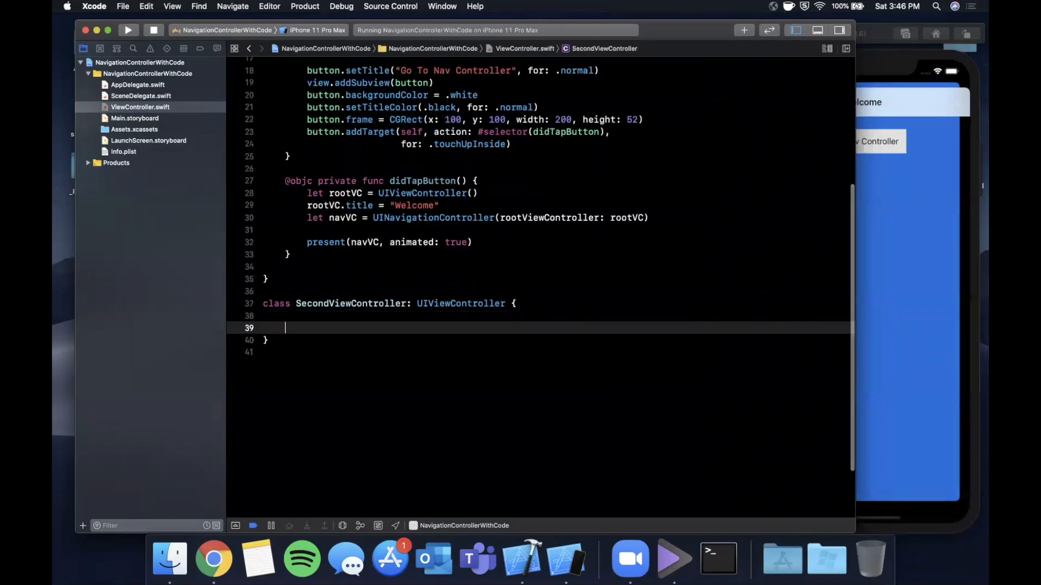
# Step: In SecondViewController's viewDidLoad set a systemRed background and title = "Welcome"
pyautogui.write('v')
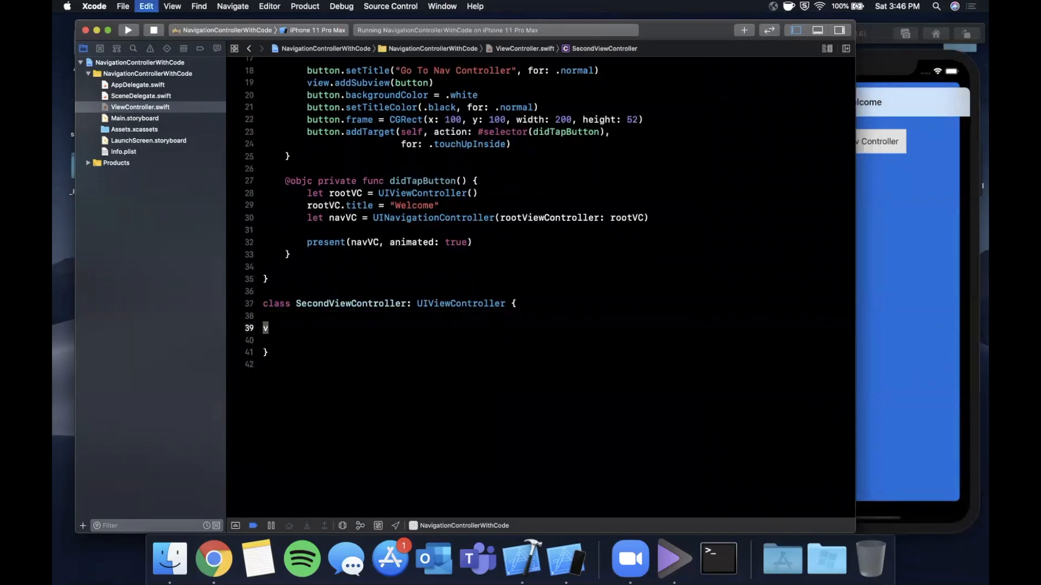
pyautogui.write('viewdidl')
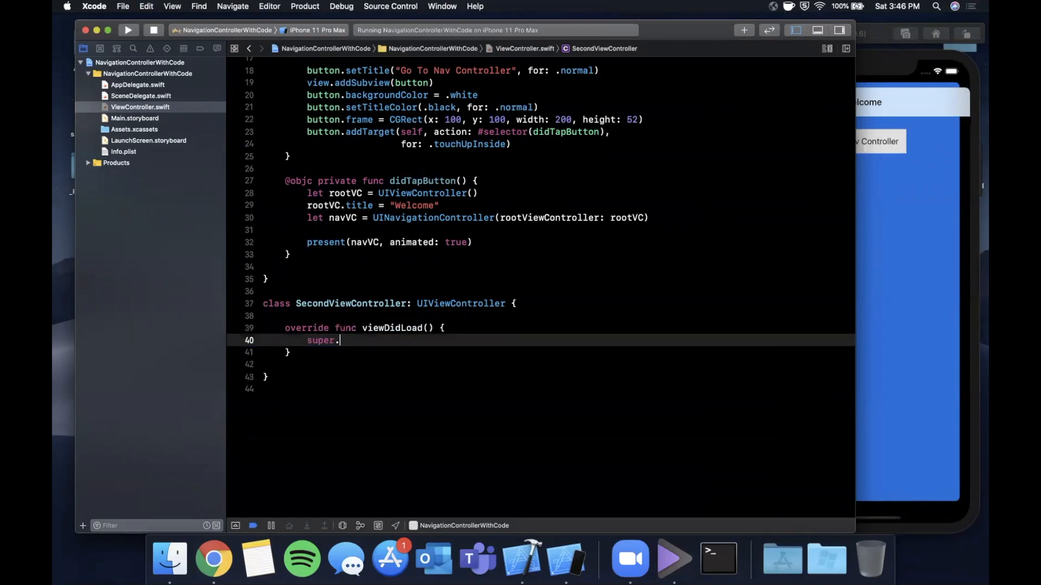
pyautogui.write('back')
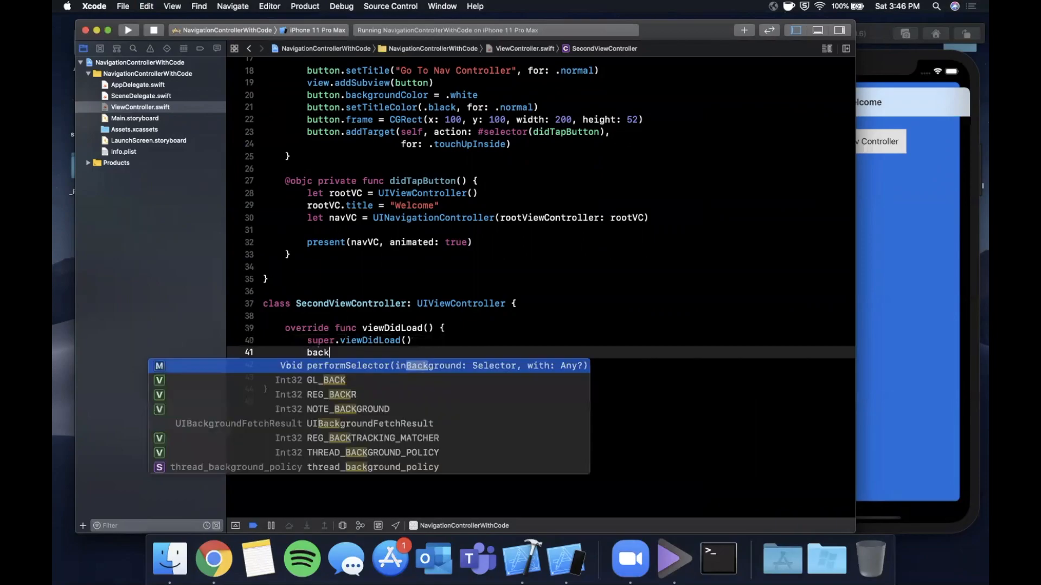
pyautogui.write('view.')
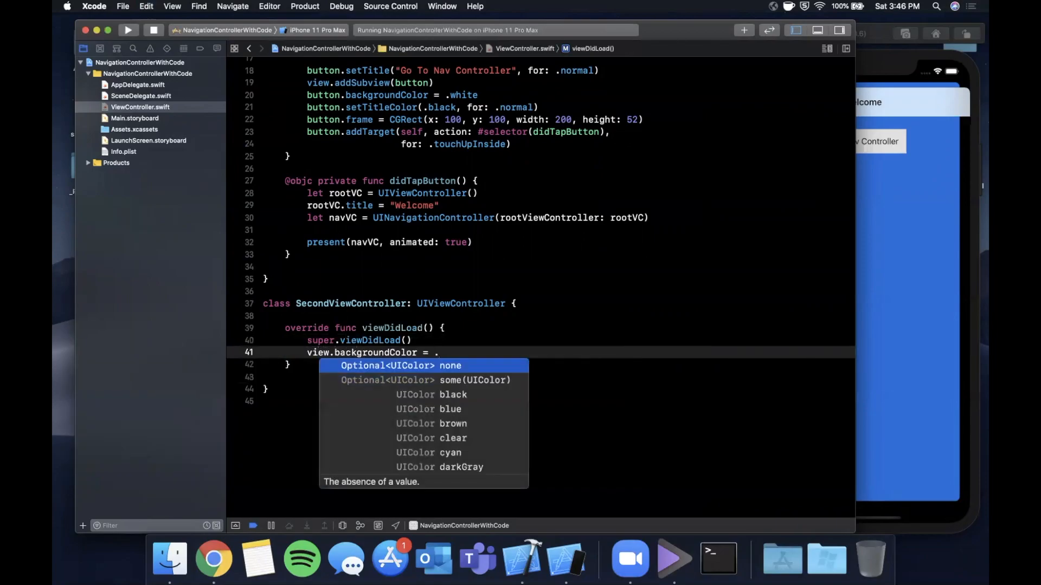
pyautogui.write('systemRed')
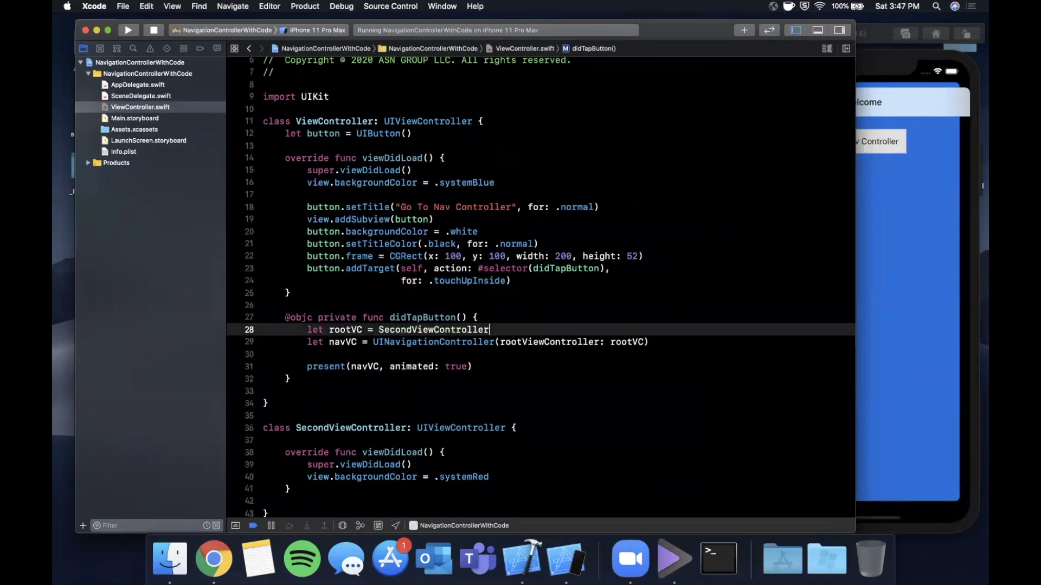
pyautogui.write('title = "Welcome"')
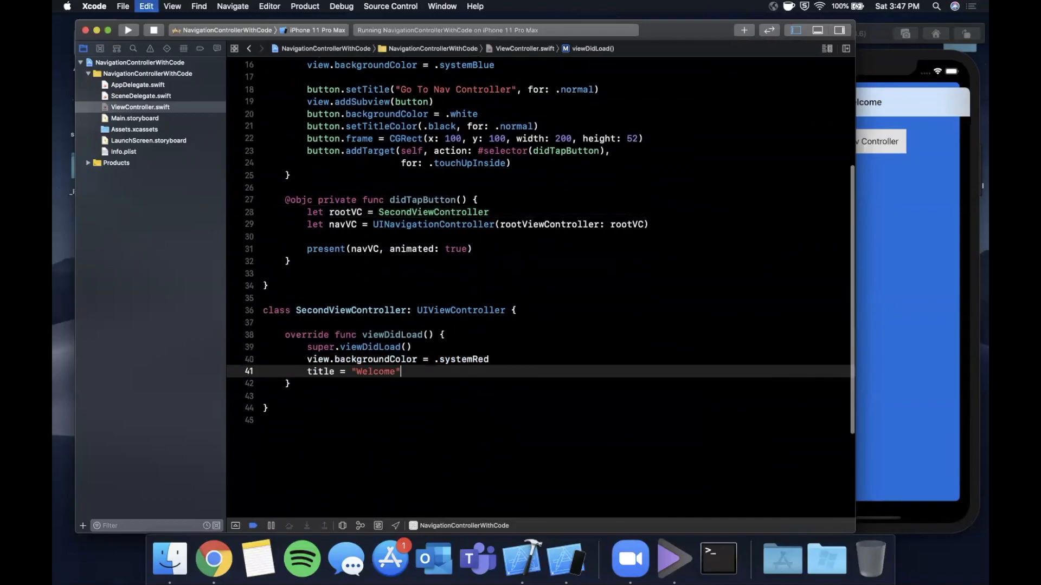
# Step: Fix the build error by instantiating SecondViewController() and relaunch the app
pyautogui.click(128, 31)
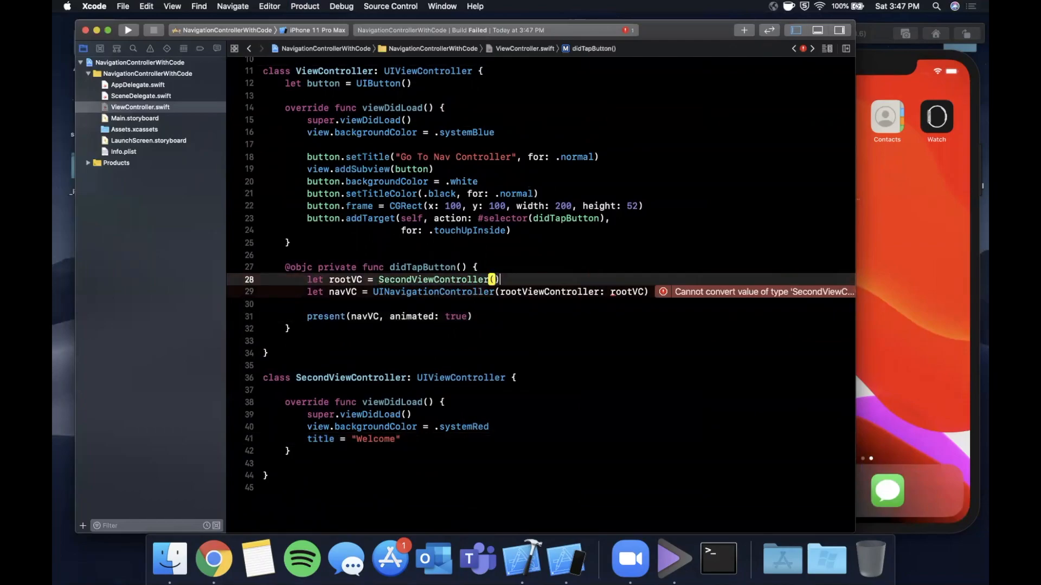
pyautogui.click(128, 30)
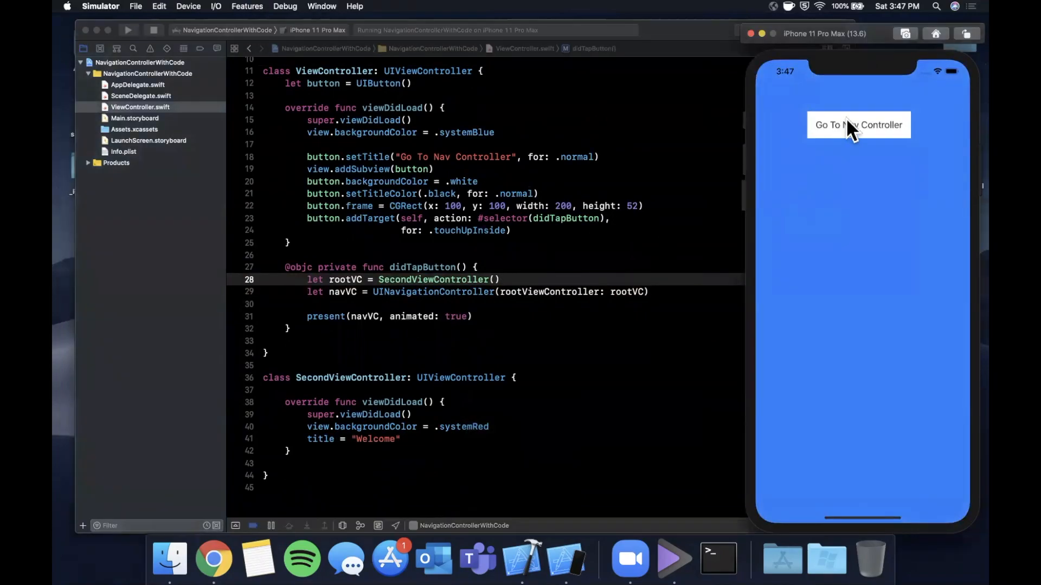
# Step: Tap Go To Nav Controller so the red Welcome screen is presented
pyautogui.click(858, 125)
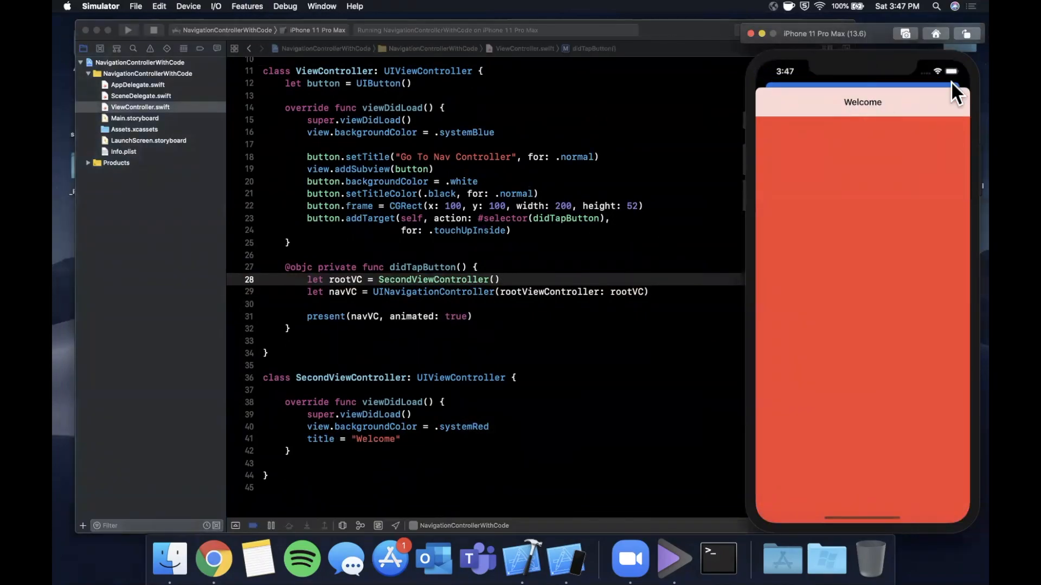
pyautogui.moveTo(863, 109)
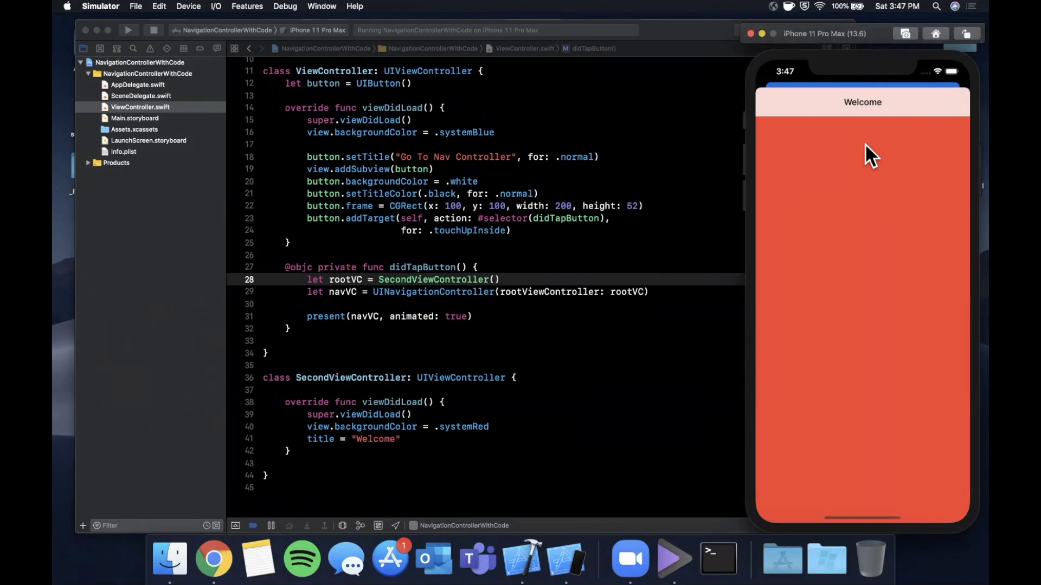
pyautogui.moveTo(841, 168)
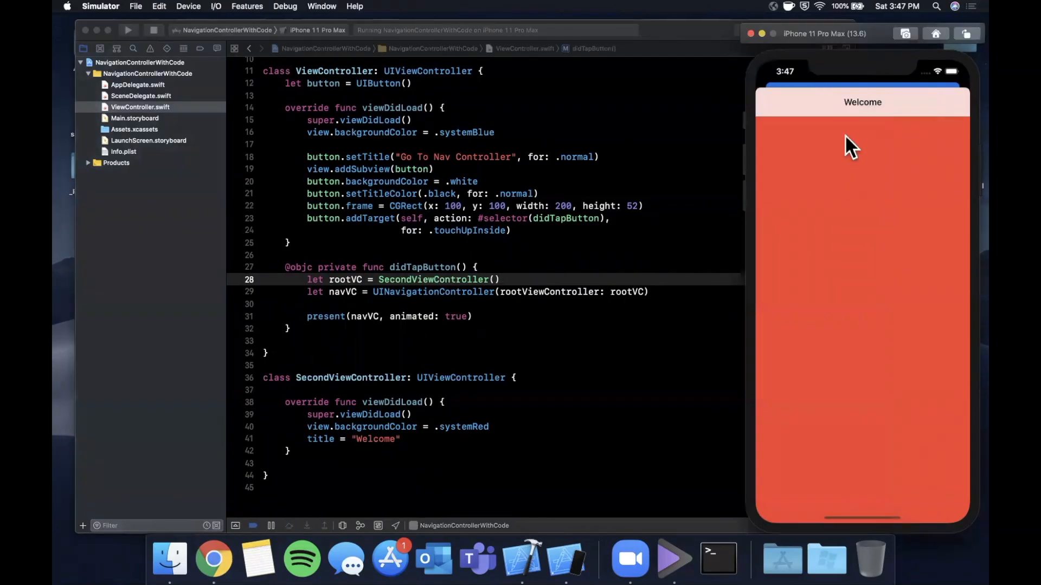
pyautogui.moveTo(832, 94)
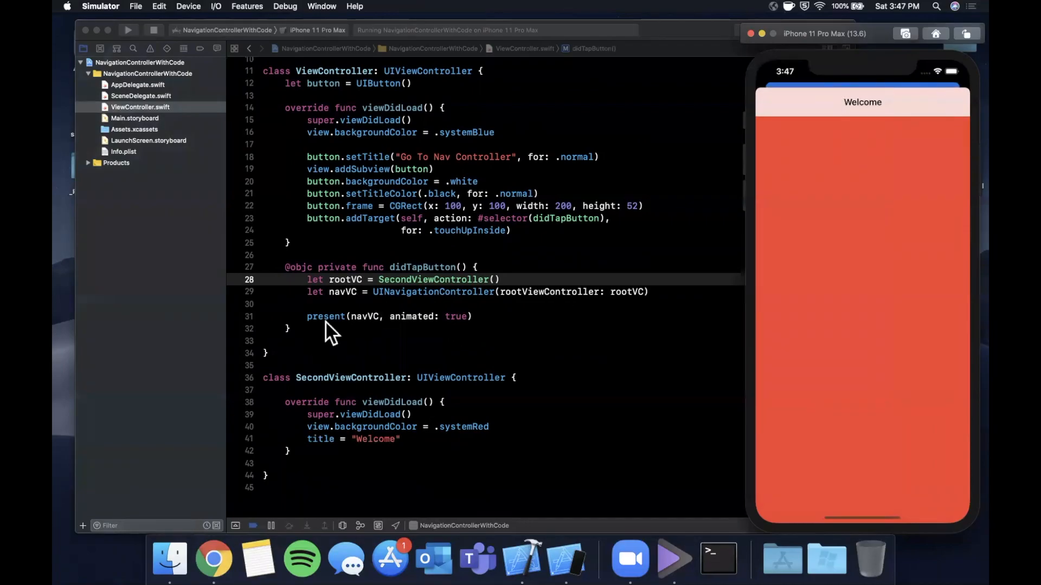
# Step: Add navVC.modalPresentationStyle = .fullScreen before the present call in didTapButton
pyautogui.click(332, 303)
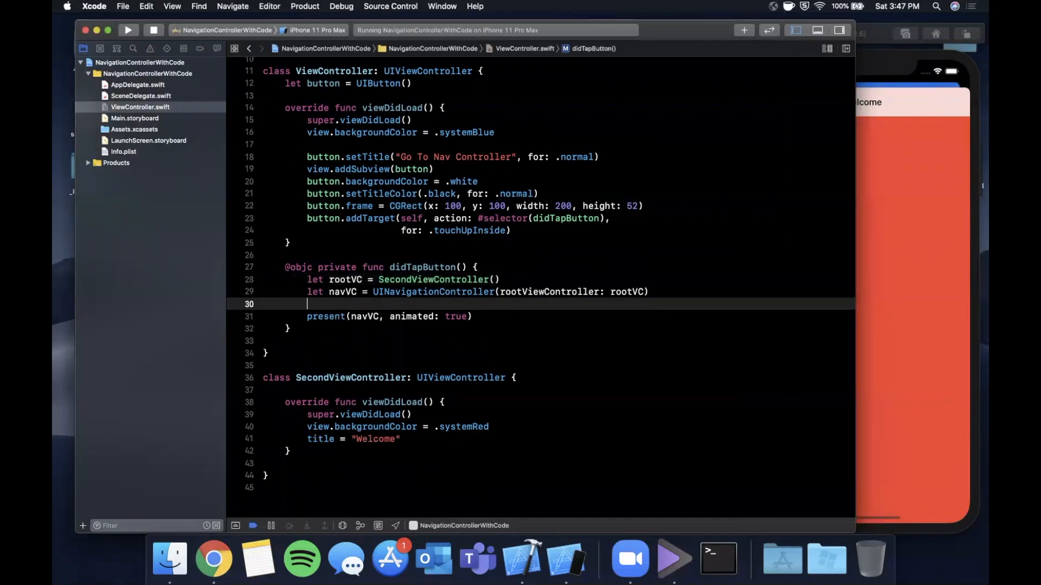
pyautogui.write('nvvc')
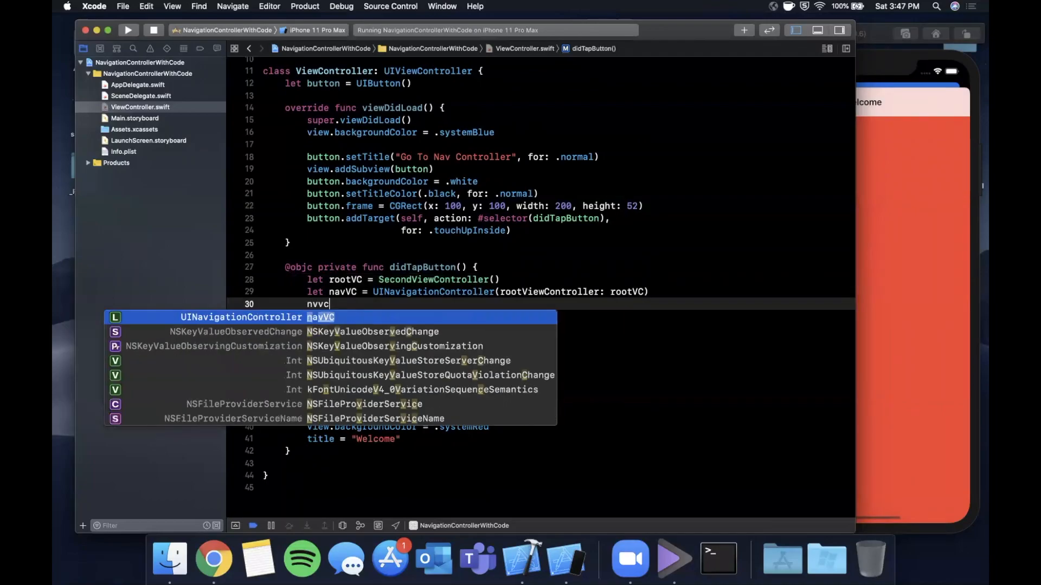
pyautogui.write('.')
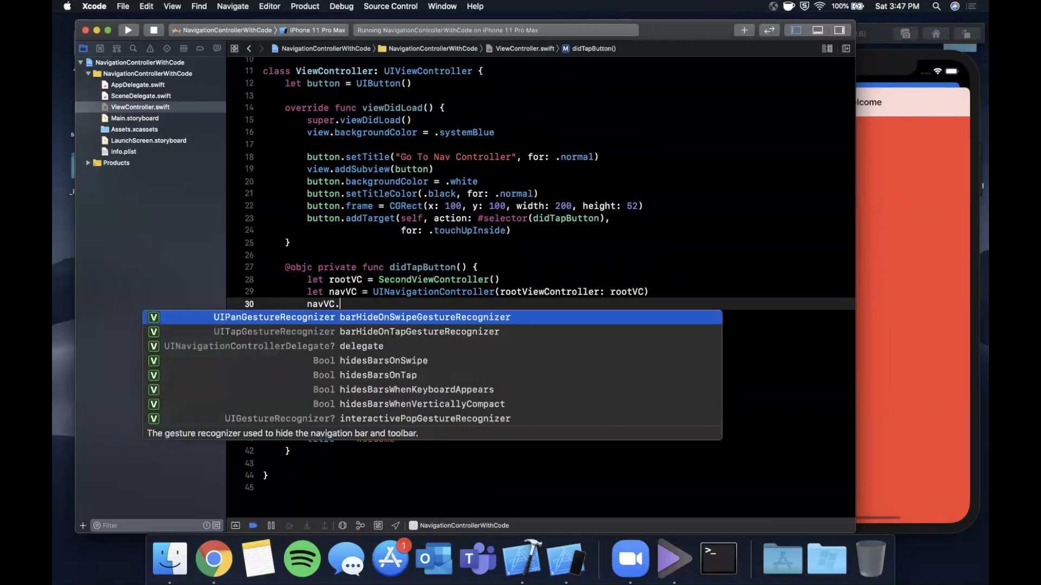
pyautogui.write('present(navVC, animated: true')
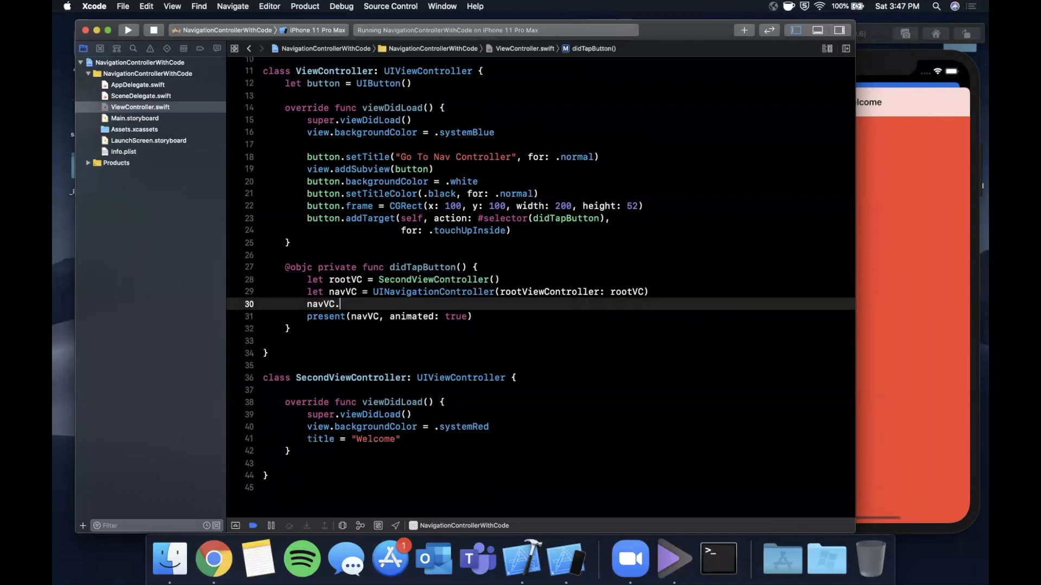
pyautogui.write('modalPresentationStyle')
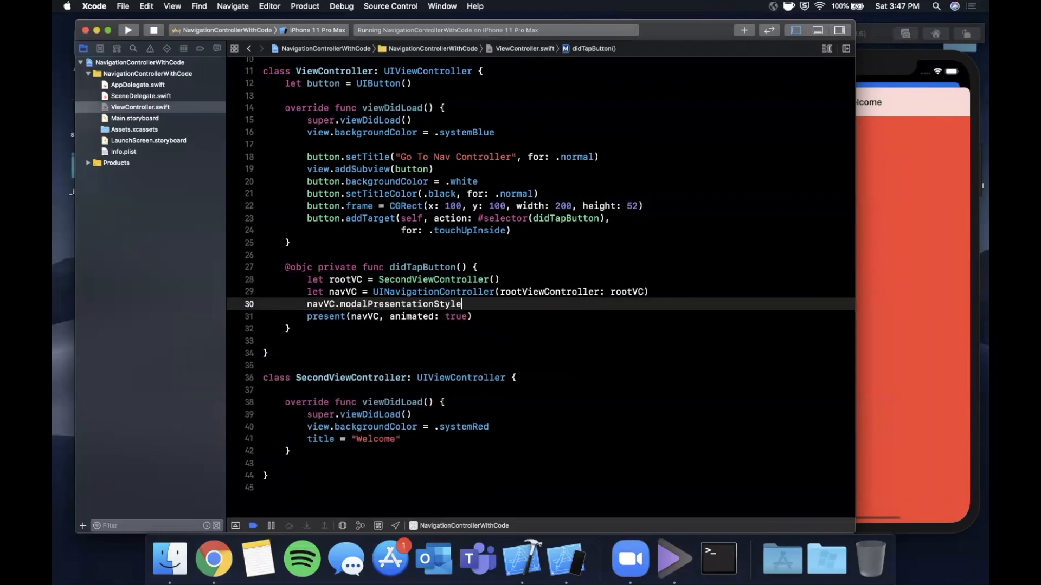
pyautogui.write('= .fullScreen')
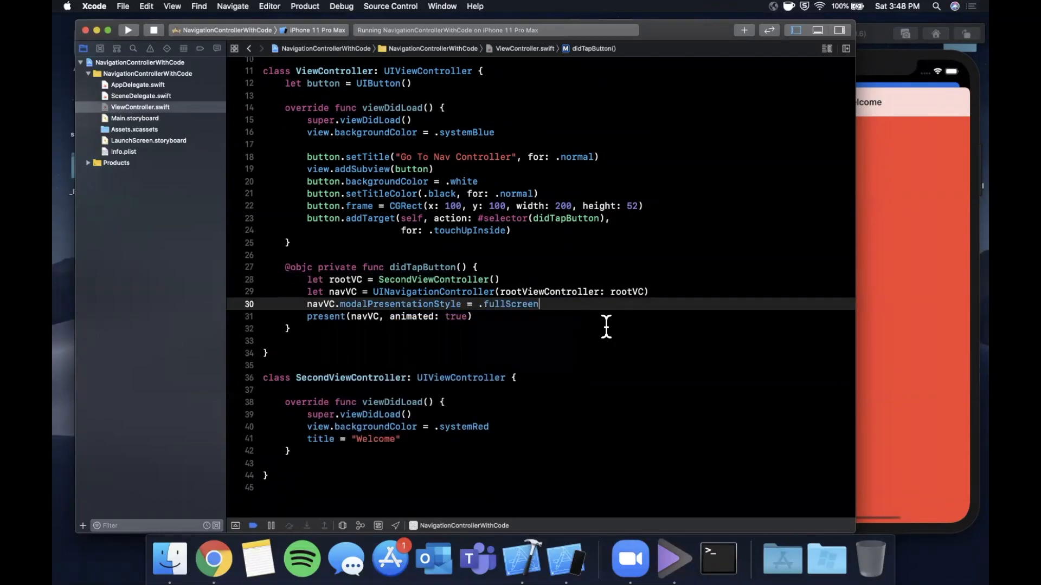
pyautogui.scroll(-3)
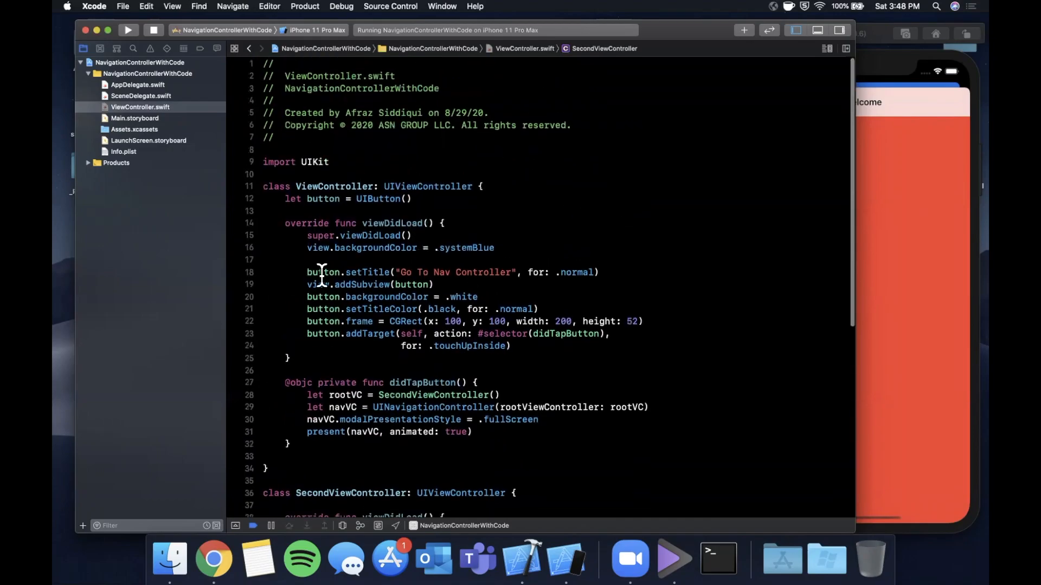
# Step: Copy the button setup into SecondViewController as a private button titled "Push Another controller"
pyautogui.moveTo(306, 272); pyautogui.dragTo(511, 346)
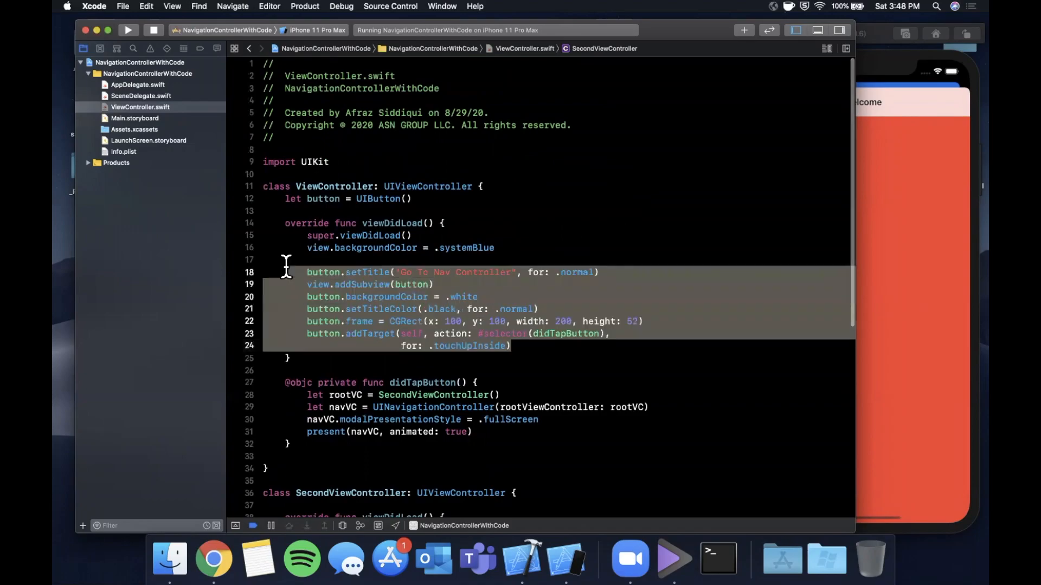
pyautogui.scroll(-3)
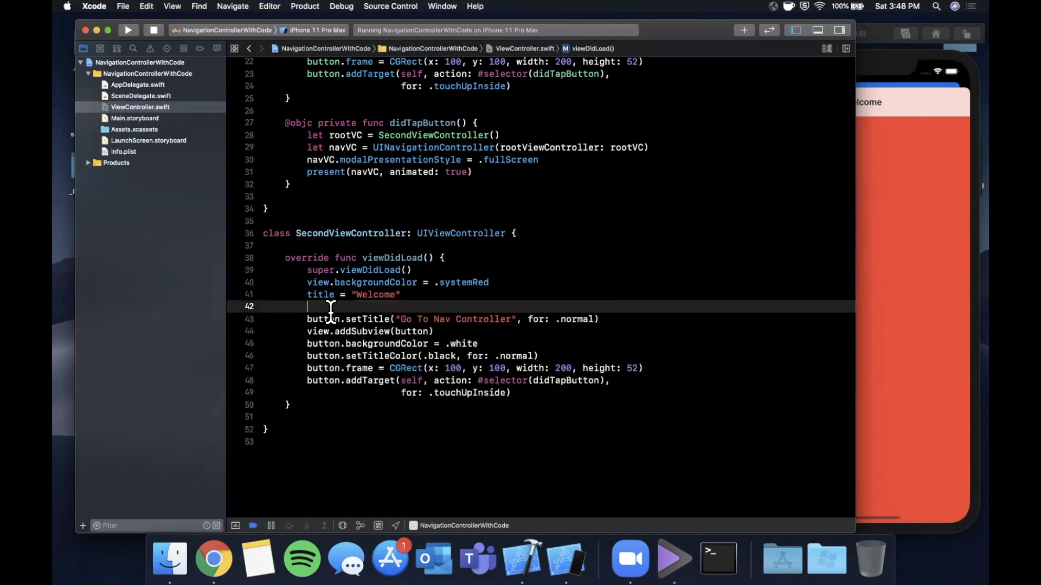
pyautogui.write('private let button = UIButton(')
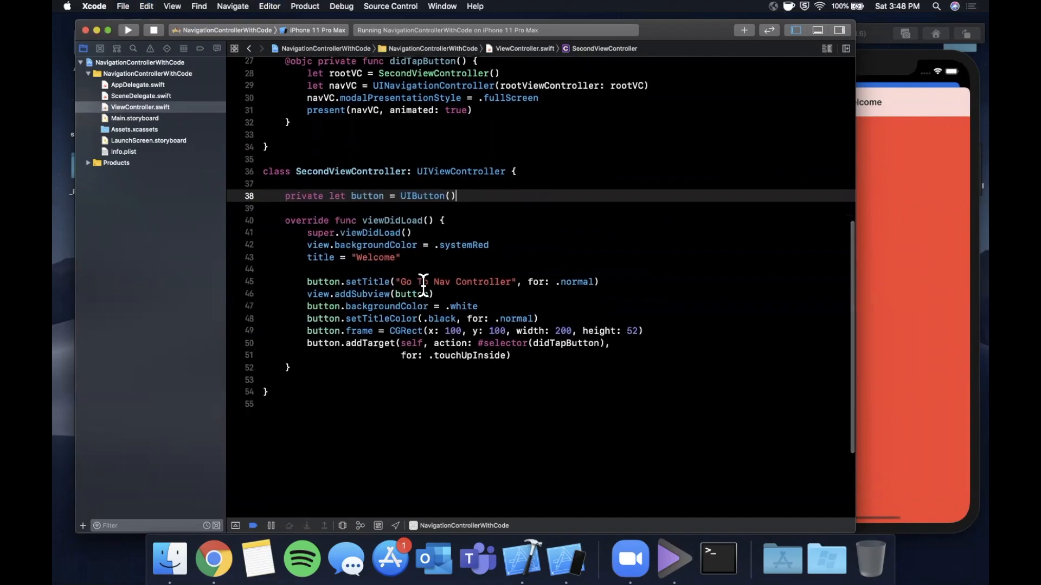
pyautogui.doubleClick(403, 282)
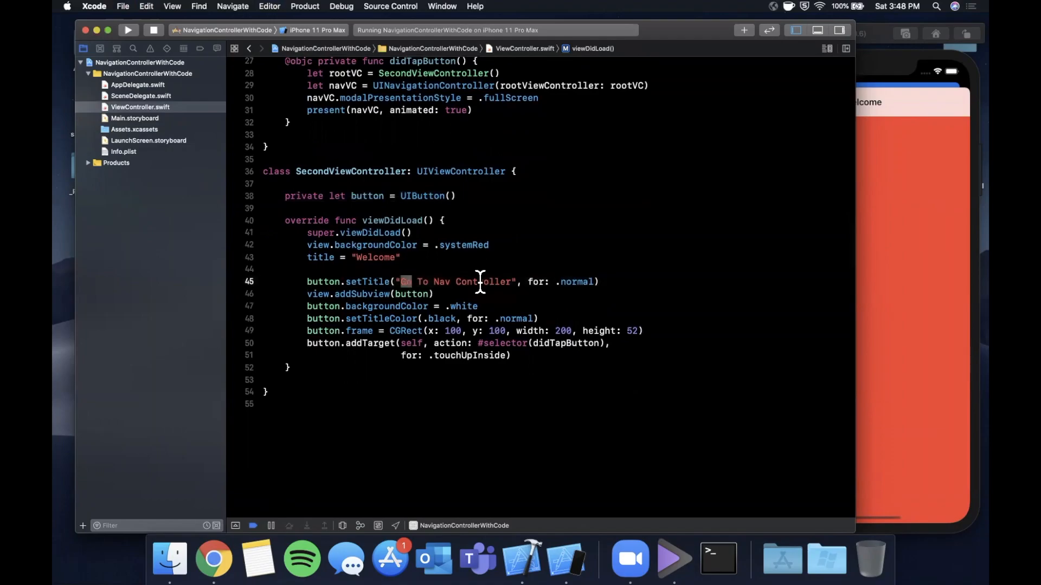
pyautogui.write('Push Another')
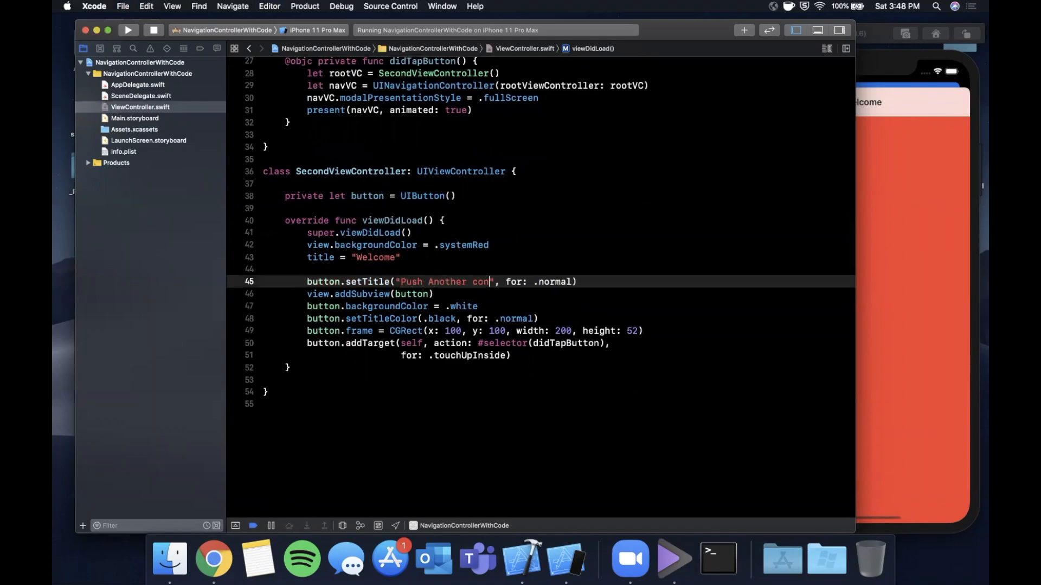
pyautogui.write('troller')
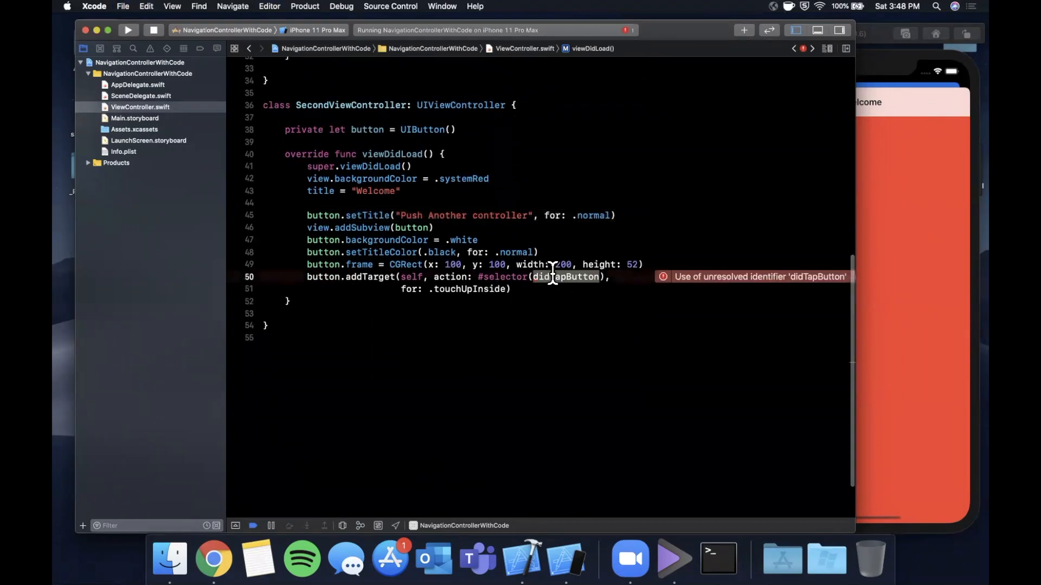
pyautogui.write('@objc private func didTapButton() {')
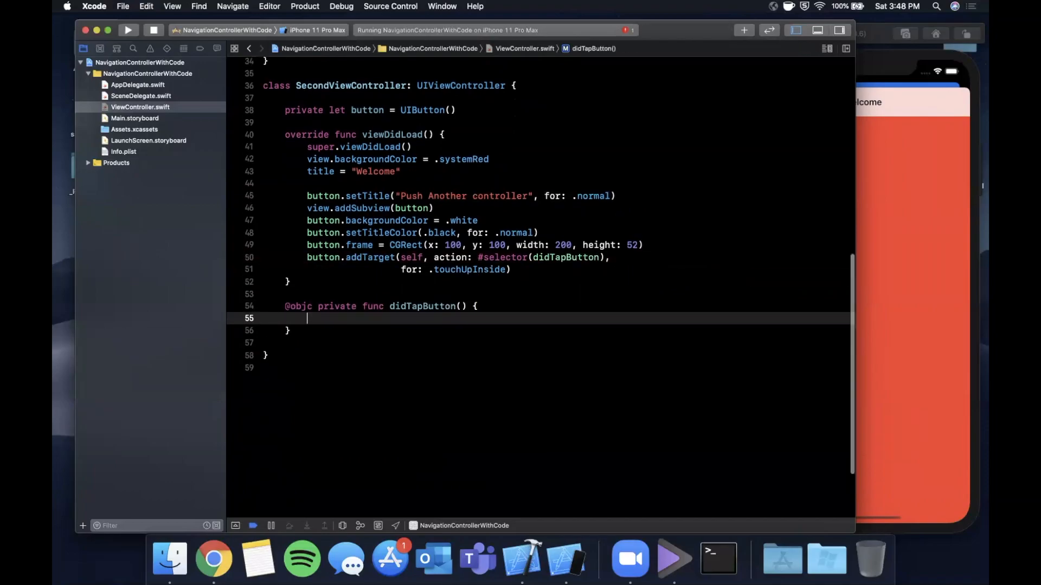
pyautogui.moveTo(412, 313)
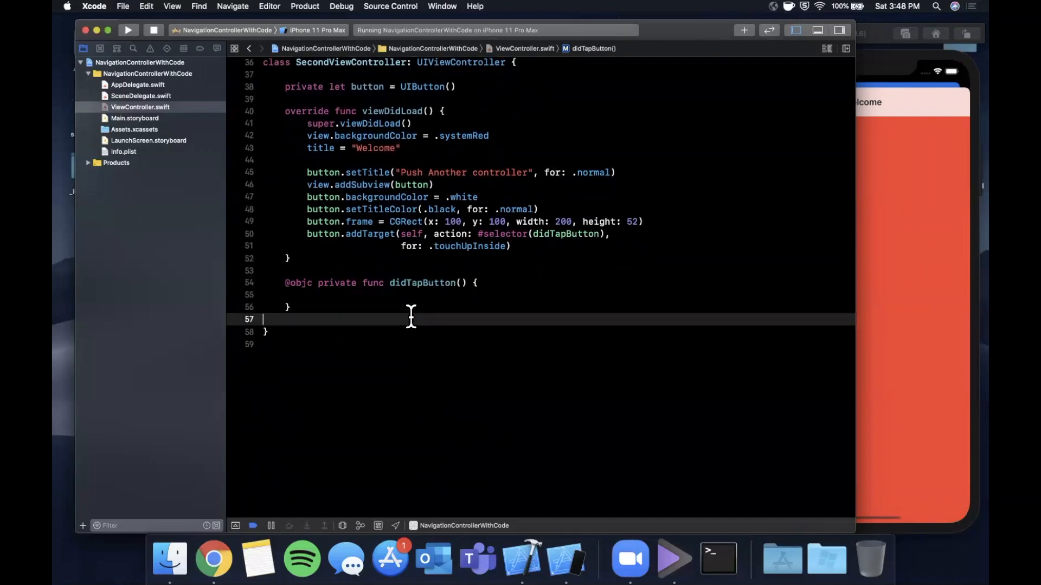
pyautogui.write('let')
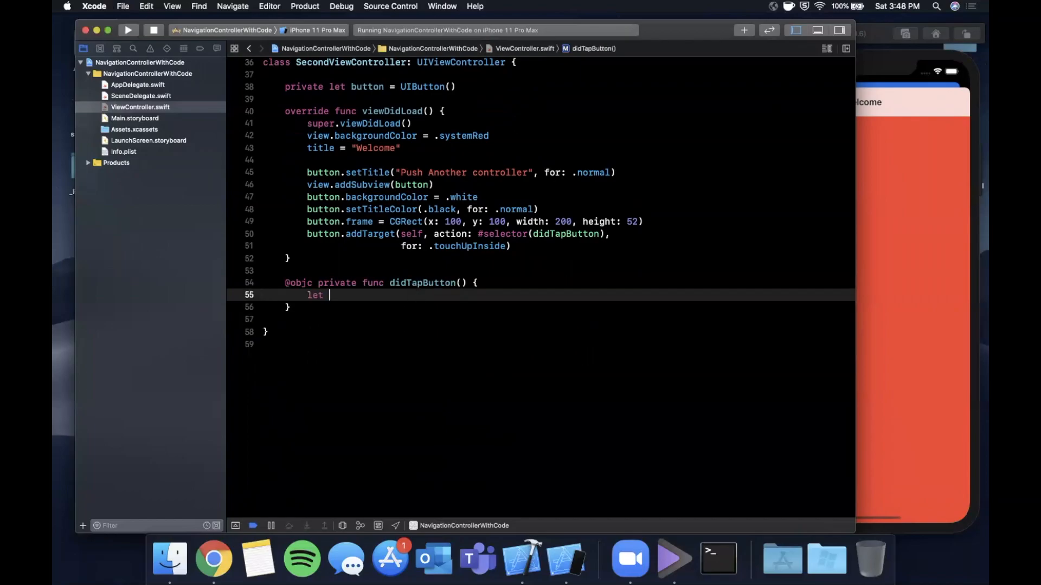
pyautogui.write('vc = uivi')
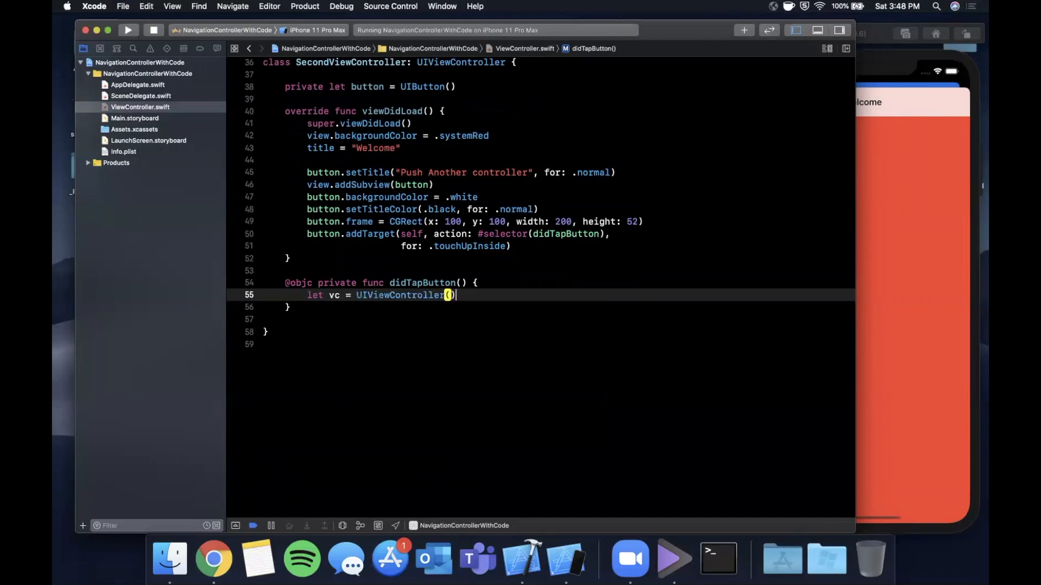
pyautogui.write('vc.back')
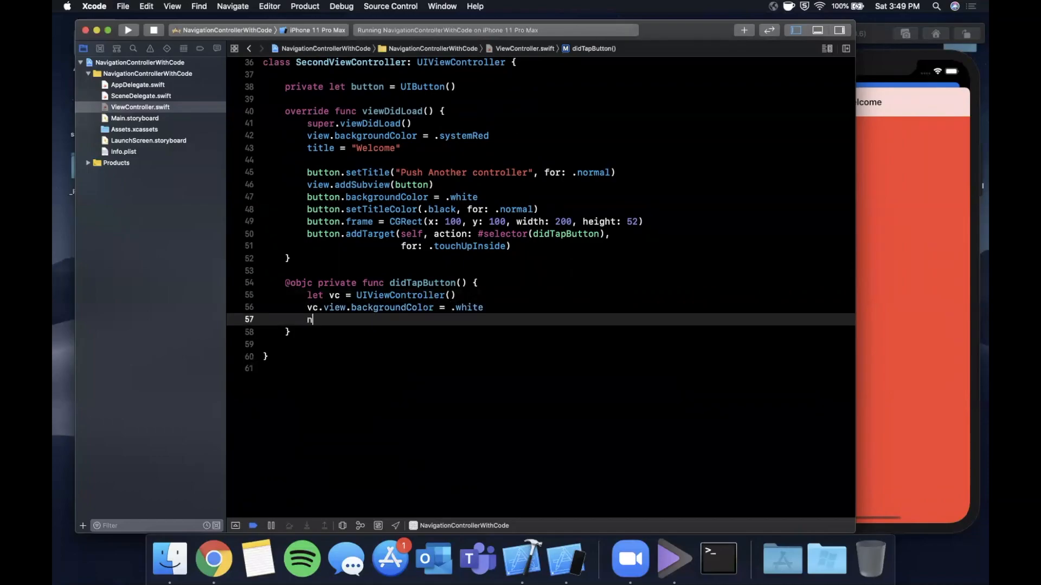
pyautogui.write('avigationController.')
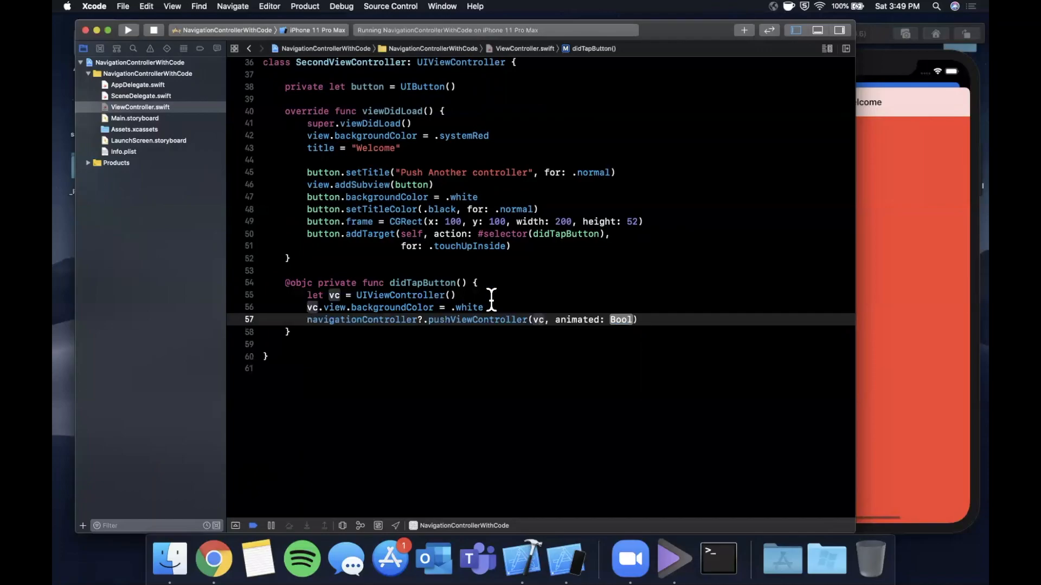
pyautogui.write('true')
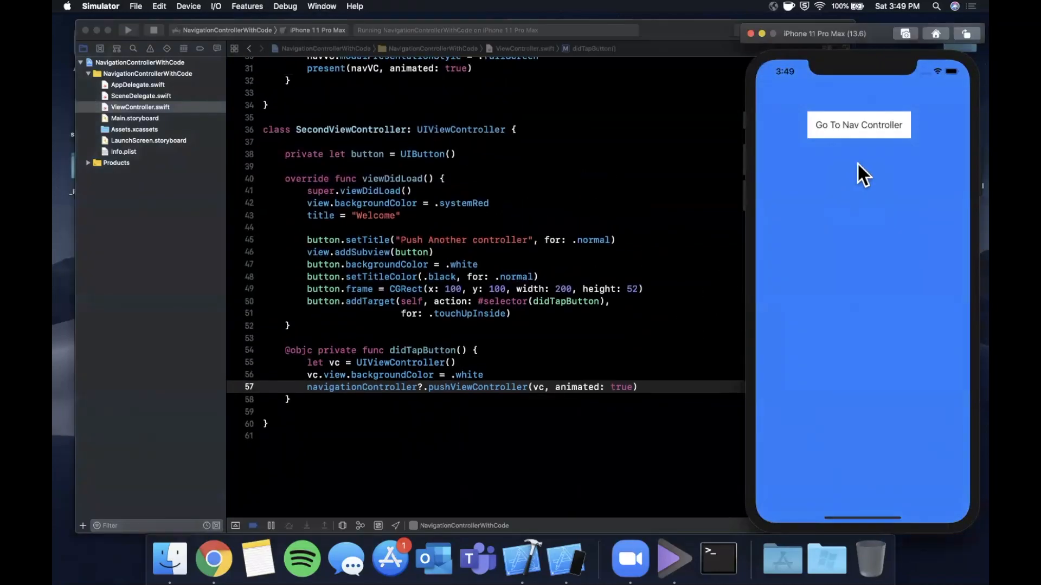
# Step: Present the Welcome screen, then tap Push Another controller to push the white screen
pyautogui.click(859, 125)
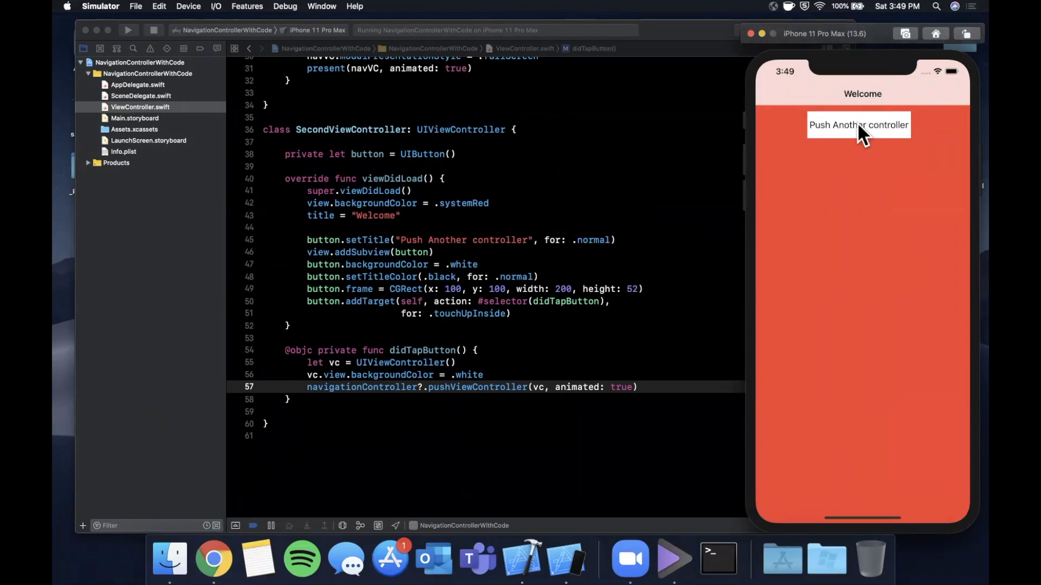
pyautogui.click(858, 125)
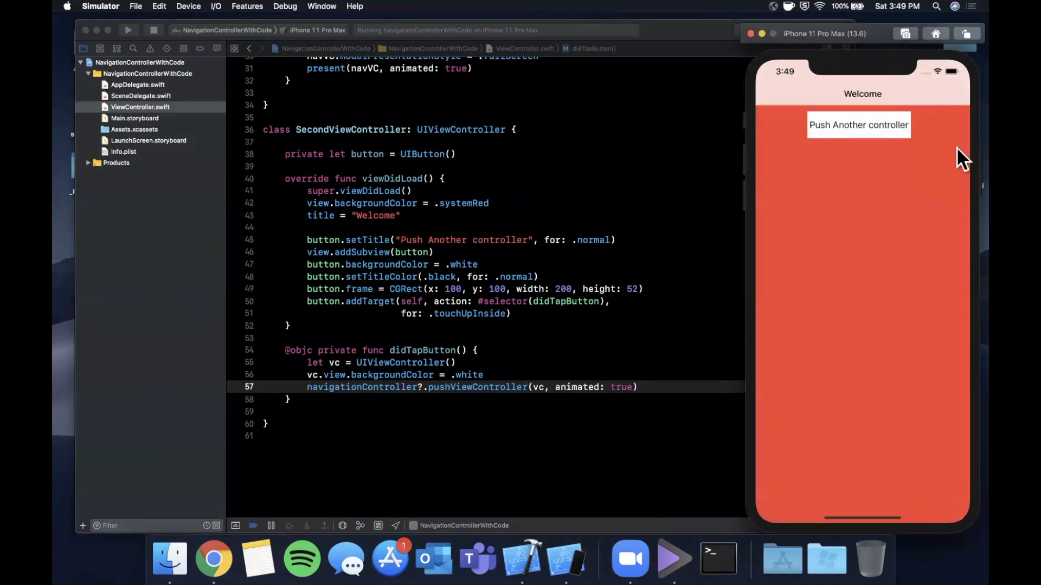
pyautogui.click(859, 124)
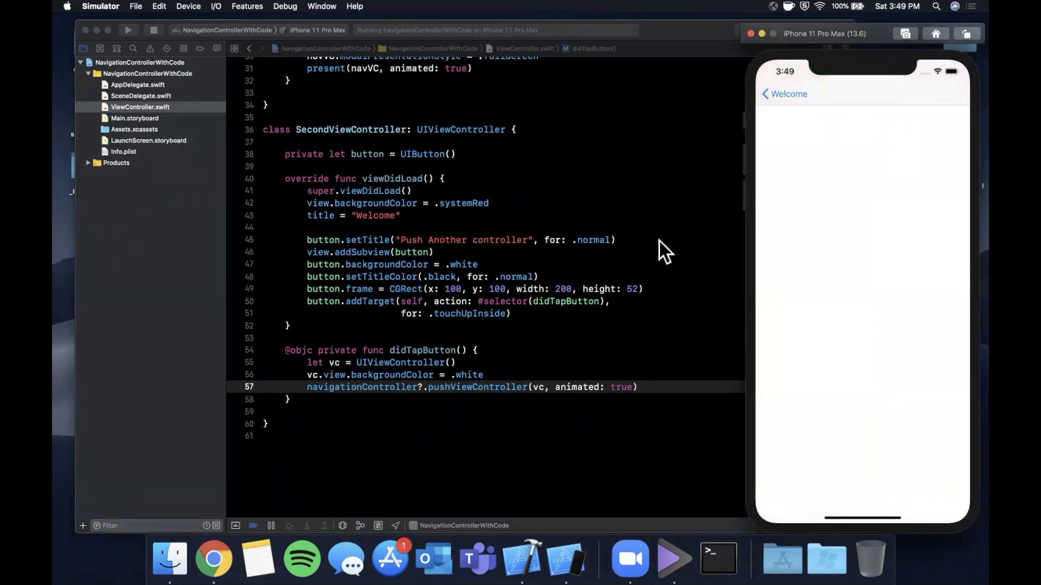
pyautogui.moveTo(435, 300)
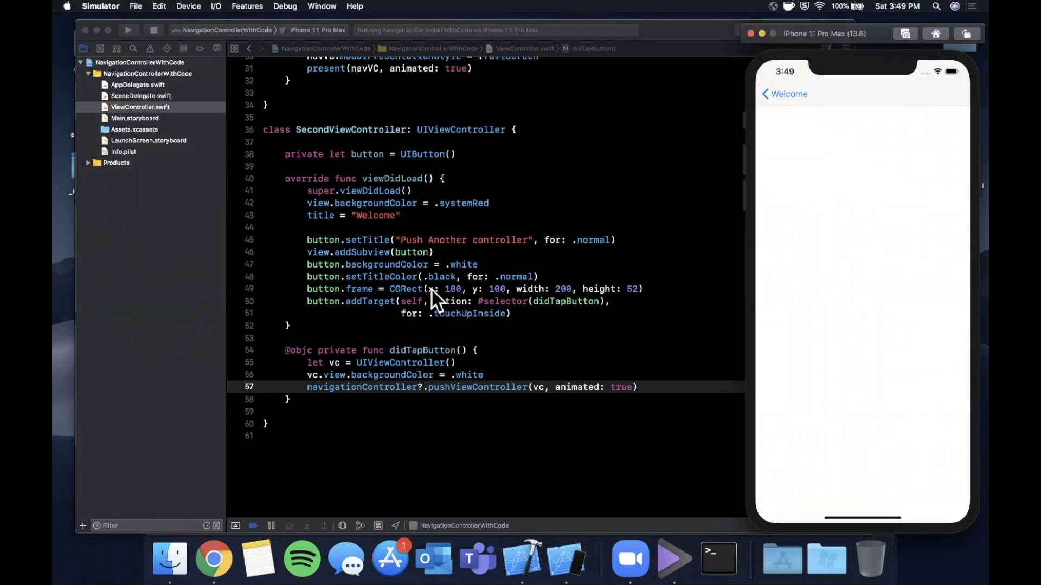
pyautogui.moveTo(952, 109)
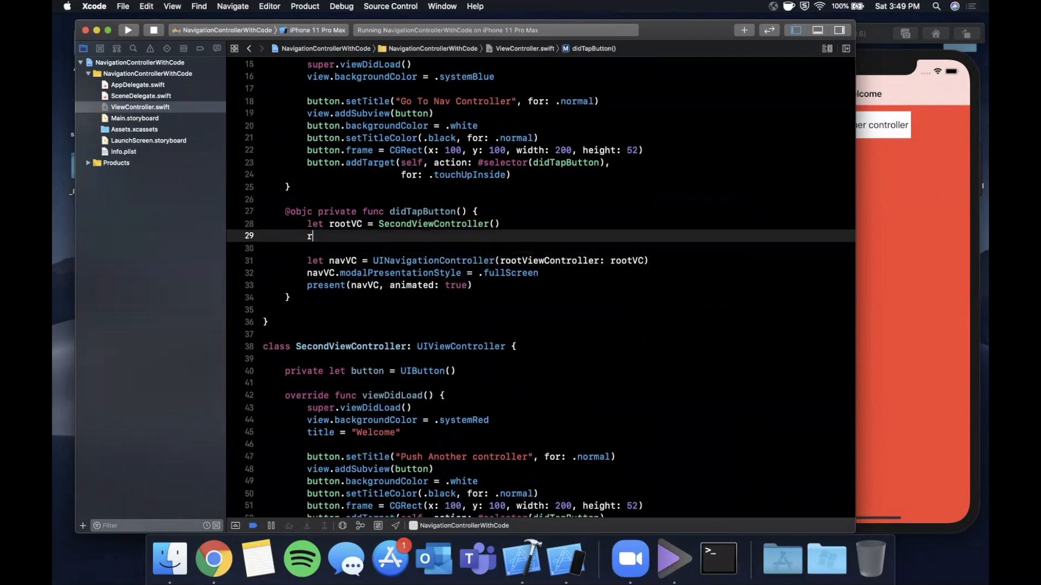
# Step: Set rootVC.navigationItem.rightBarButtonItem to a plain UIBarButtonItem titled "Dismiss" targeting self, selector pending
pyautogui.write('ootVC.n')
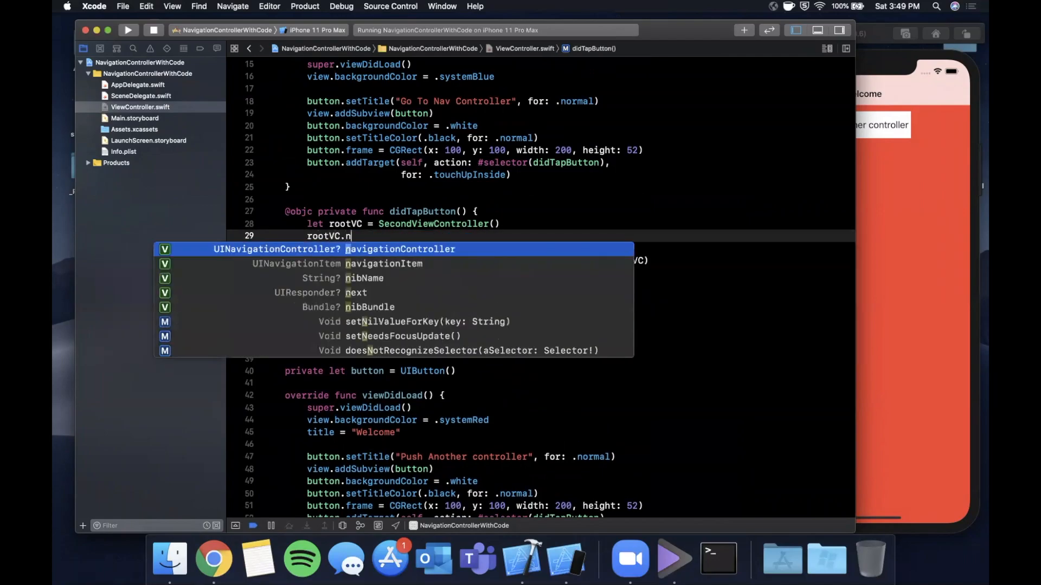
pyautogui.write('avigationItem.')
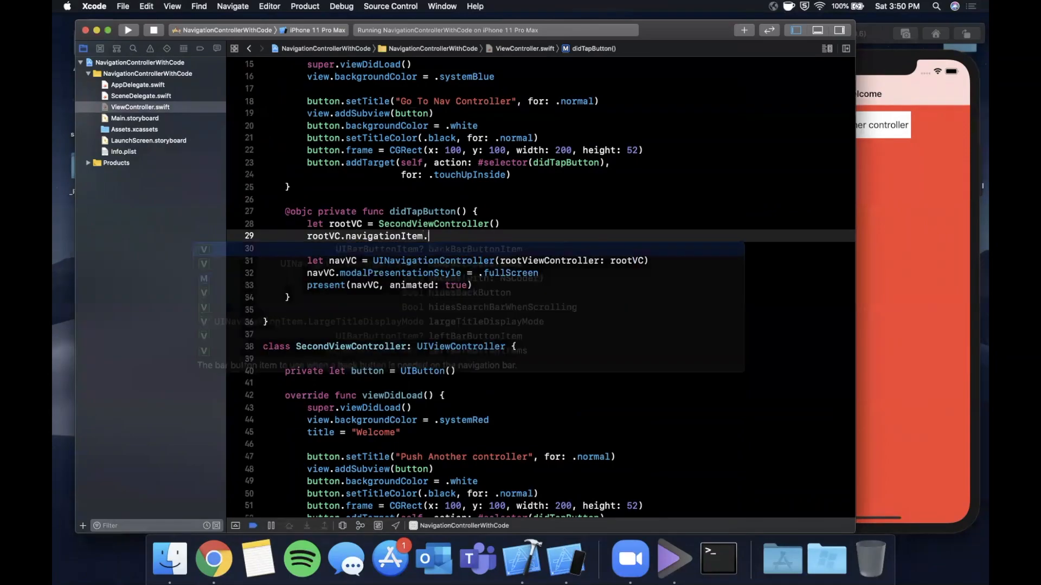
pyautogui.write('rightBarButtonItem = UIBarButtonItem')
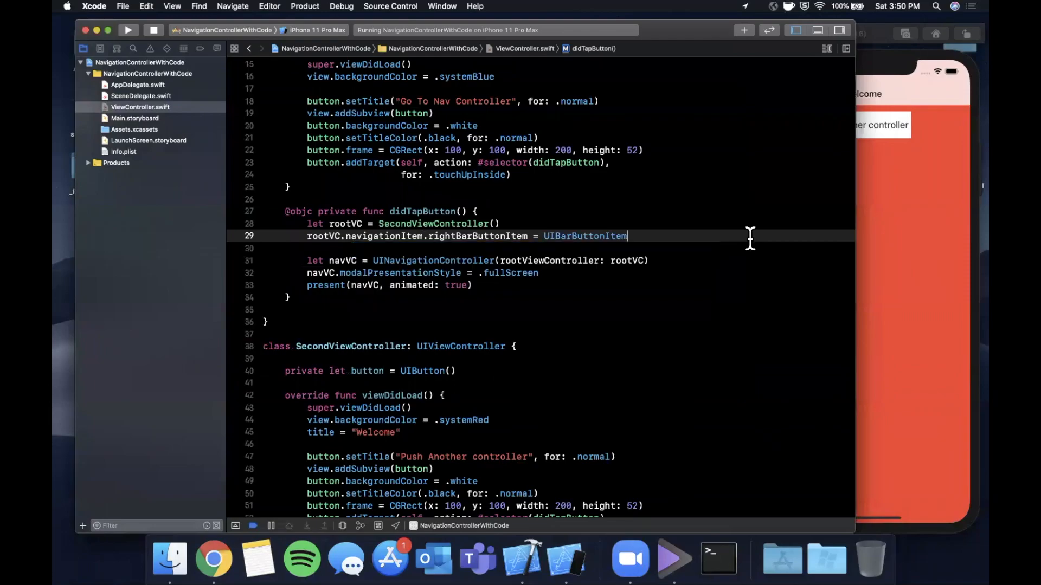
pyautogui.write('(')
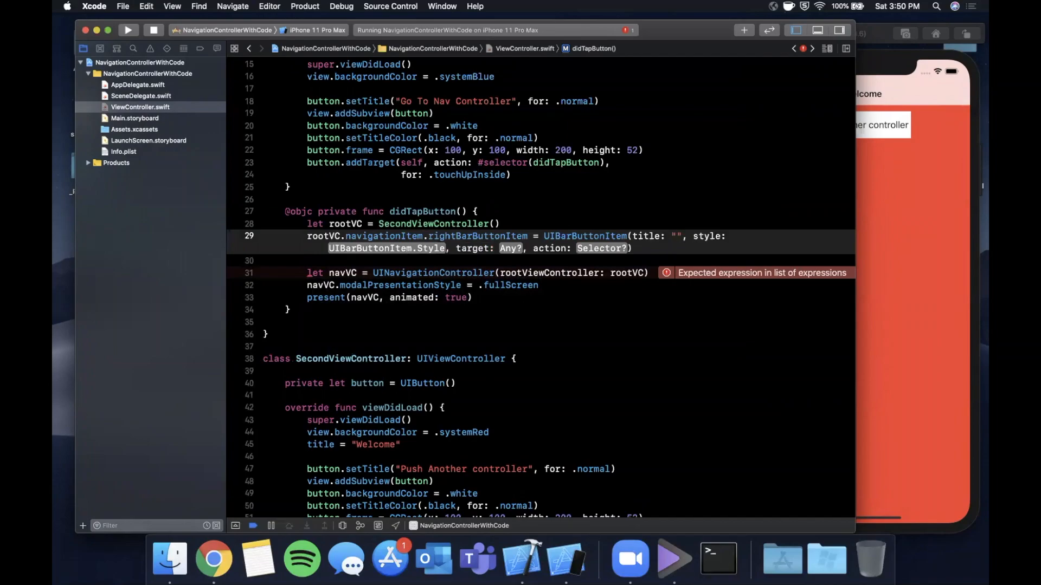
pyautogui.write('Dismiss')
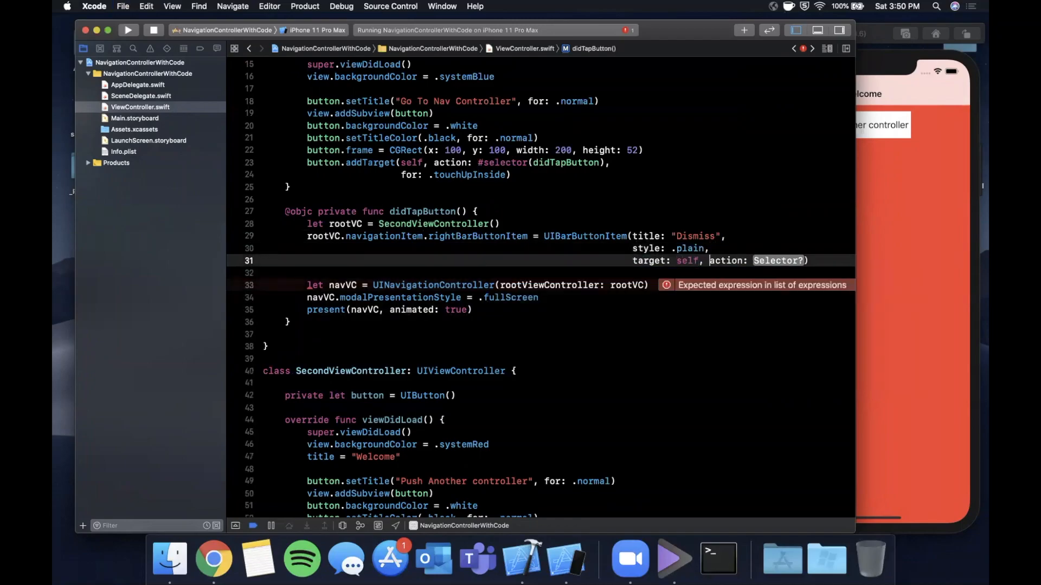
pyautogui.write('#se')
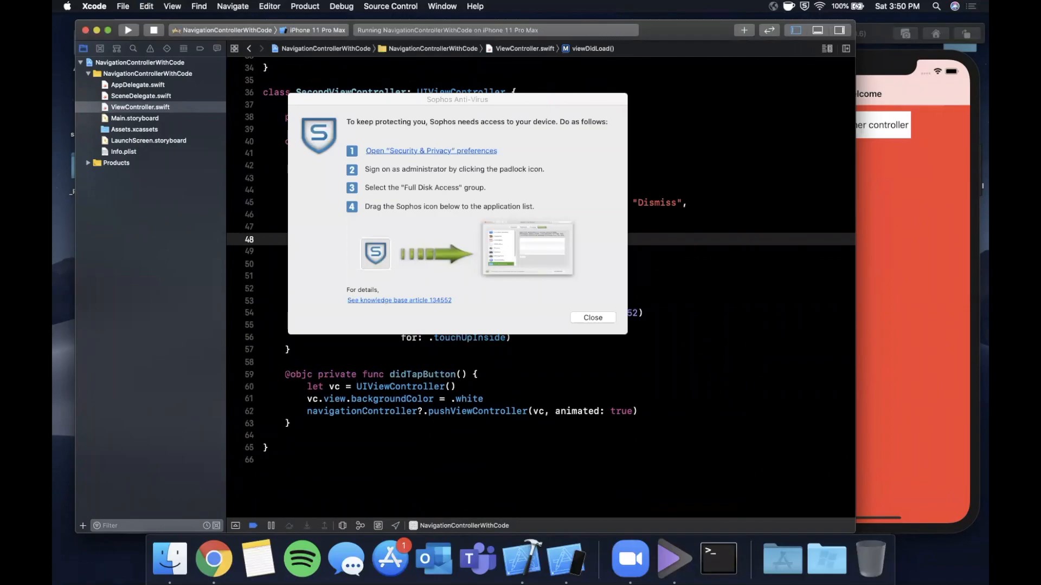
pyautogui.click(591, 318)
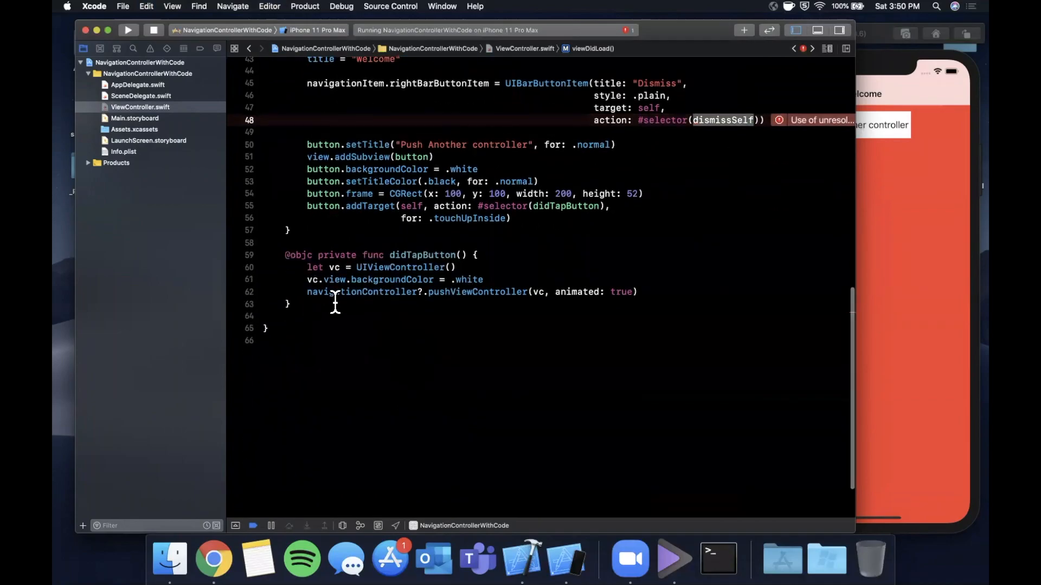
pyautogui.write('@objc pr')
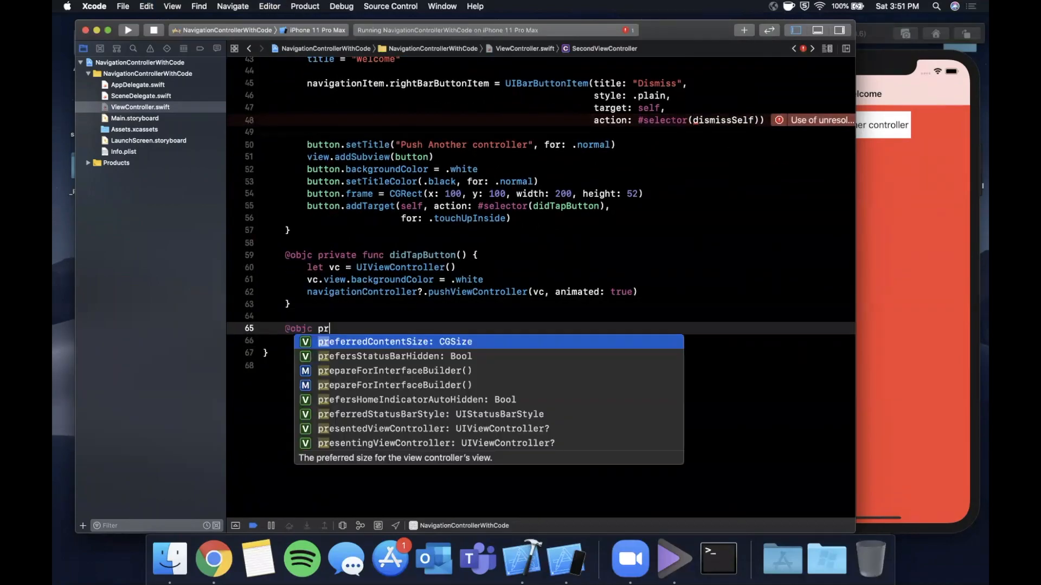
pyautogui.write('ivate func dismissSelf() {')
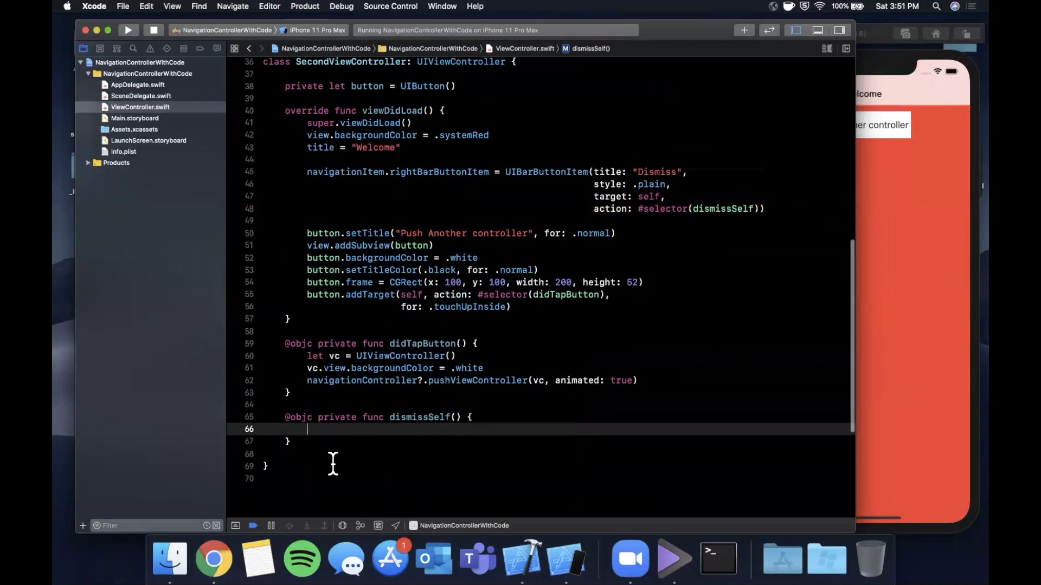
# Step: Point the Dismiss item at #selector(dismissSelf) and have it call dismiss(animated: true, completion: nil)
pyautogui.write('dismissSelf()')
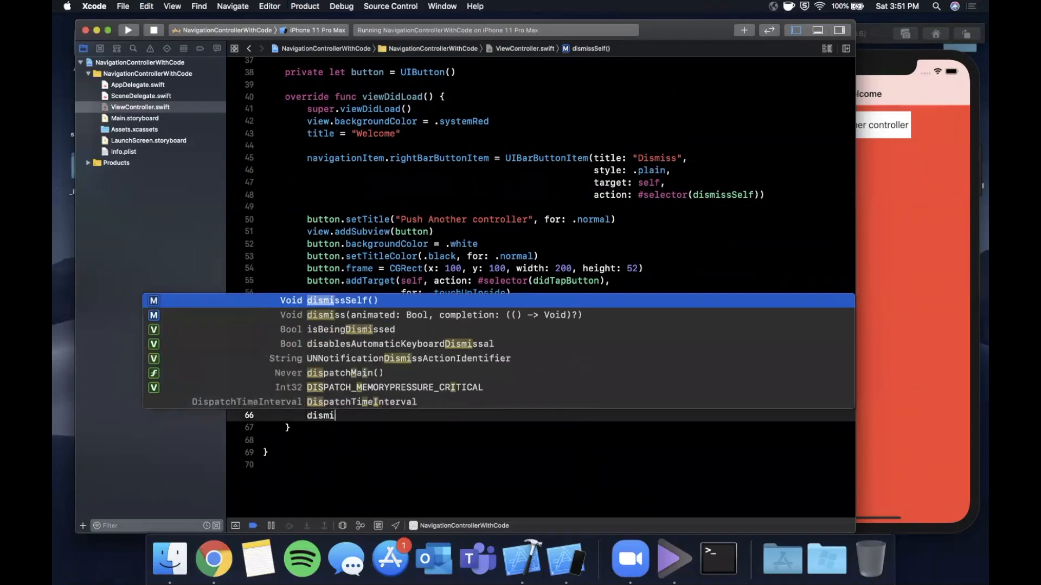
pyautogui.press('return')
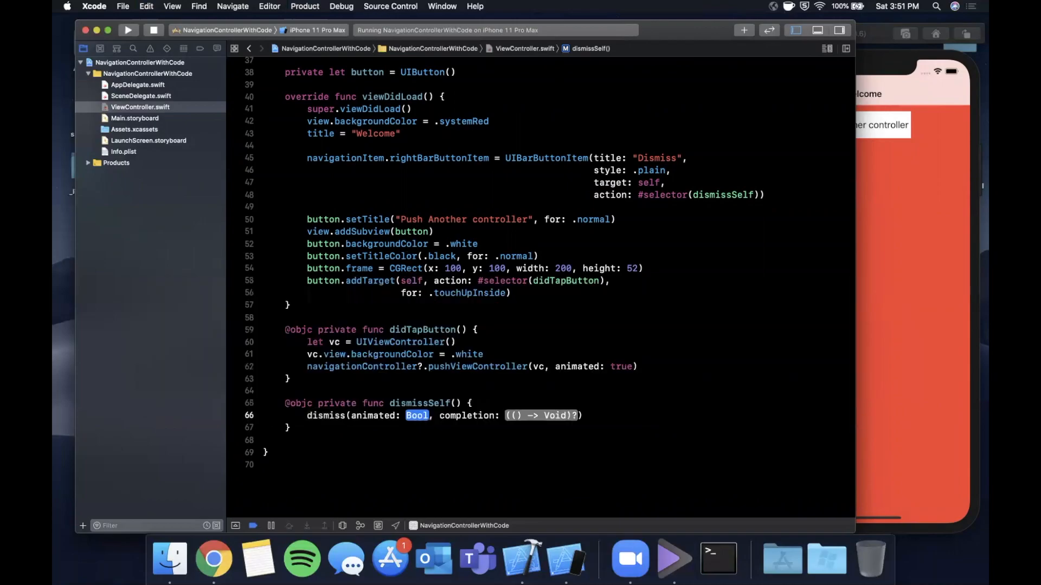
pyautogui.write('true')
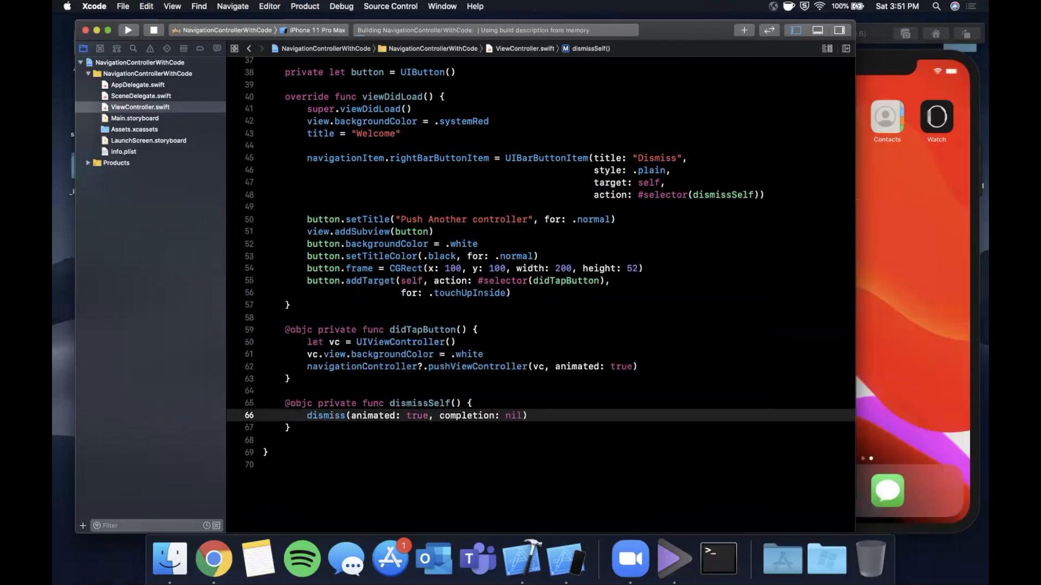
# Step: Open the Welcome screen in Simulator and tap Dismiss to return to the blue screen
pyautogui.click(128, 31)
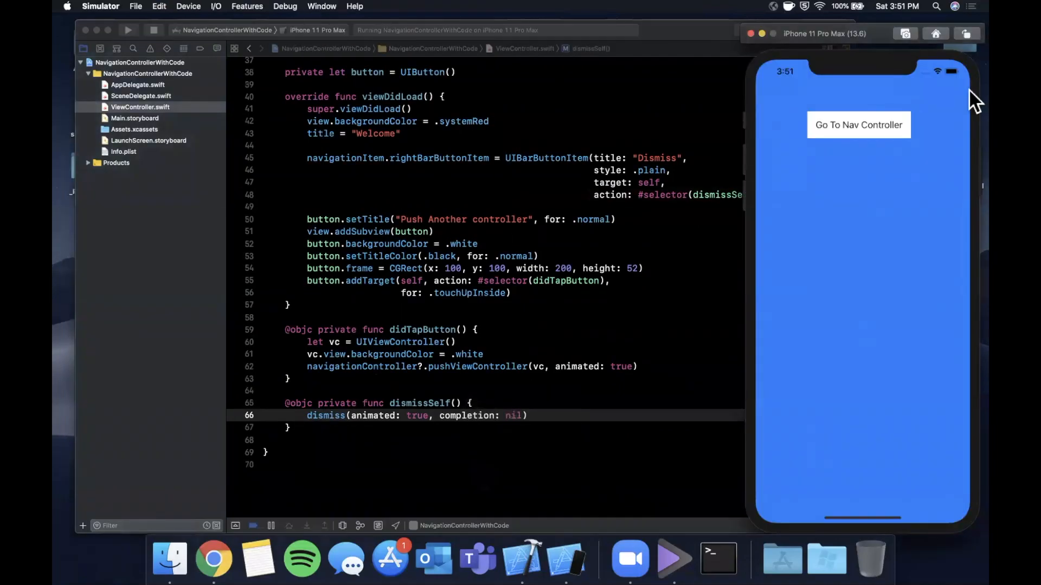
pyautogui.click(858, 124)
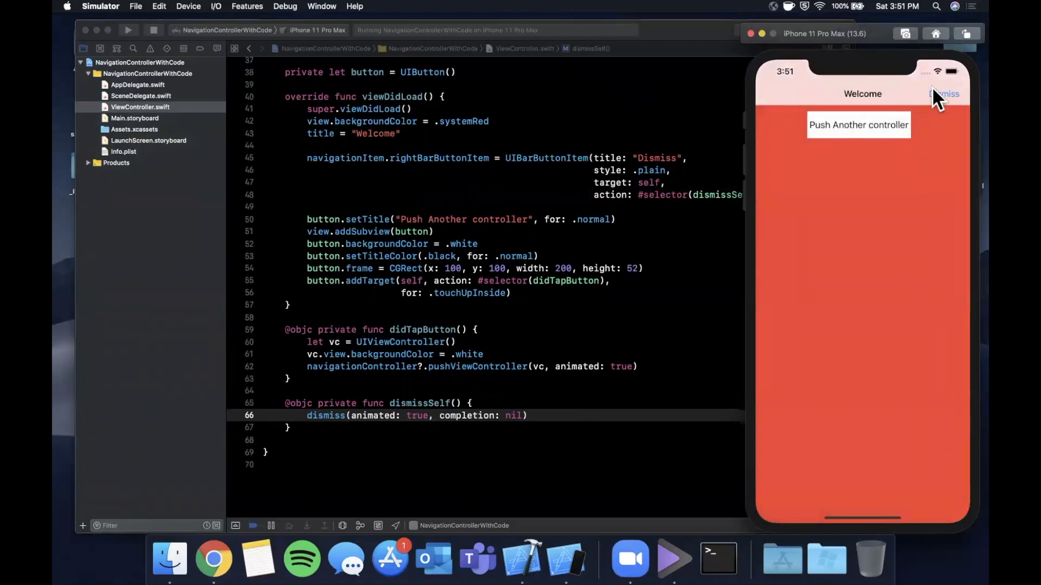
pyautogui.click(944, 93)
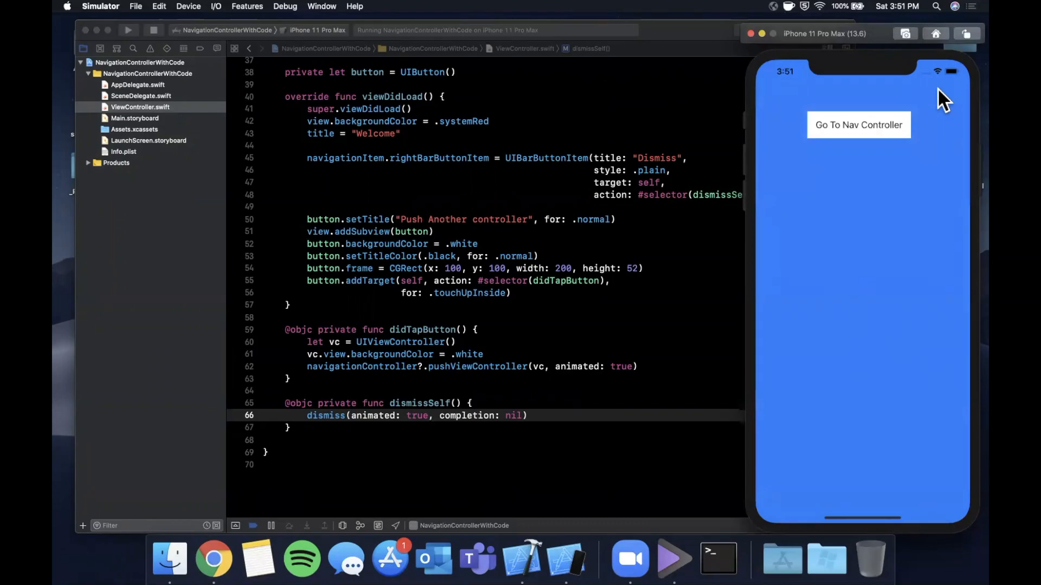
# Step: Present the Welcome screen with its Dismiss item again
pyautogui.click(859, 125)
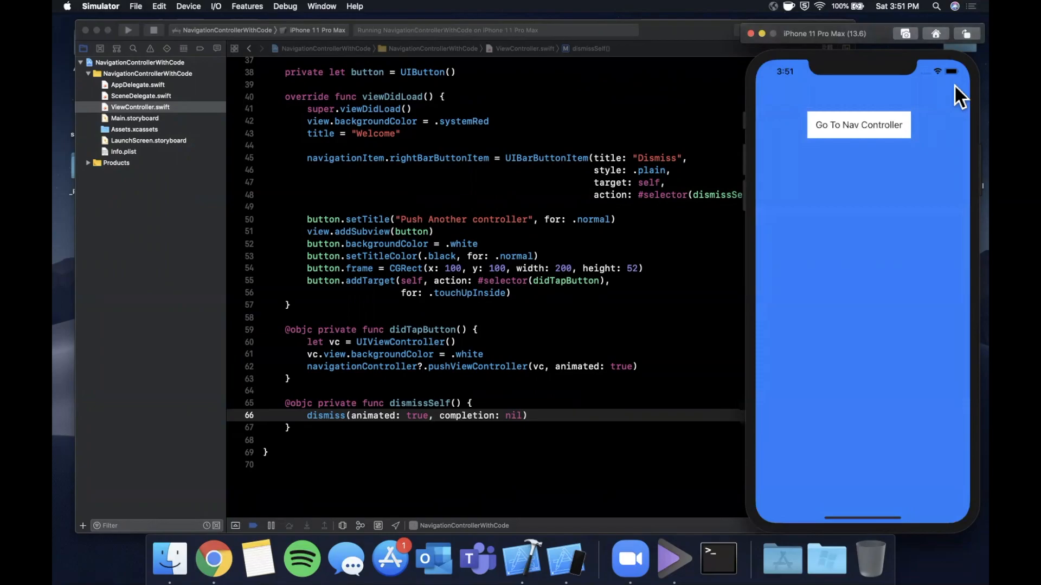
pyautogui.moveTo(682, 291)
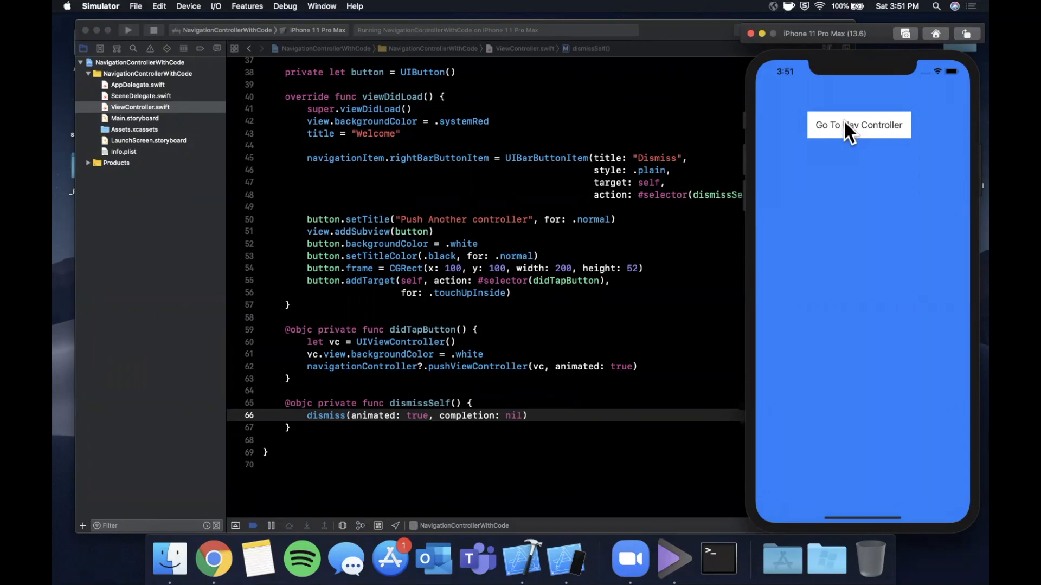
pyautogui.click(857, 124)
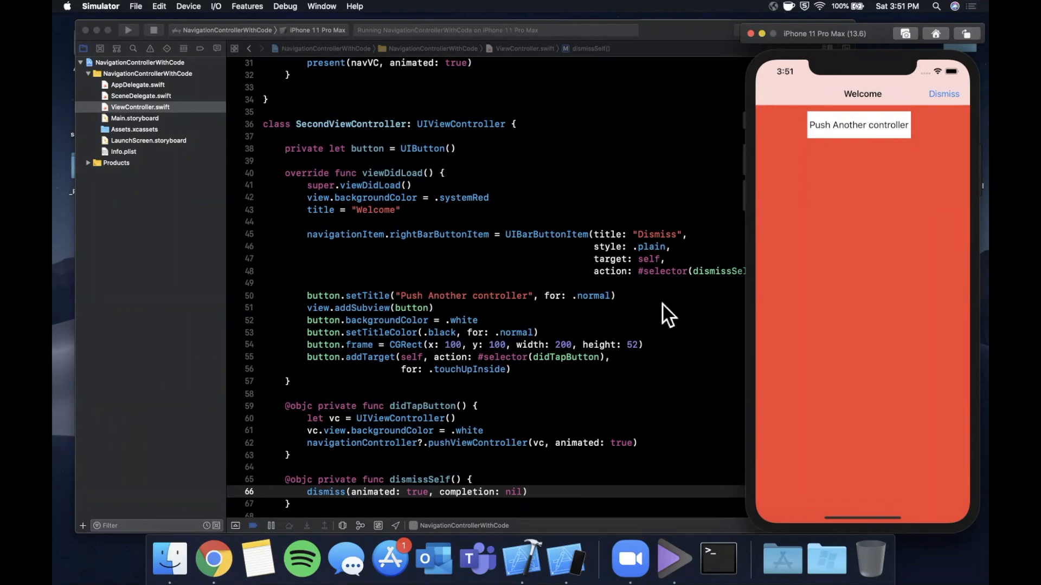
pyautogui.scroll(-3)
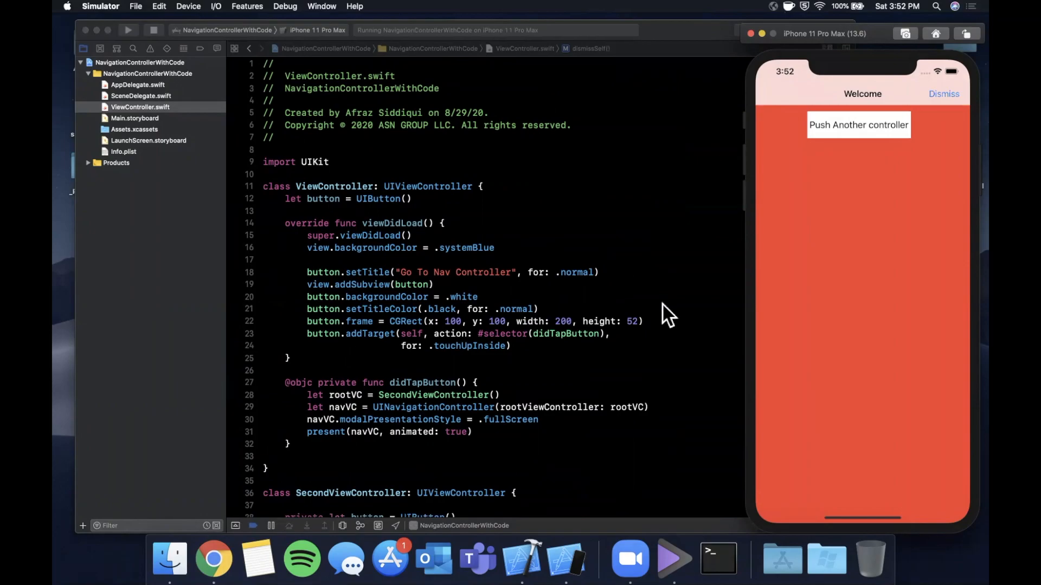
pyautogui.moveTo(437, 118)
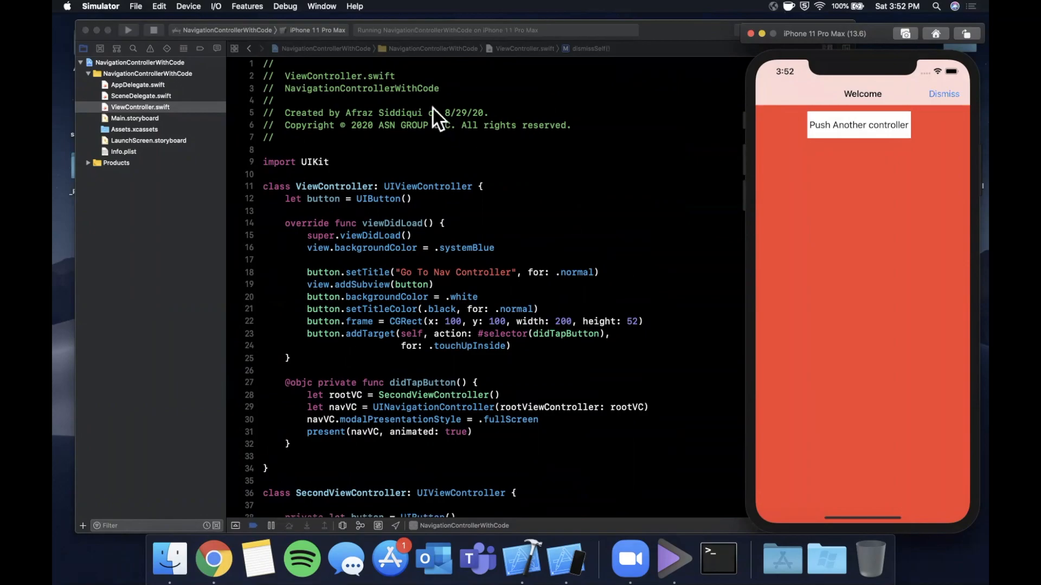